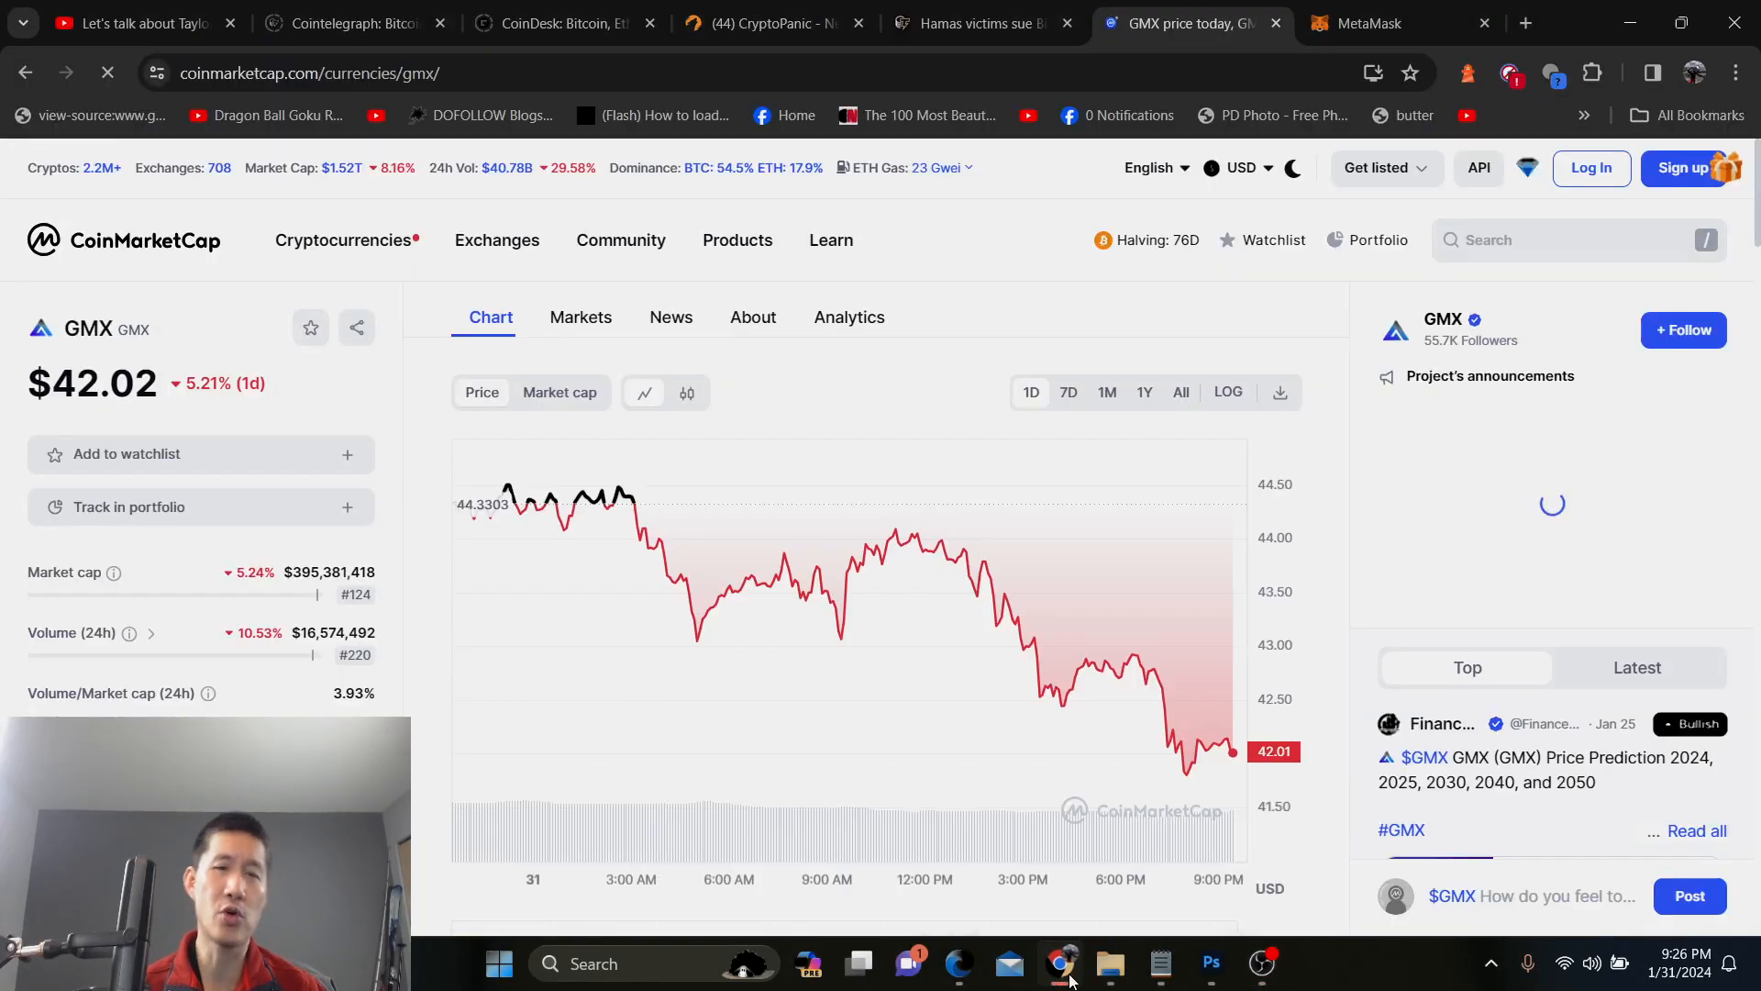
mouse_move(1189, 713)
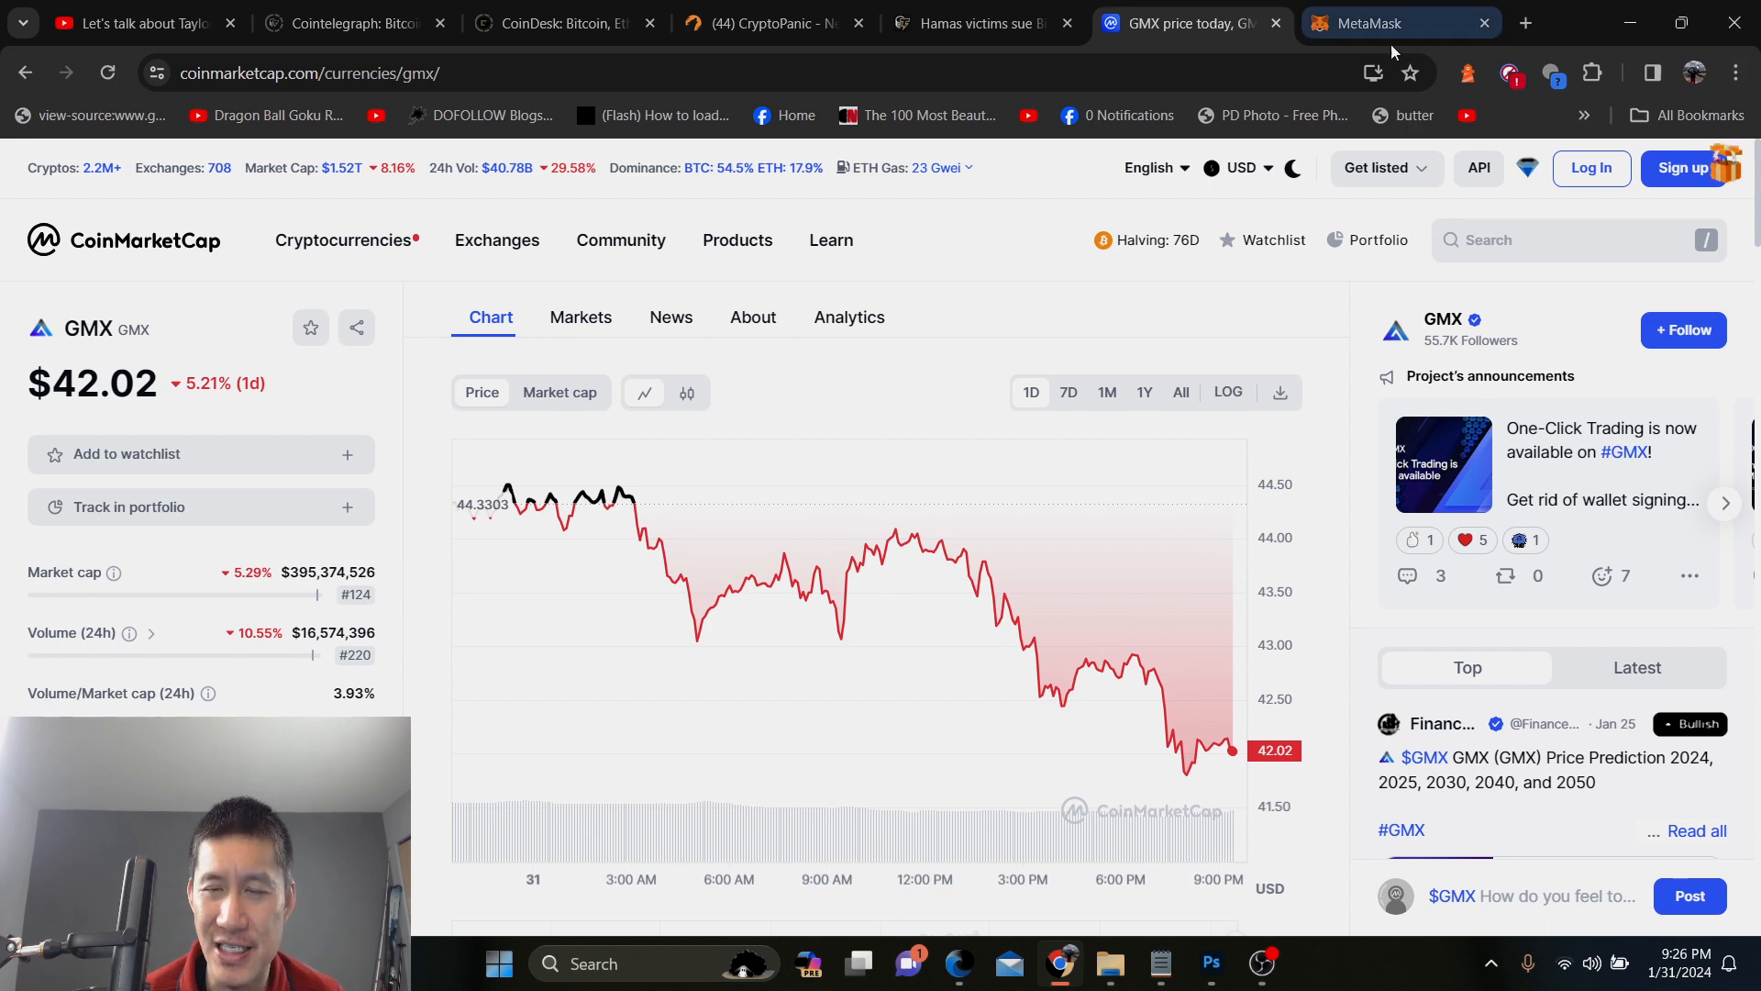
Switch to the MetaMask tab and bring up the network list from the Polygon Mainnet dropdown
left_click(1398, 22)
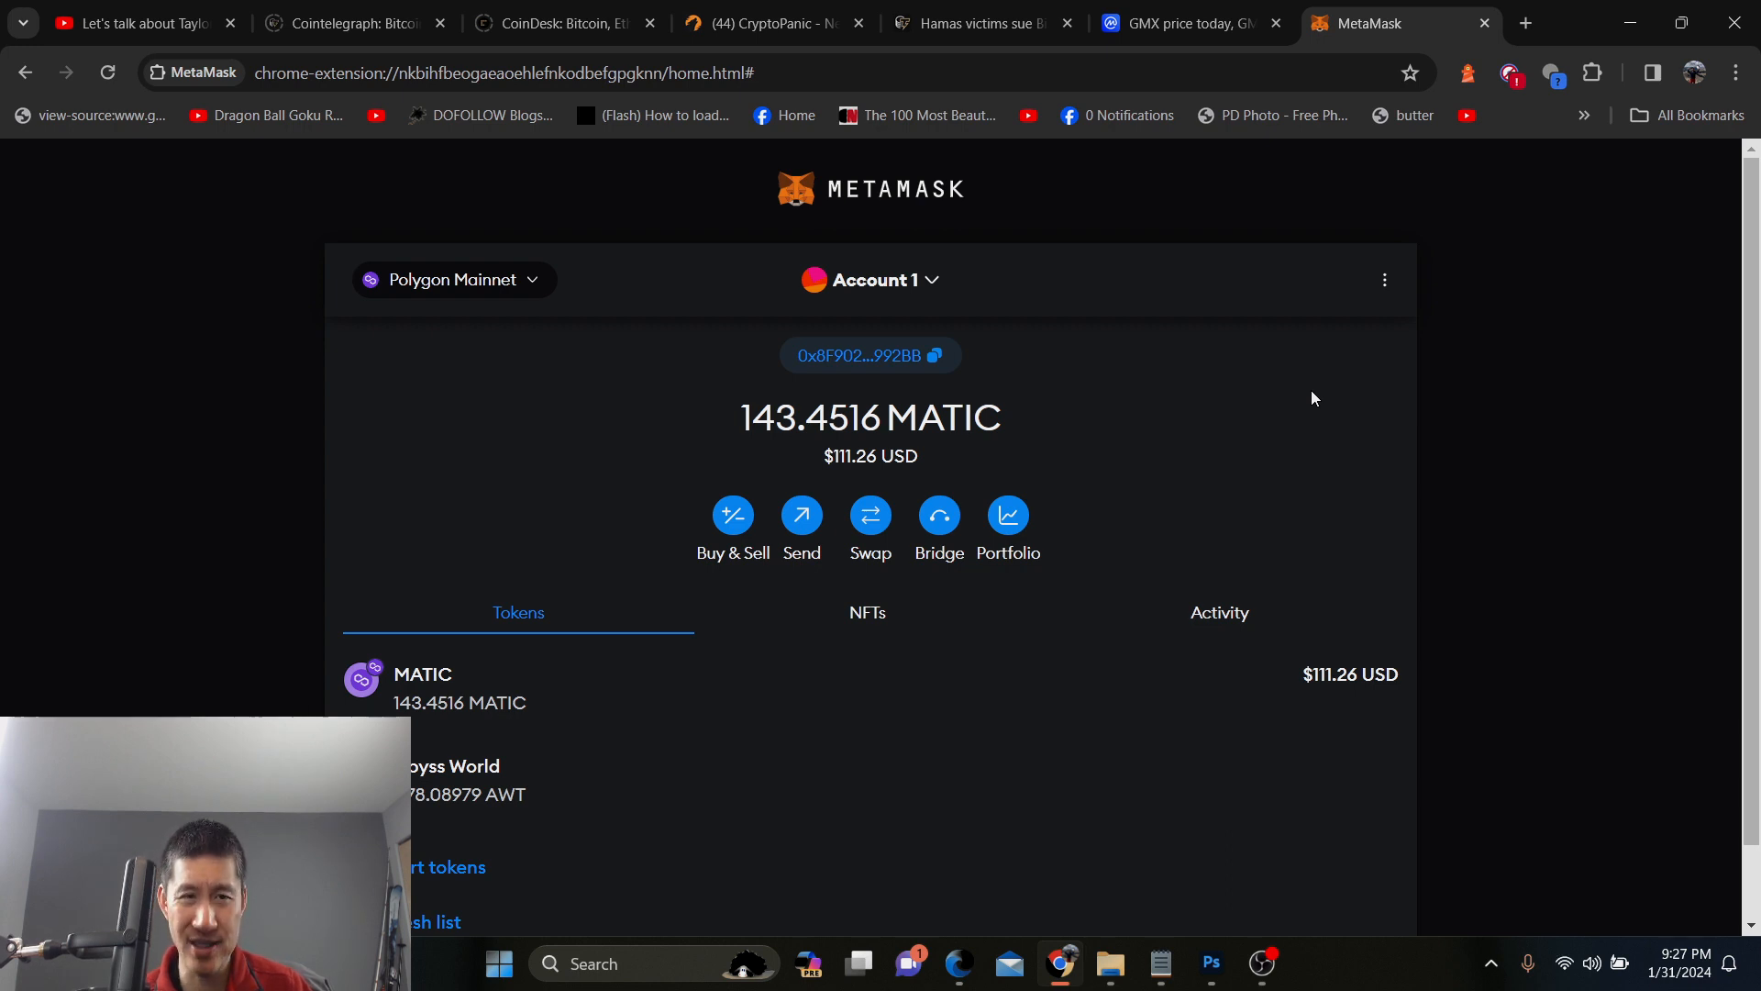
mouse_move(488, 293)
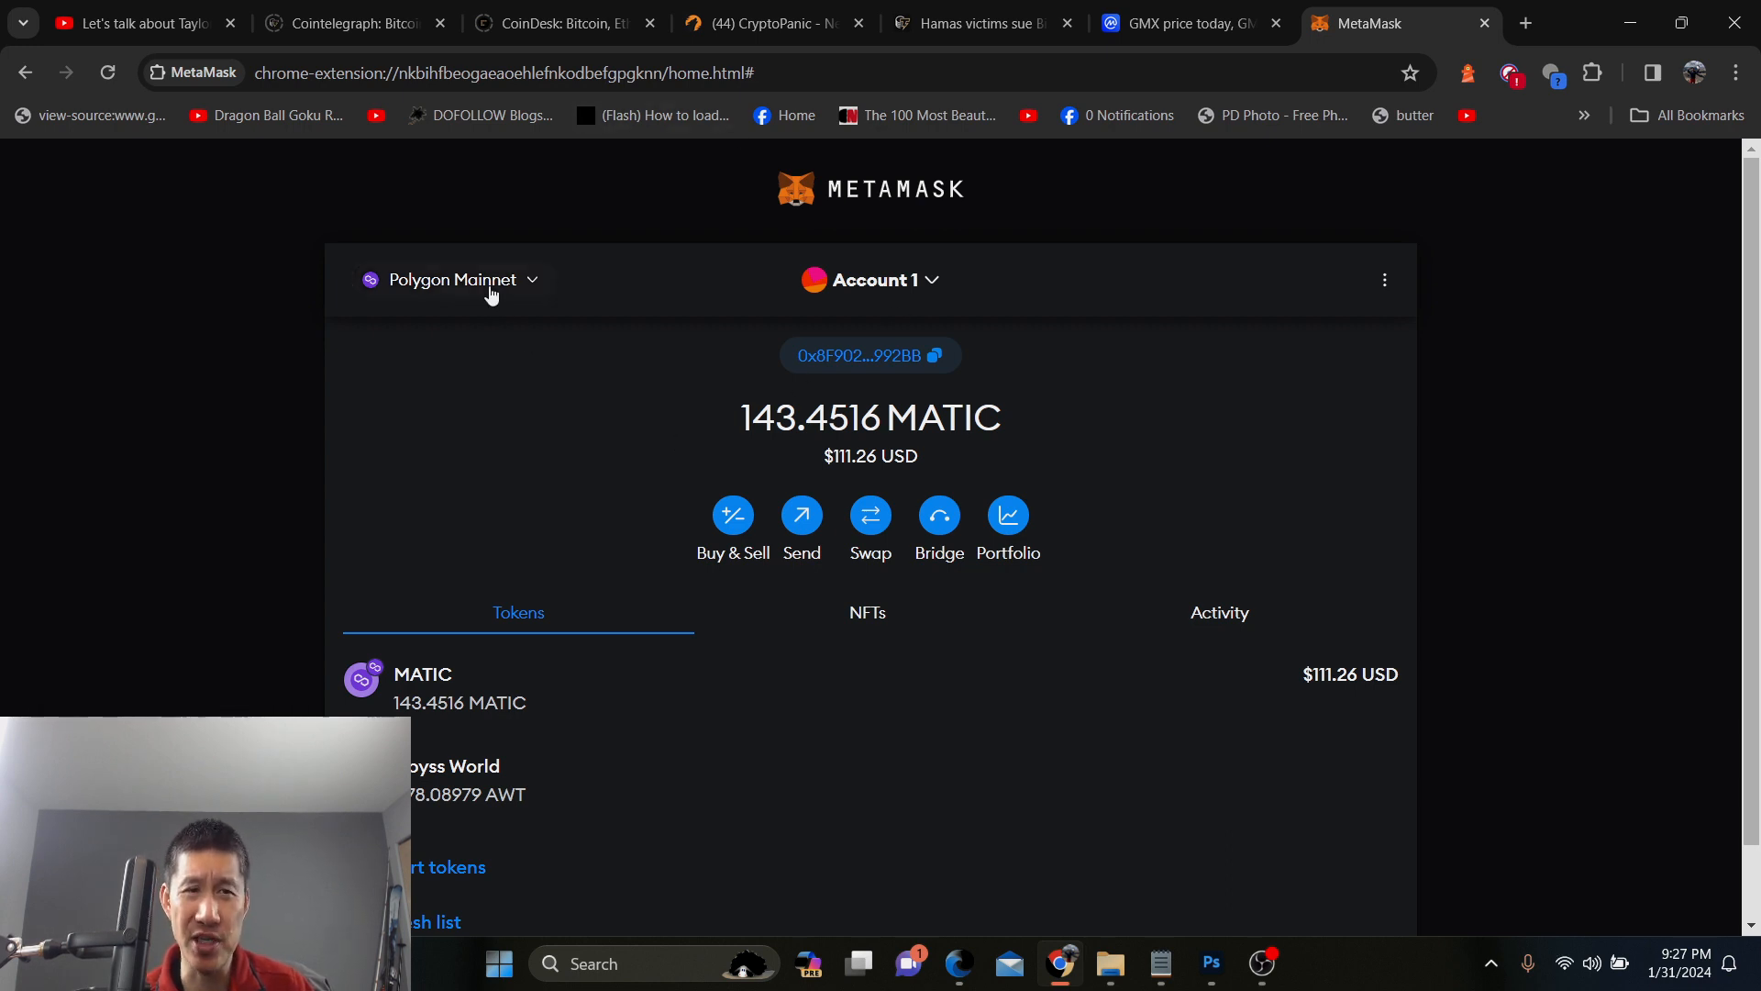
left_click(453, 278)
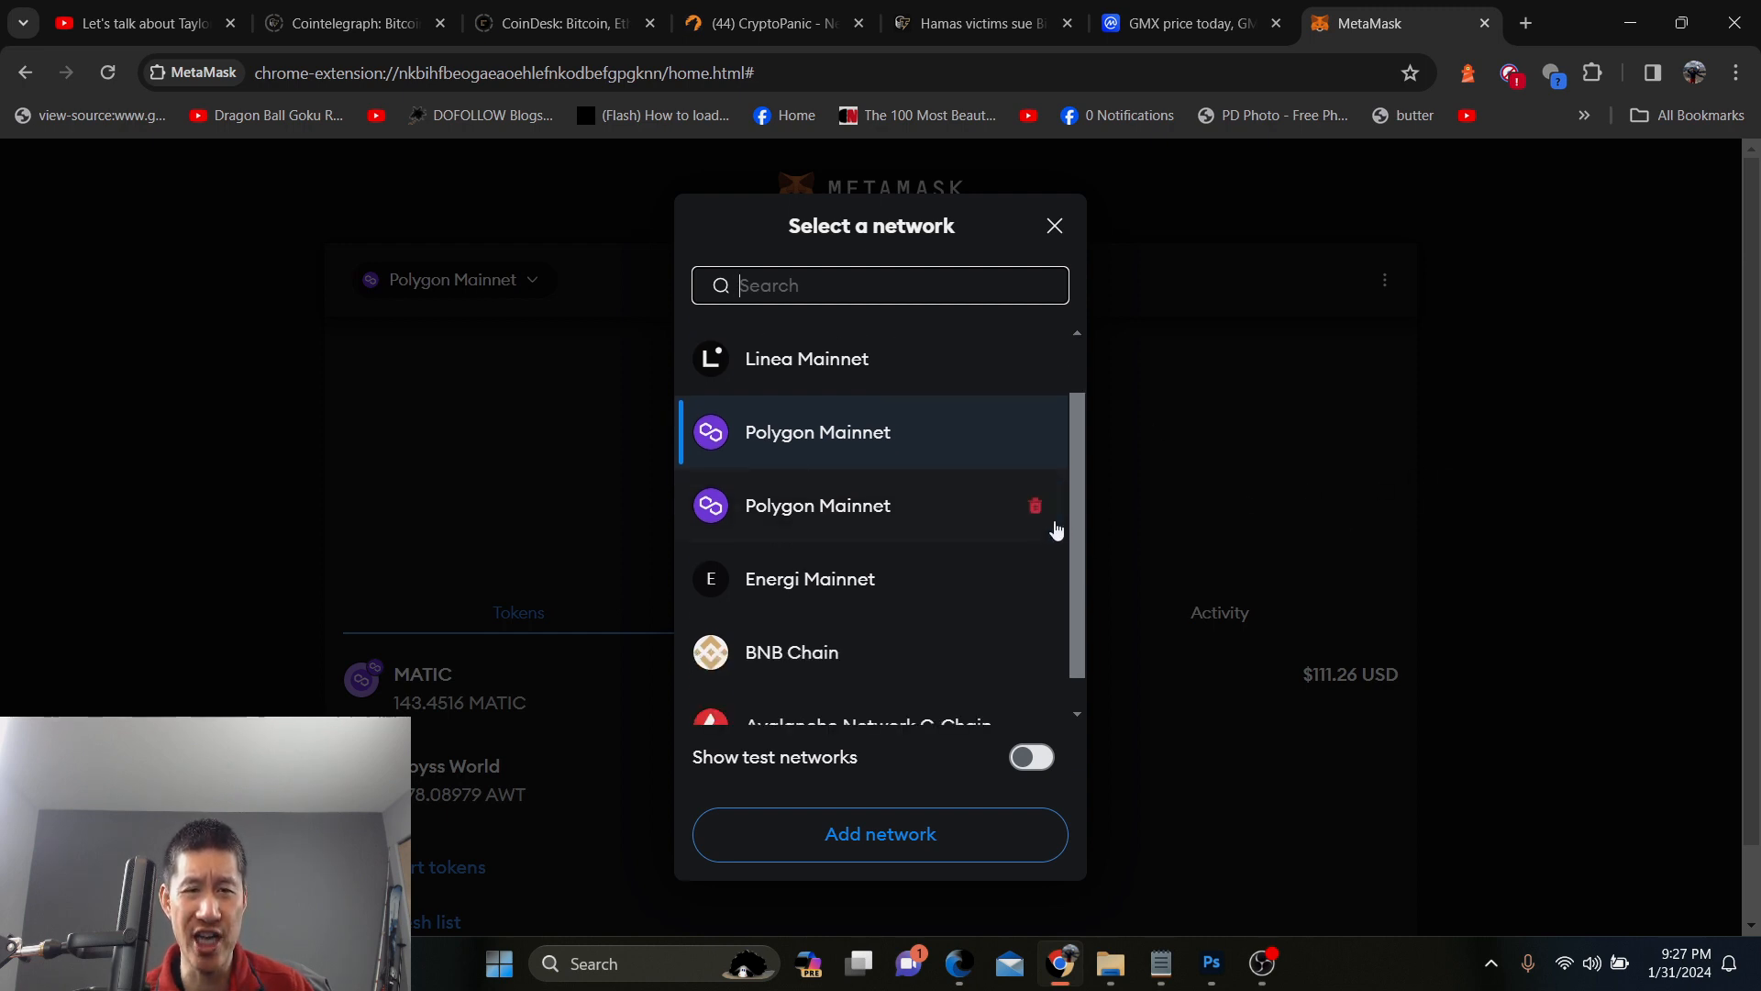
scroll("up", 3)
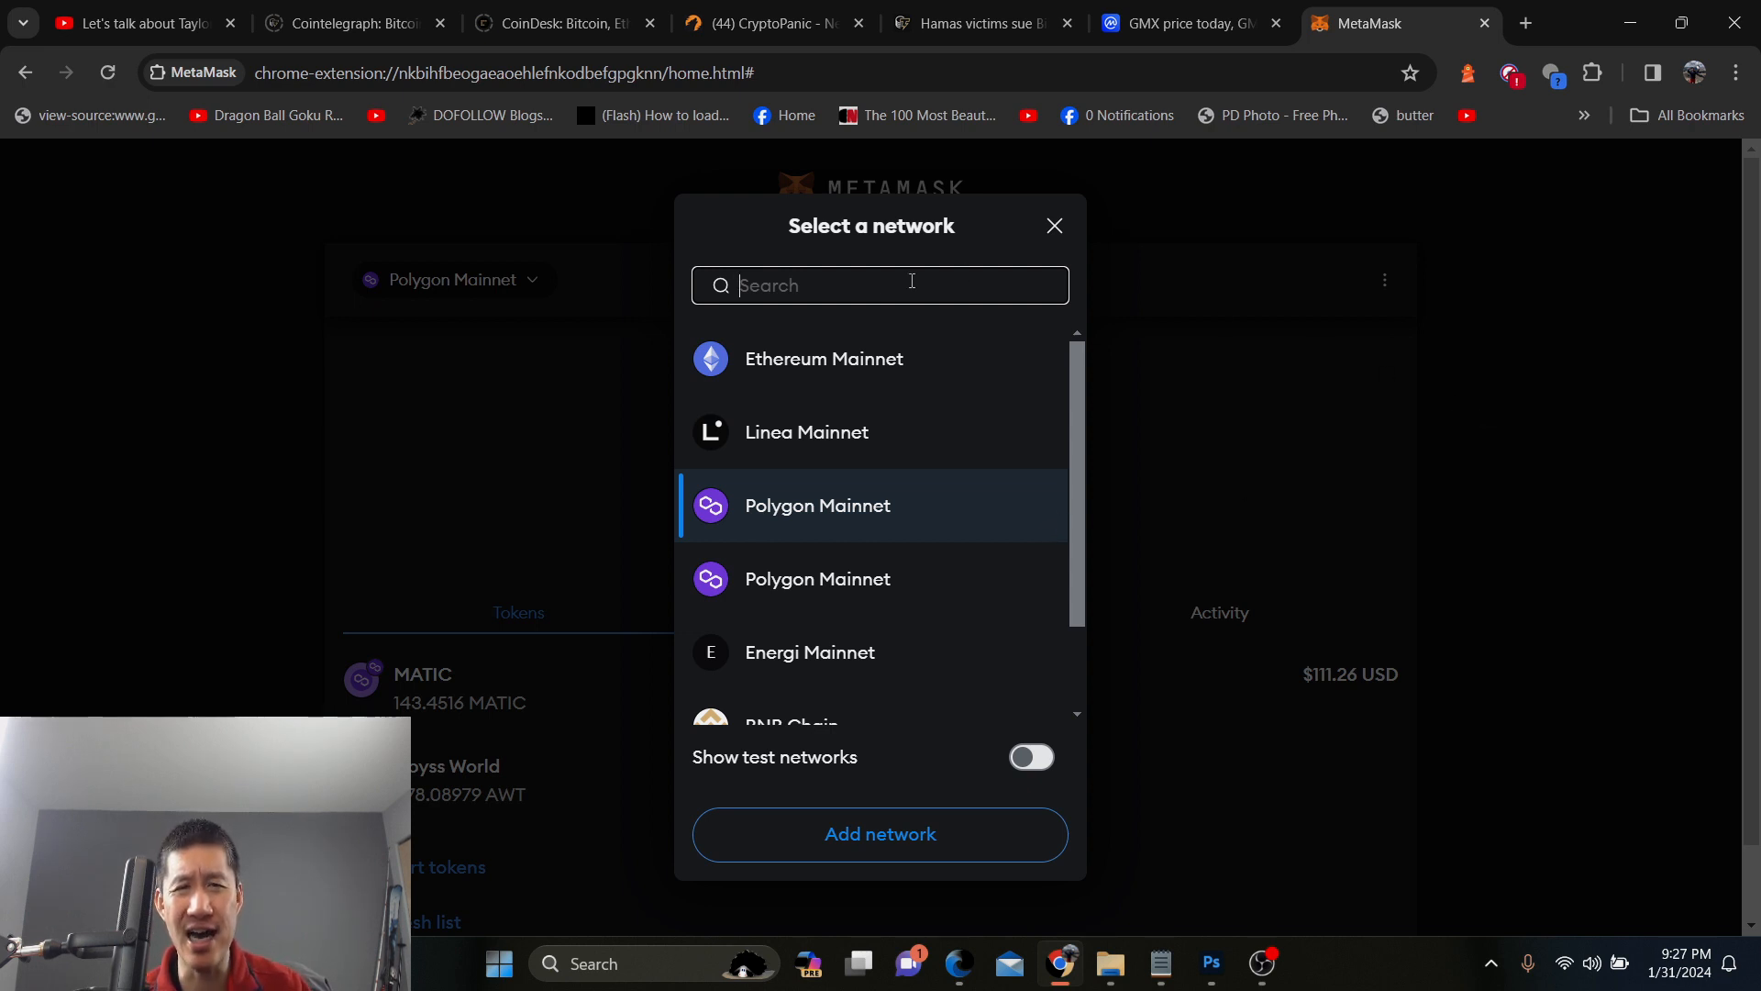
scroll("down", 3)
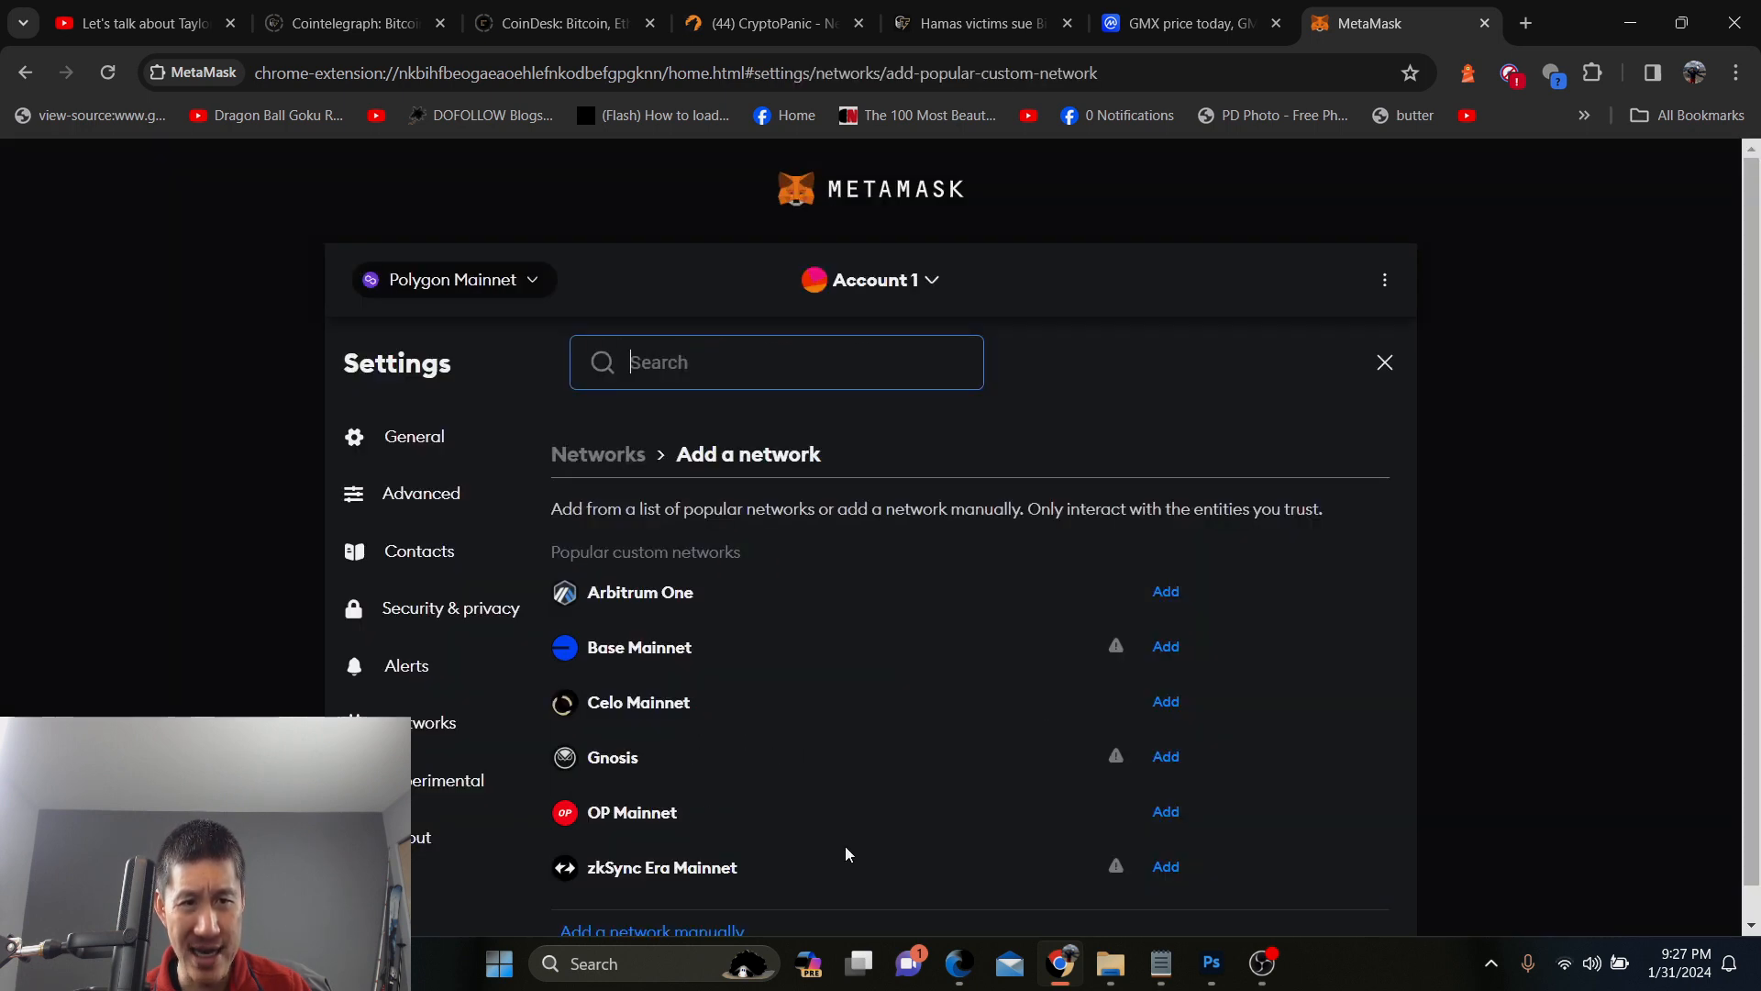
mouse_move(1120, 607)
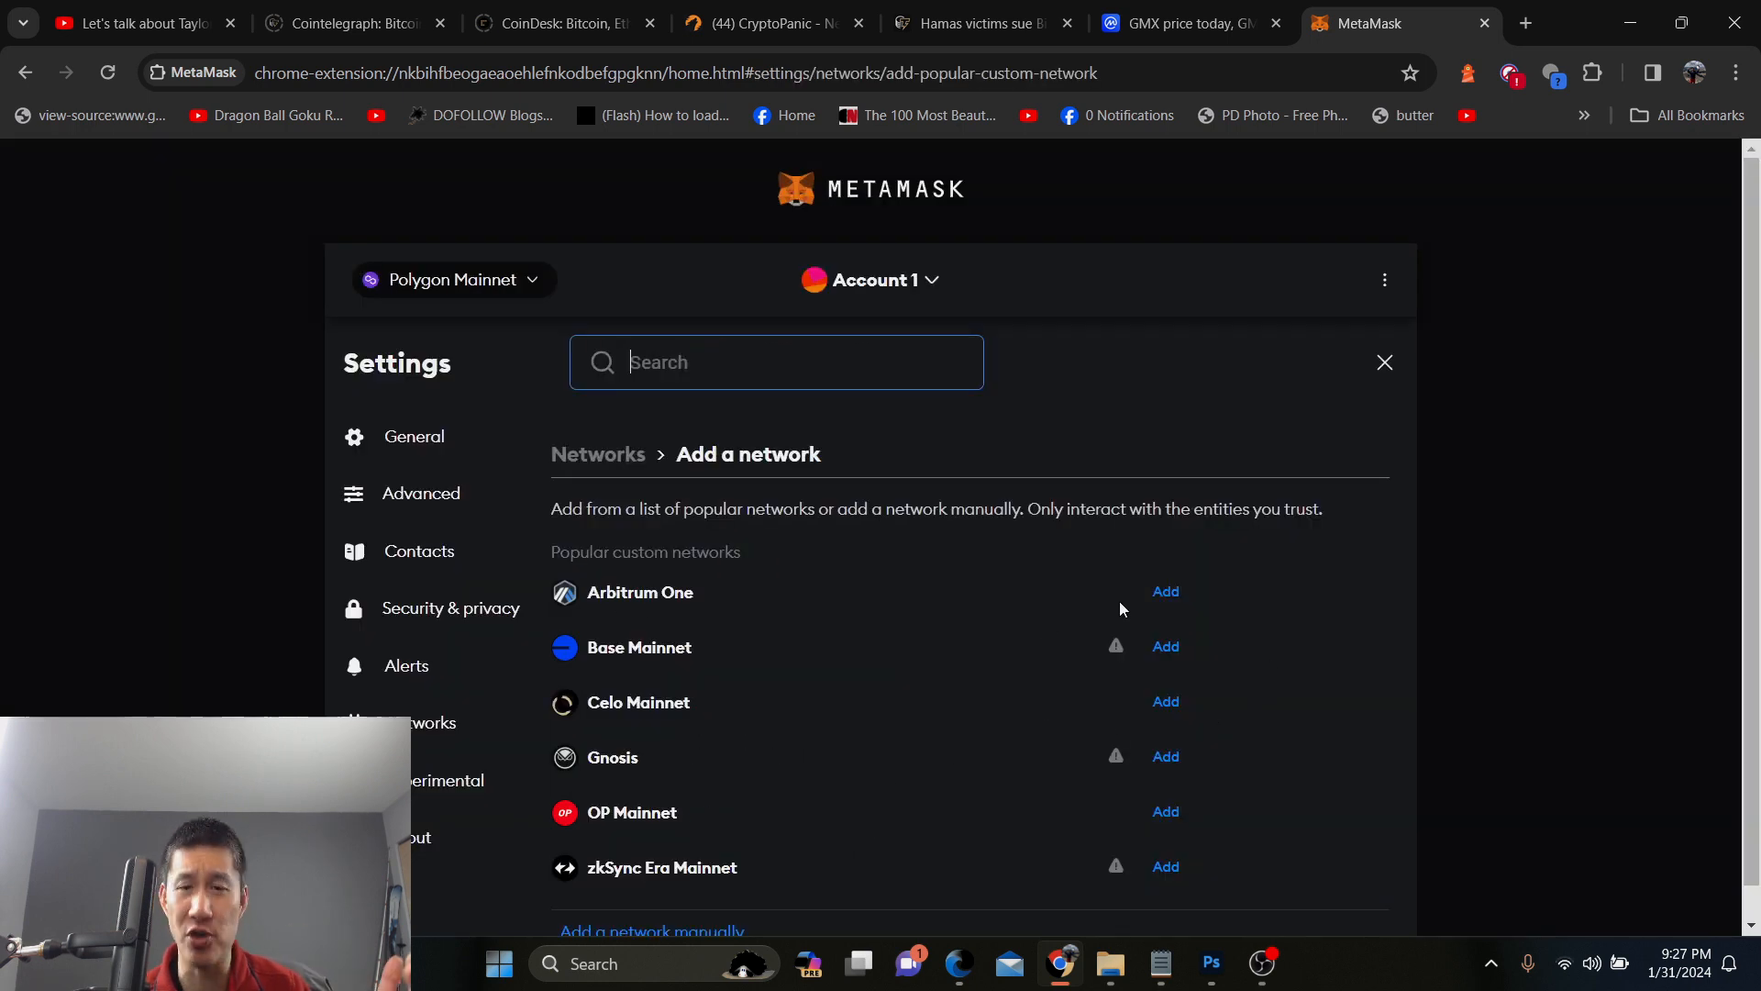
Add Arbitrum One, approve it, and switch the wallet to it with 0 ETH shown
left_click(1167, 593)
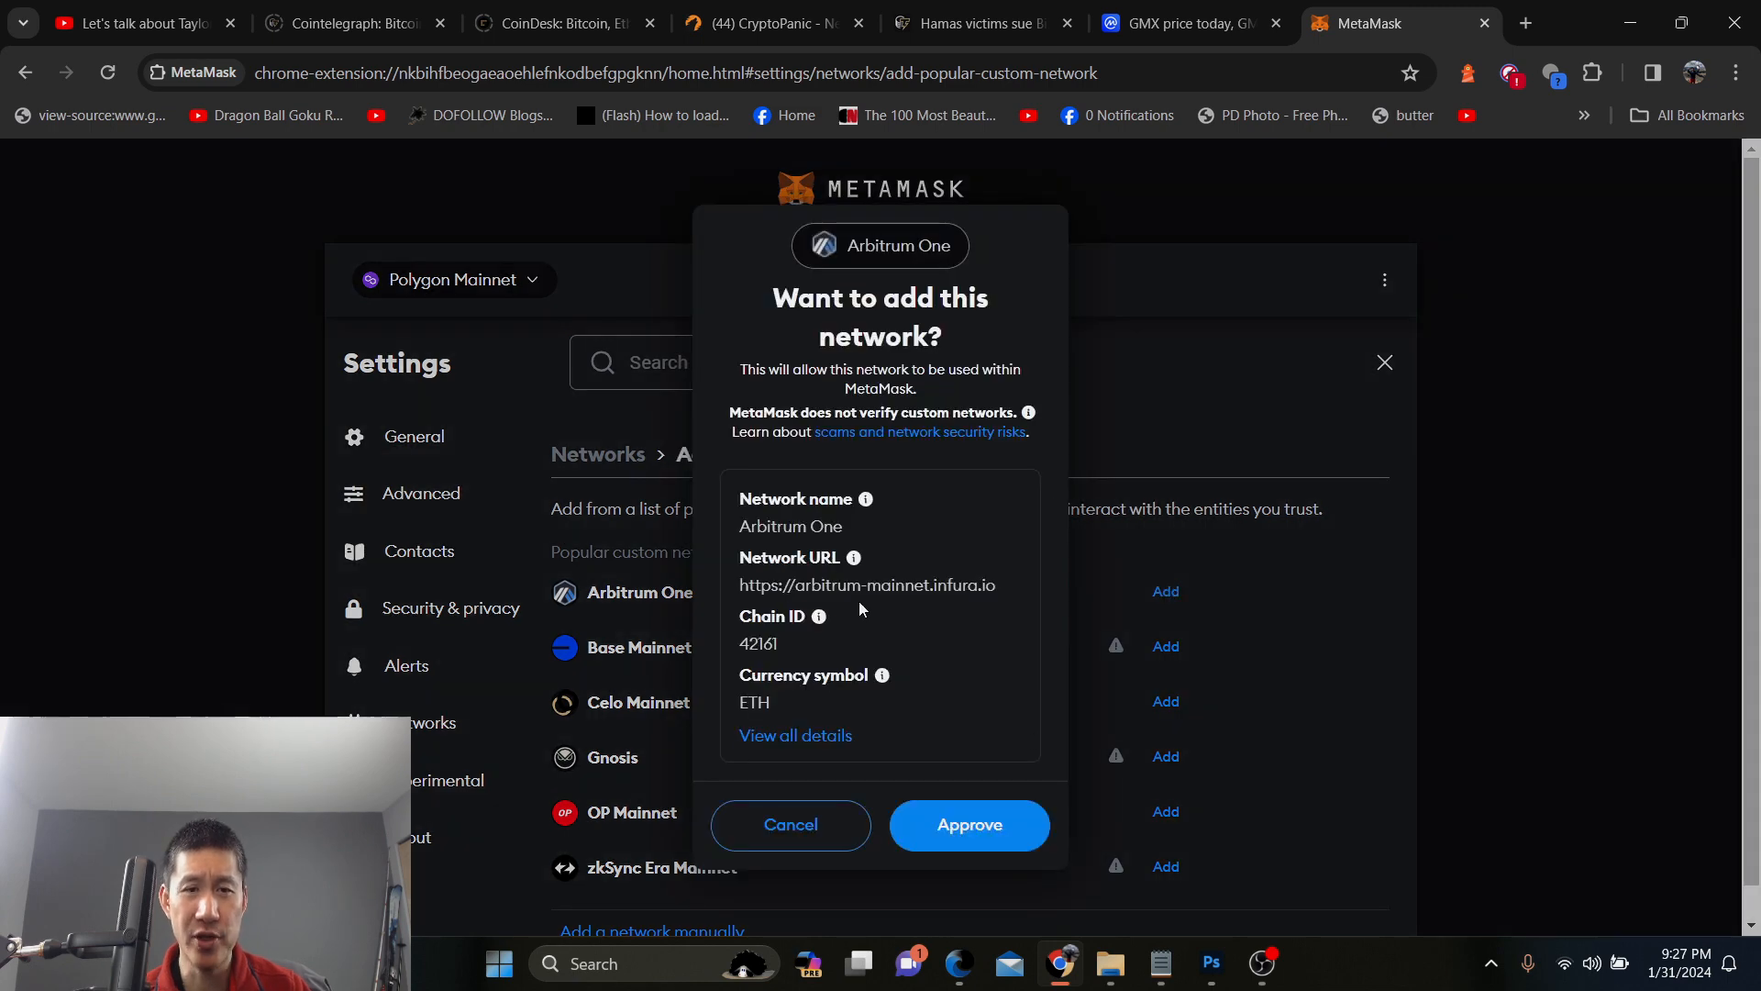
left_click(967, 824)
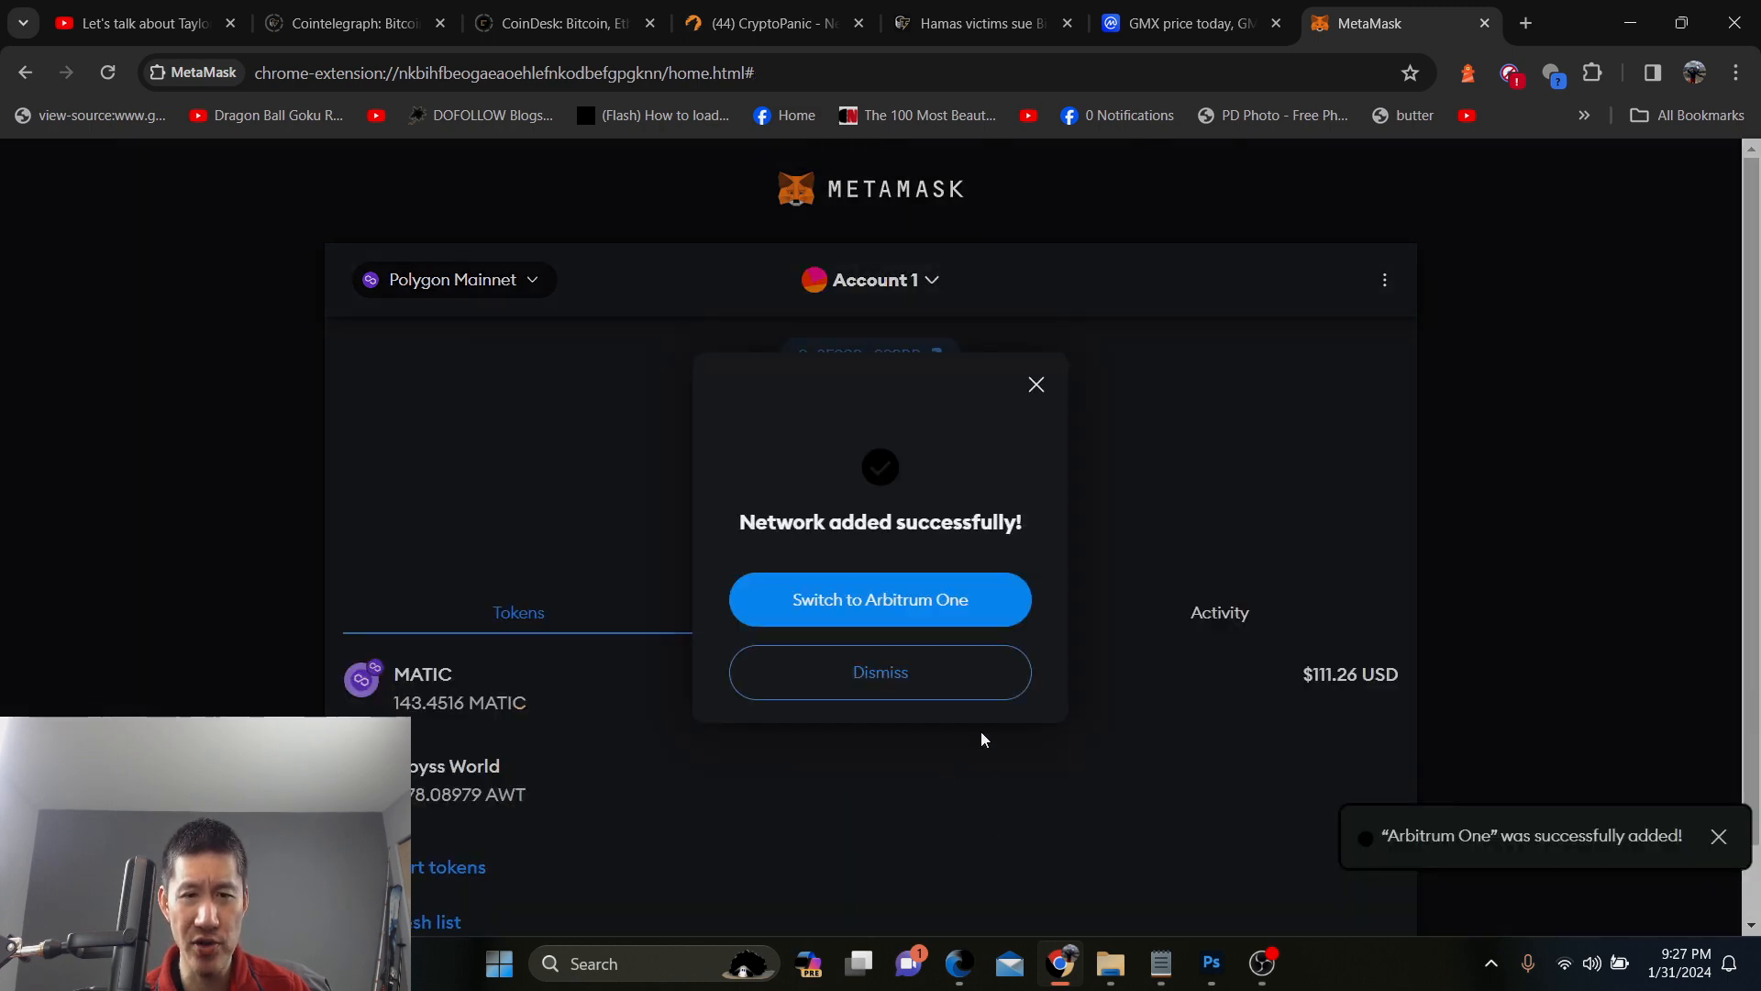
left_click(878, 598)
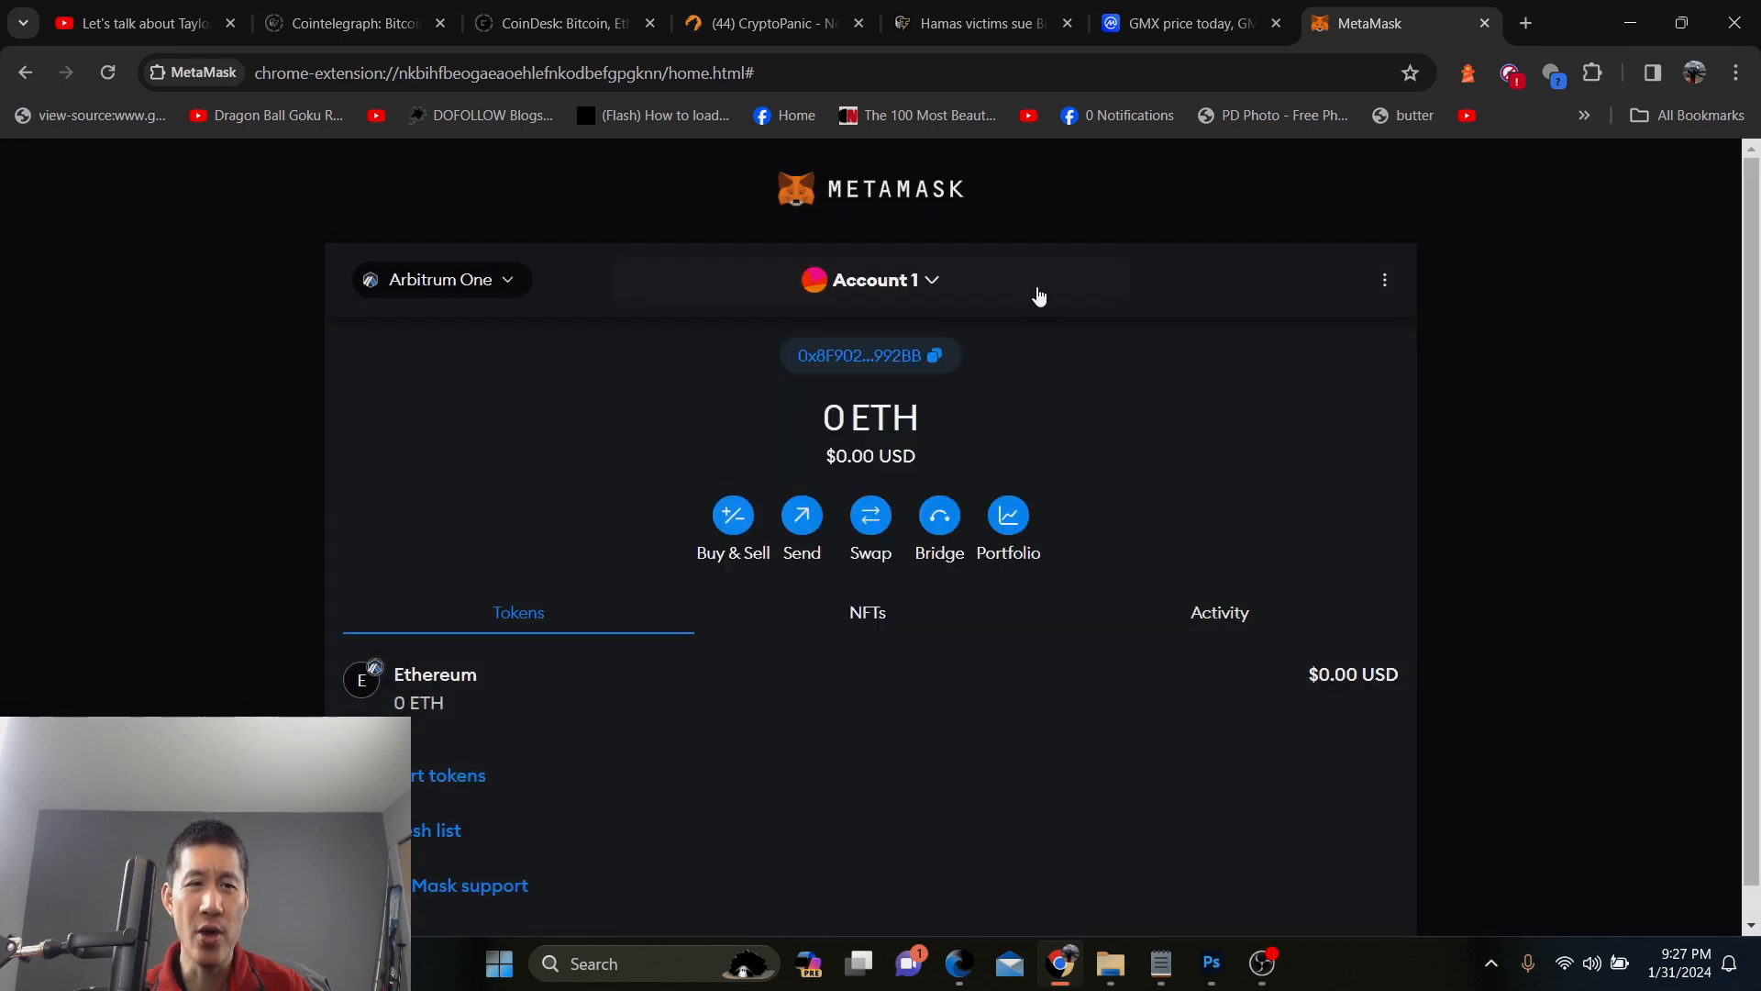
mouse_move(1112, 297)
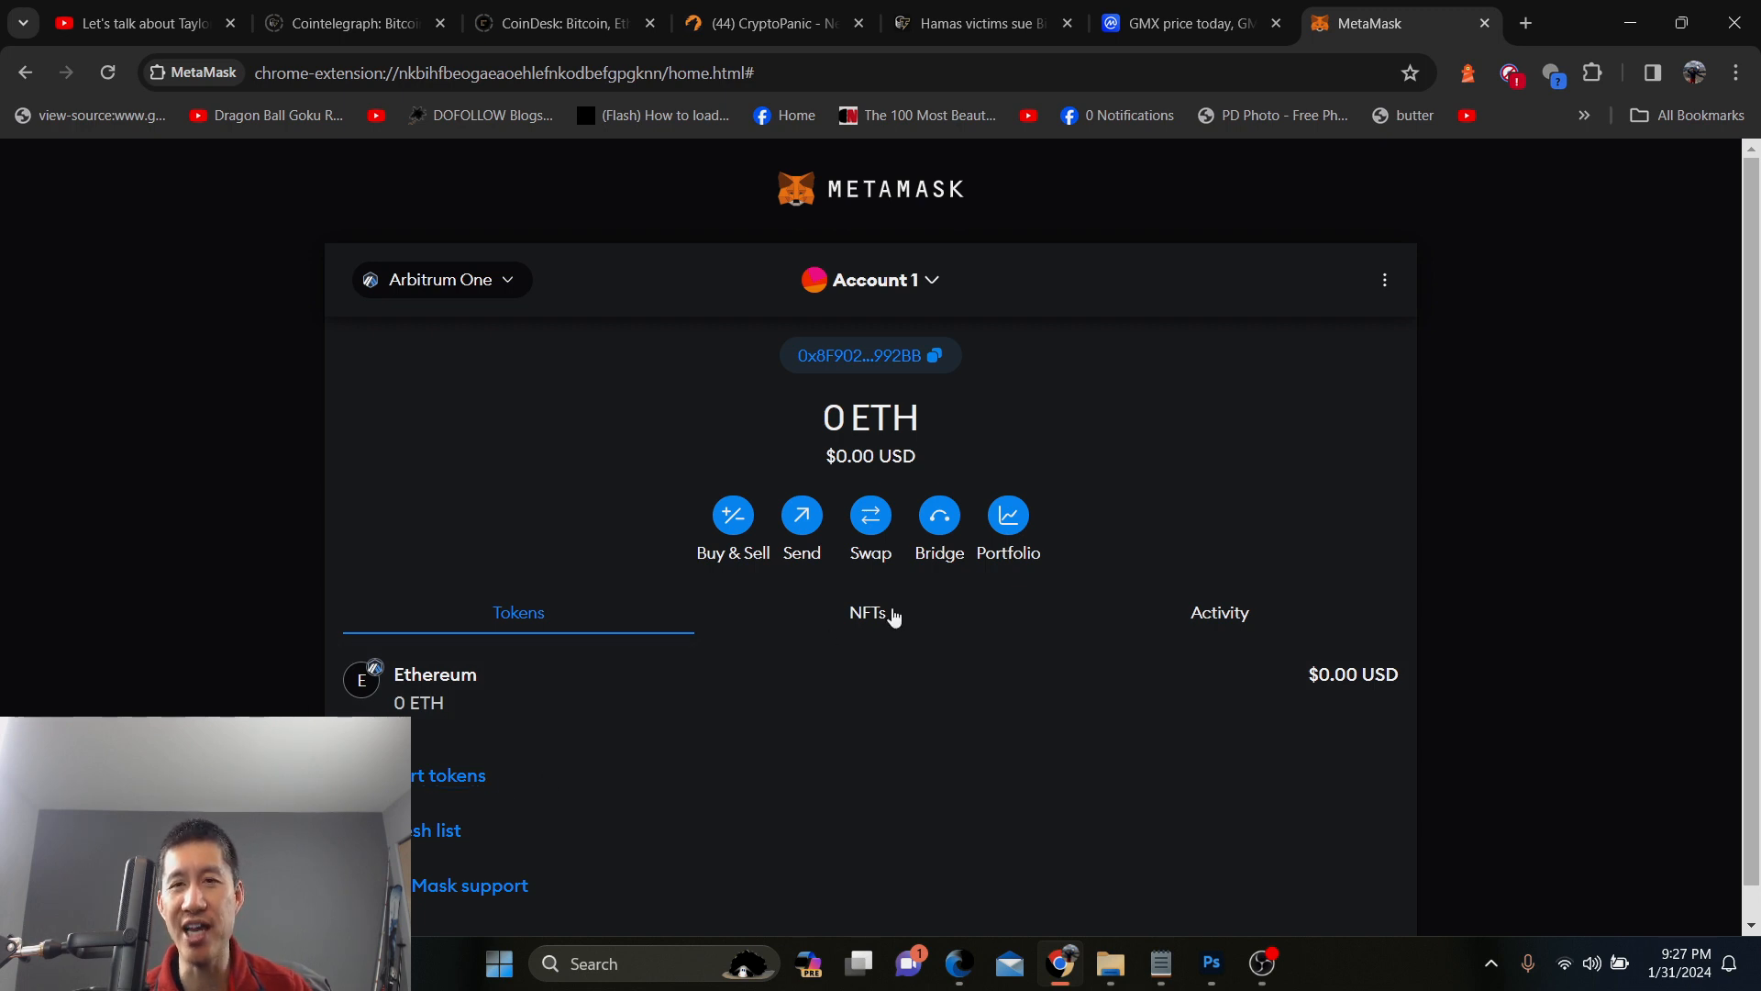
mouse_move(482, 290)
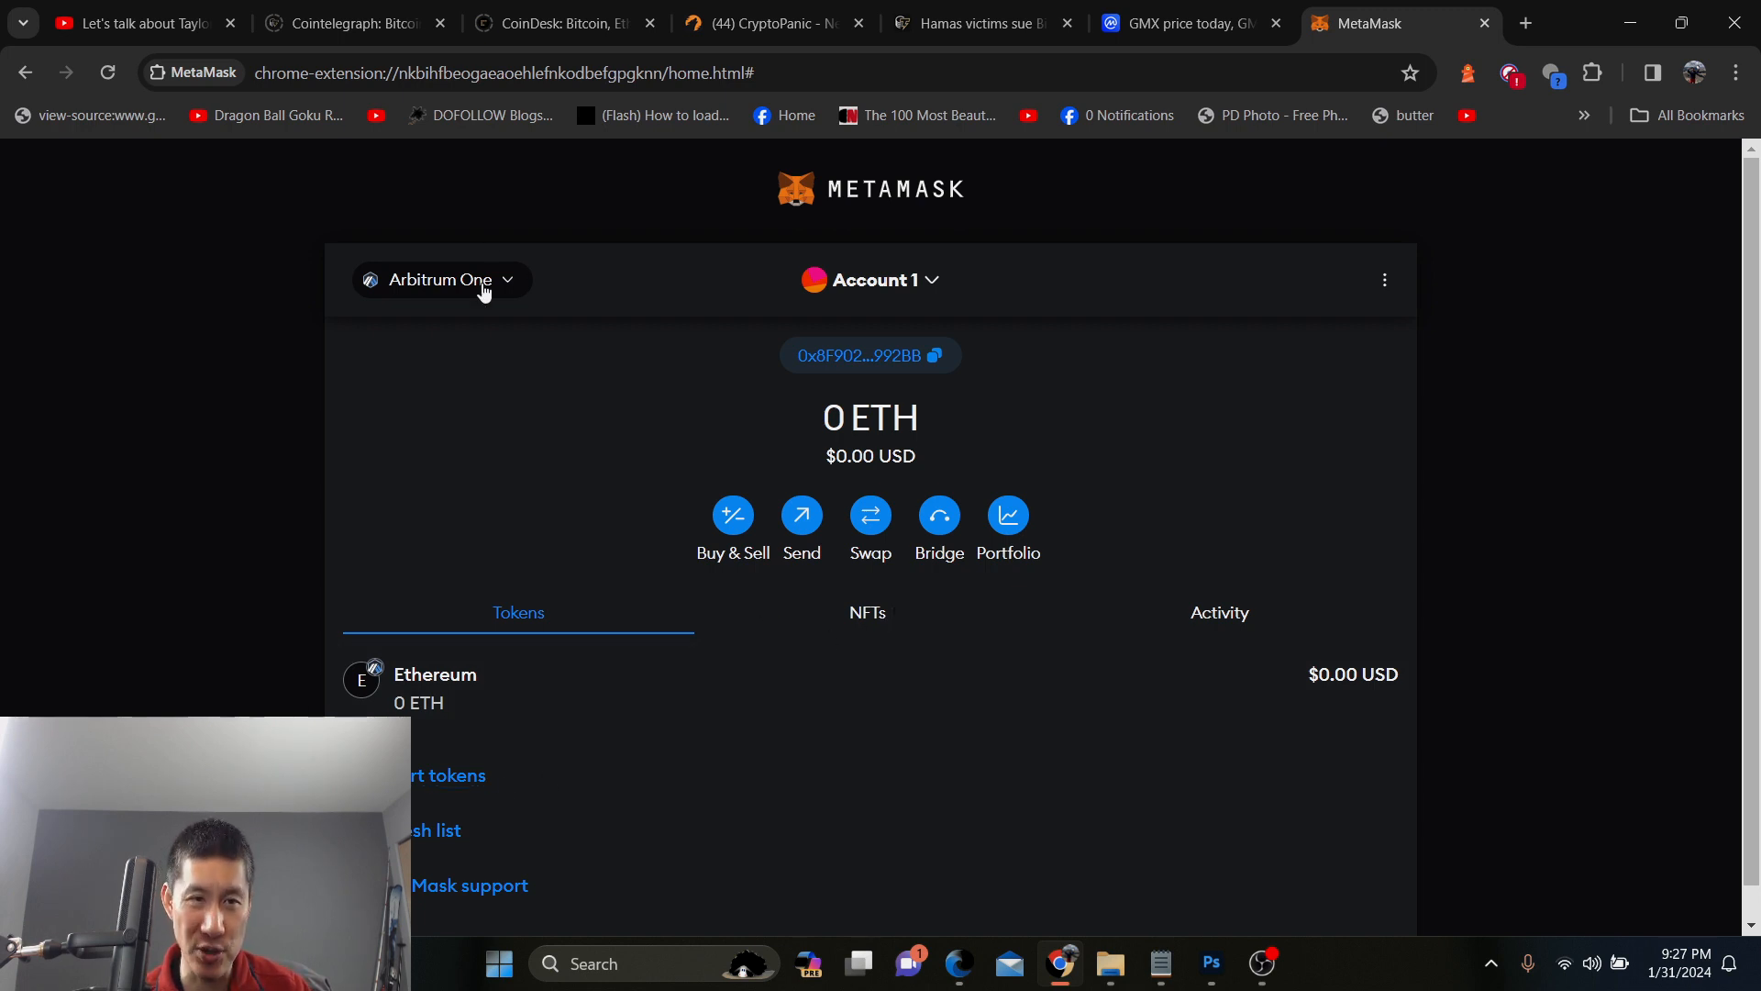
Switch the wallet to Avalanche Network C-Chain, glance at the GMX price page, and return to MetaMask
left_click(440, 279)
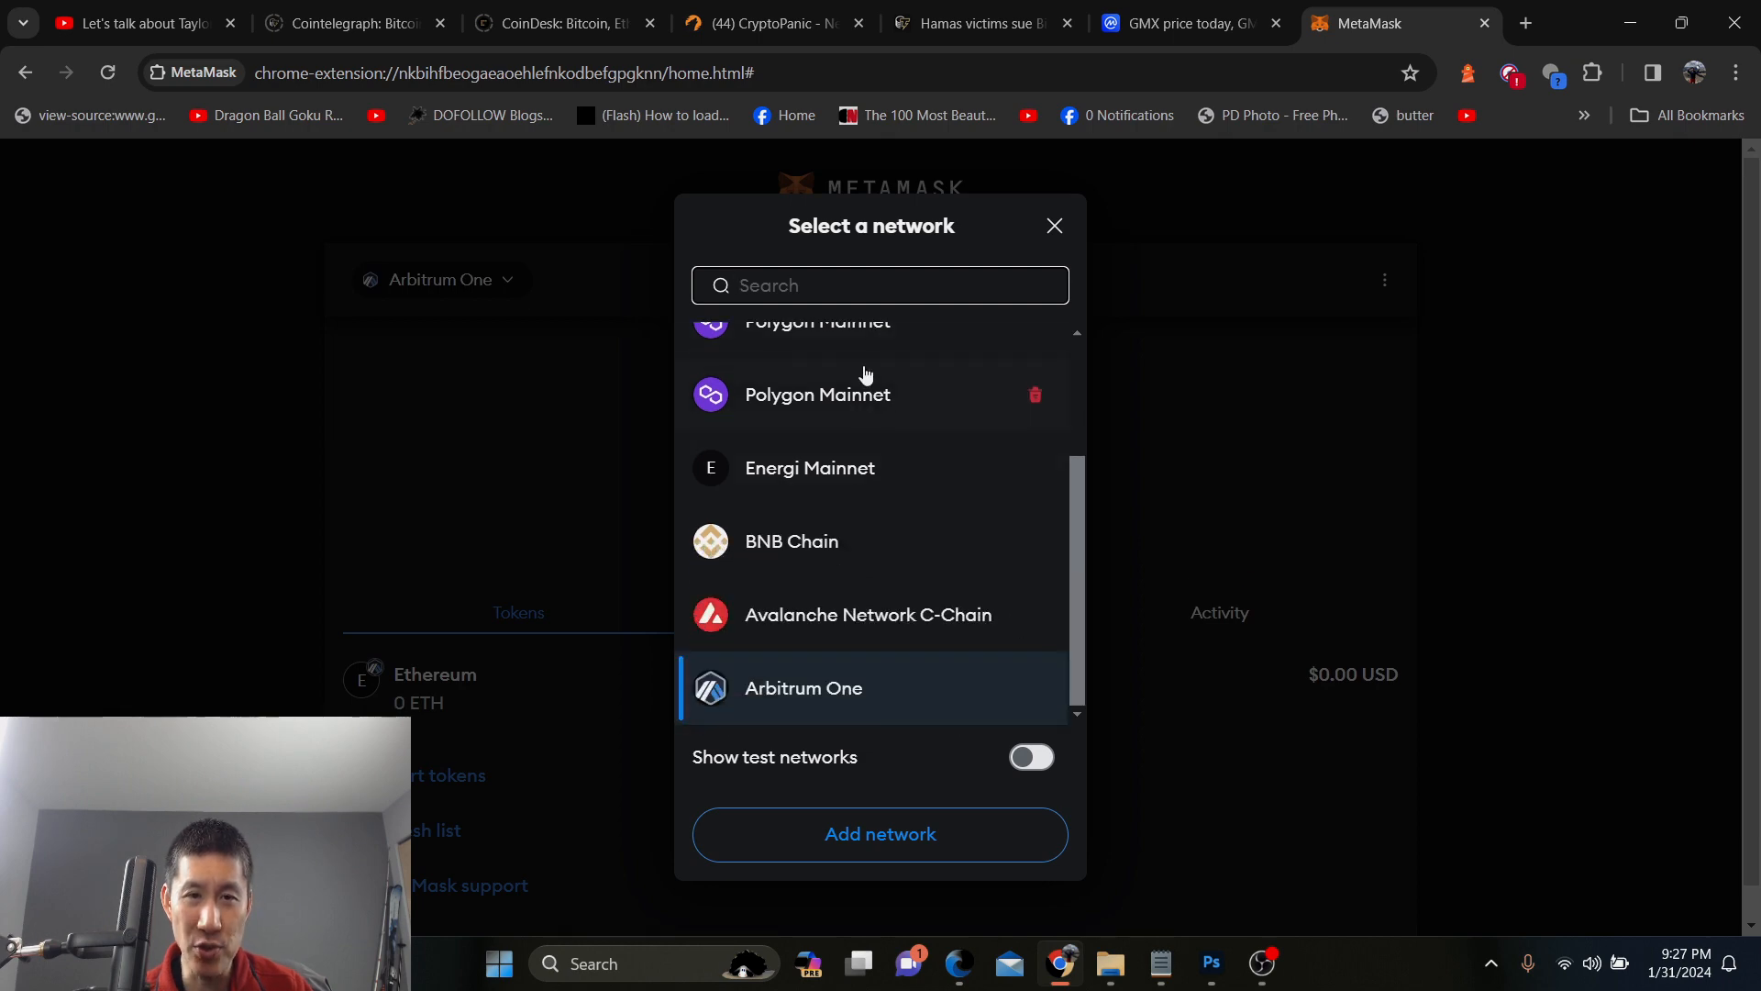
left_click(866, 614)
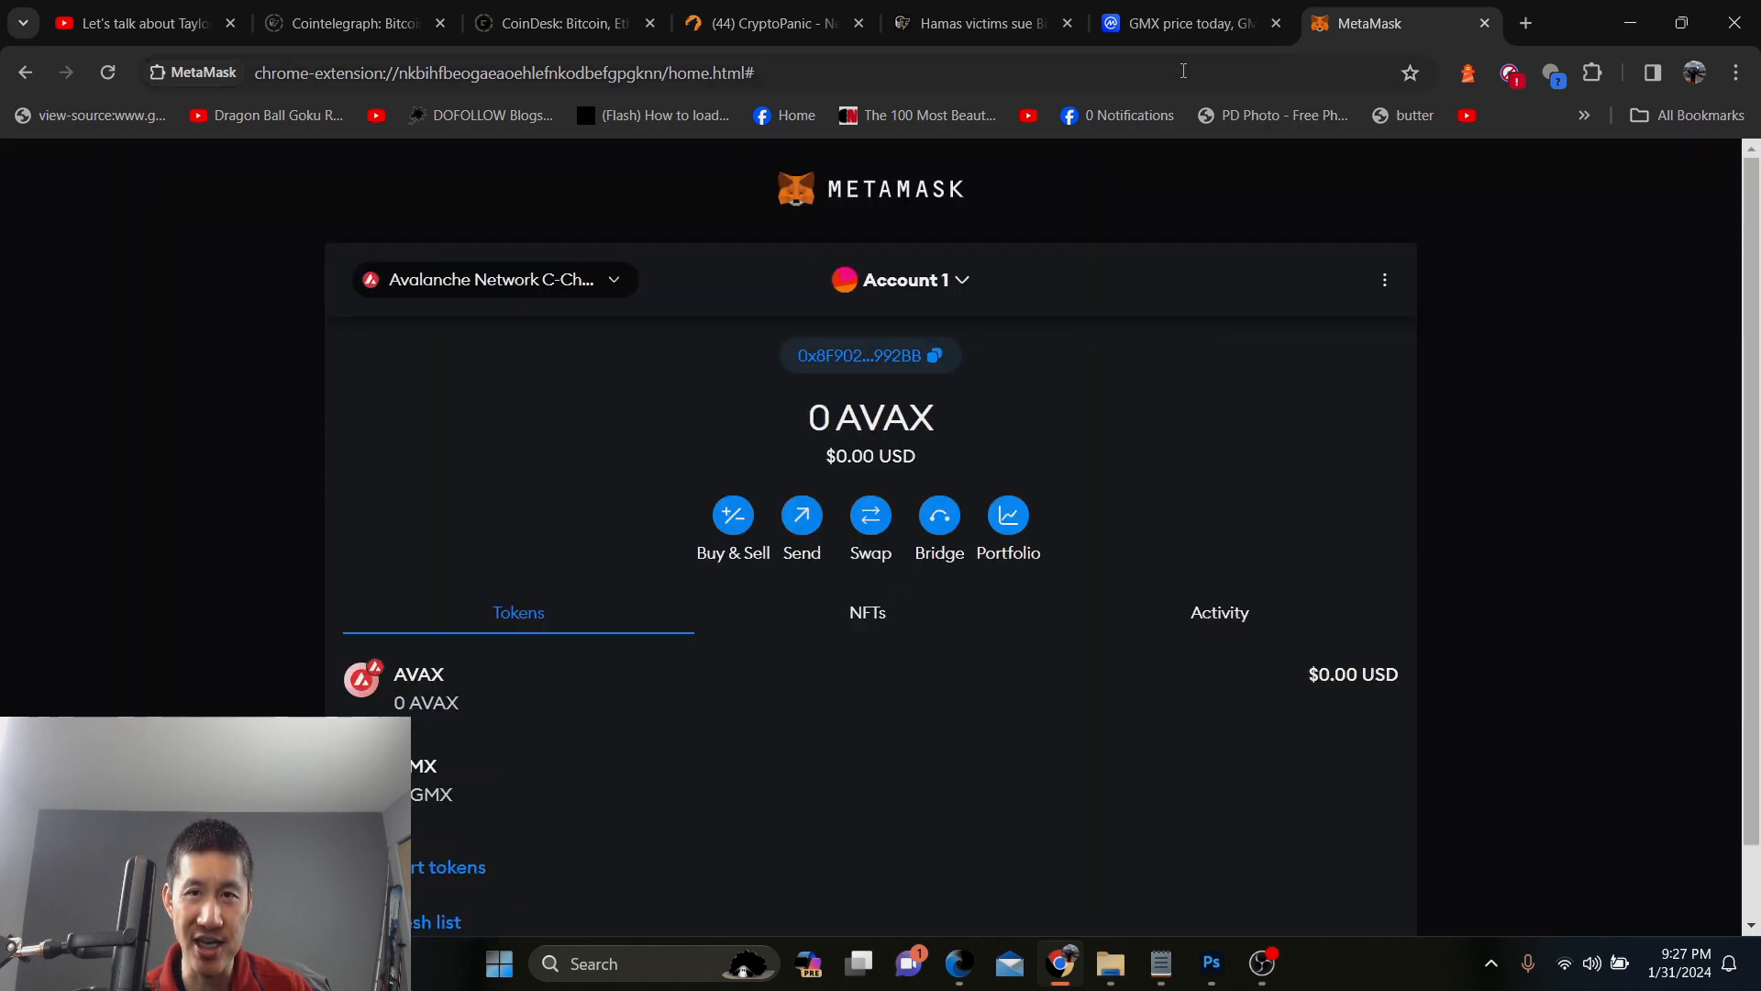
left_click(1185, 22)
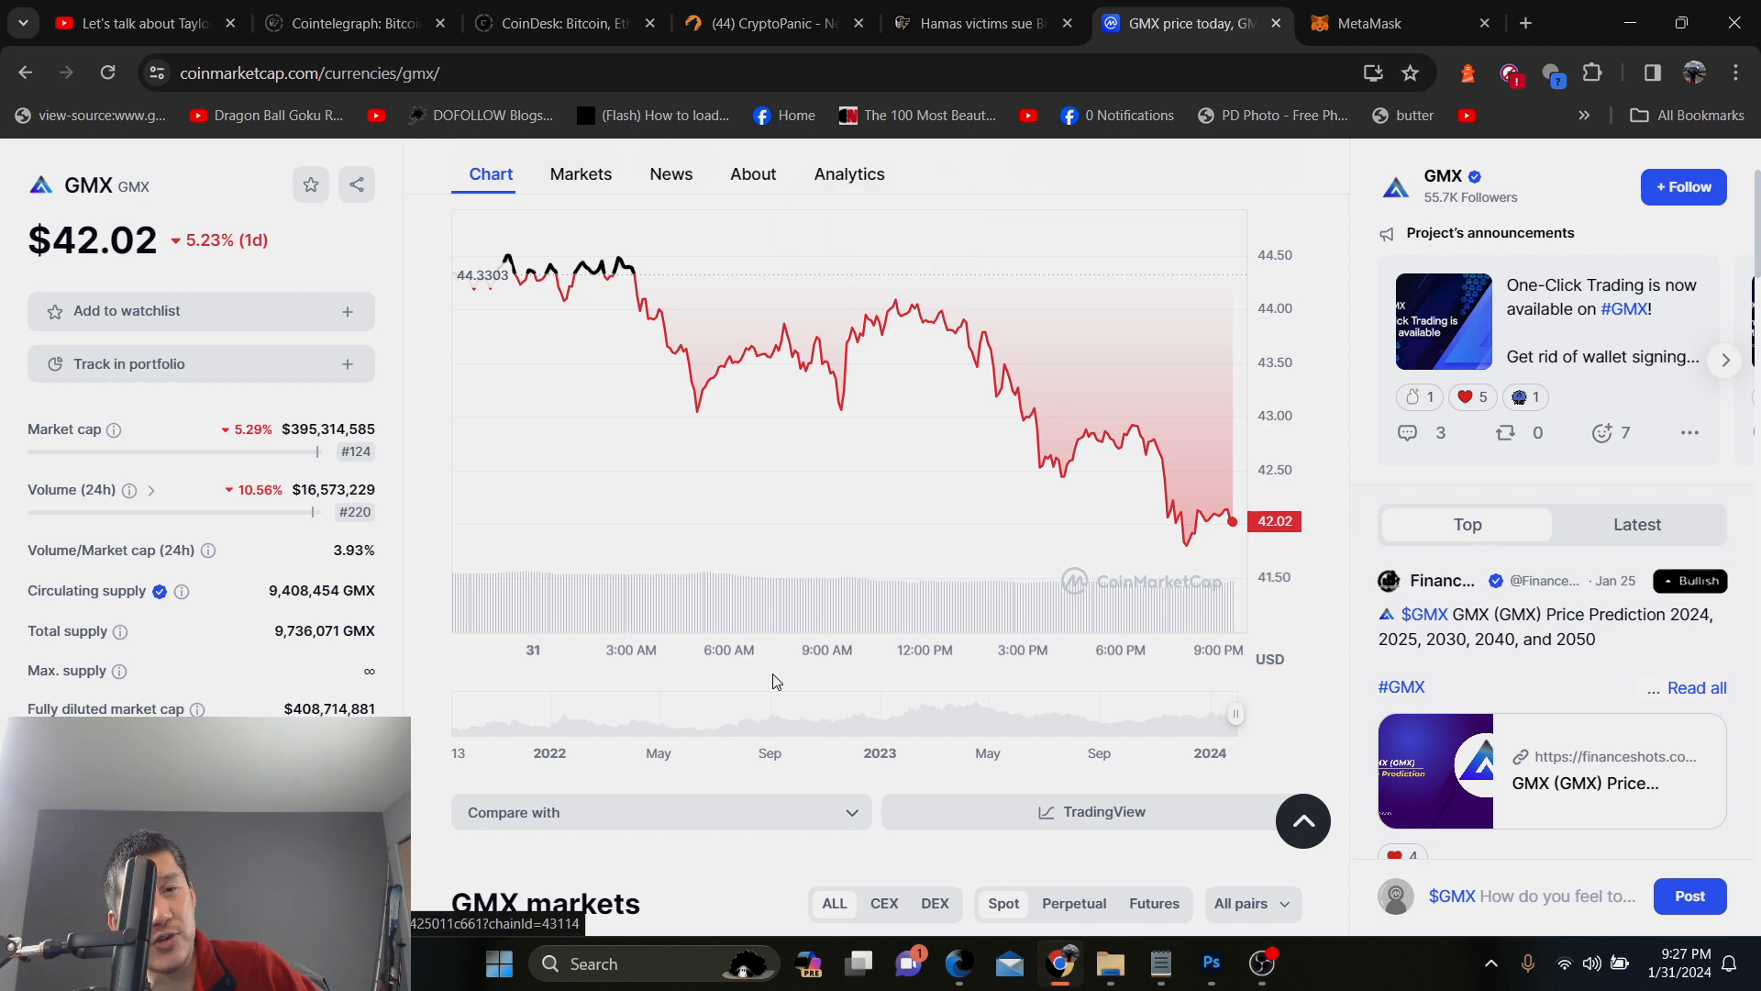
left_click(1392, 22)
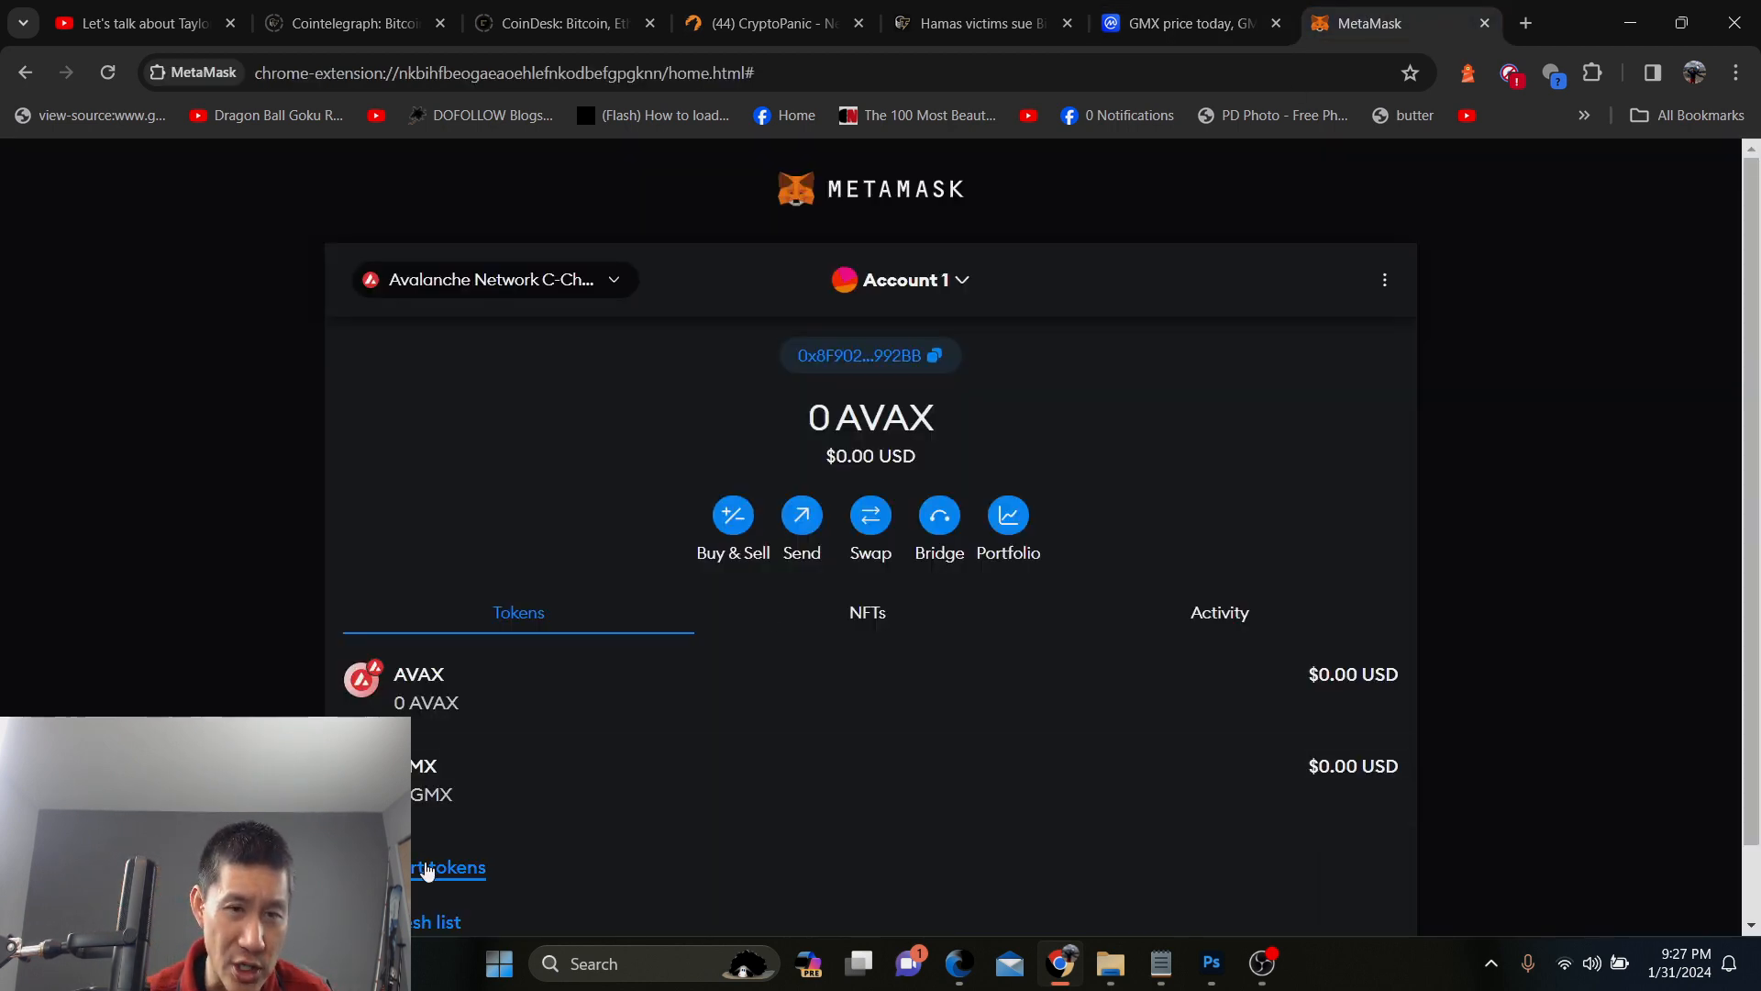
left_click(448, 868)
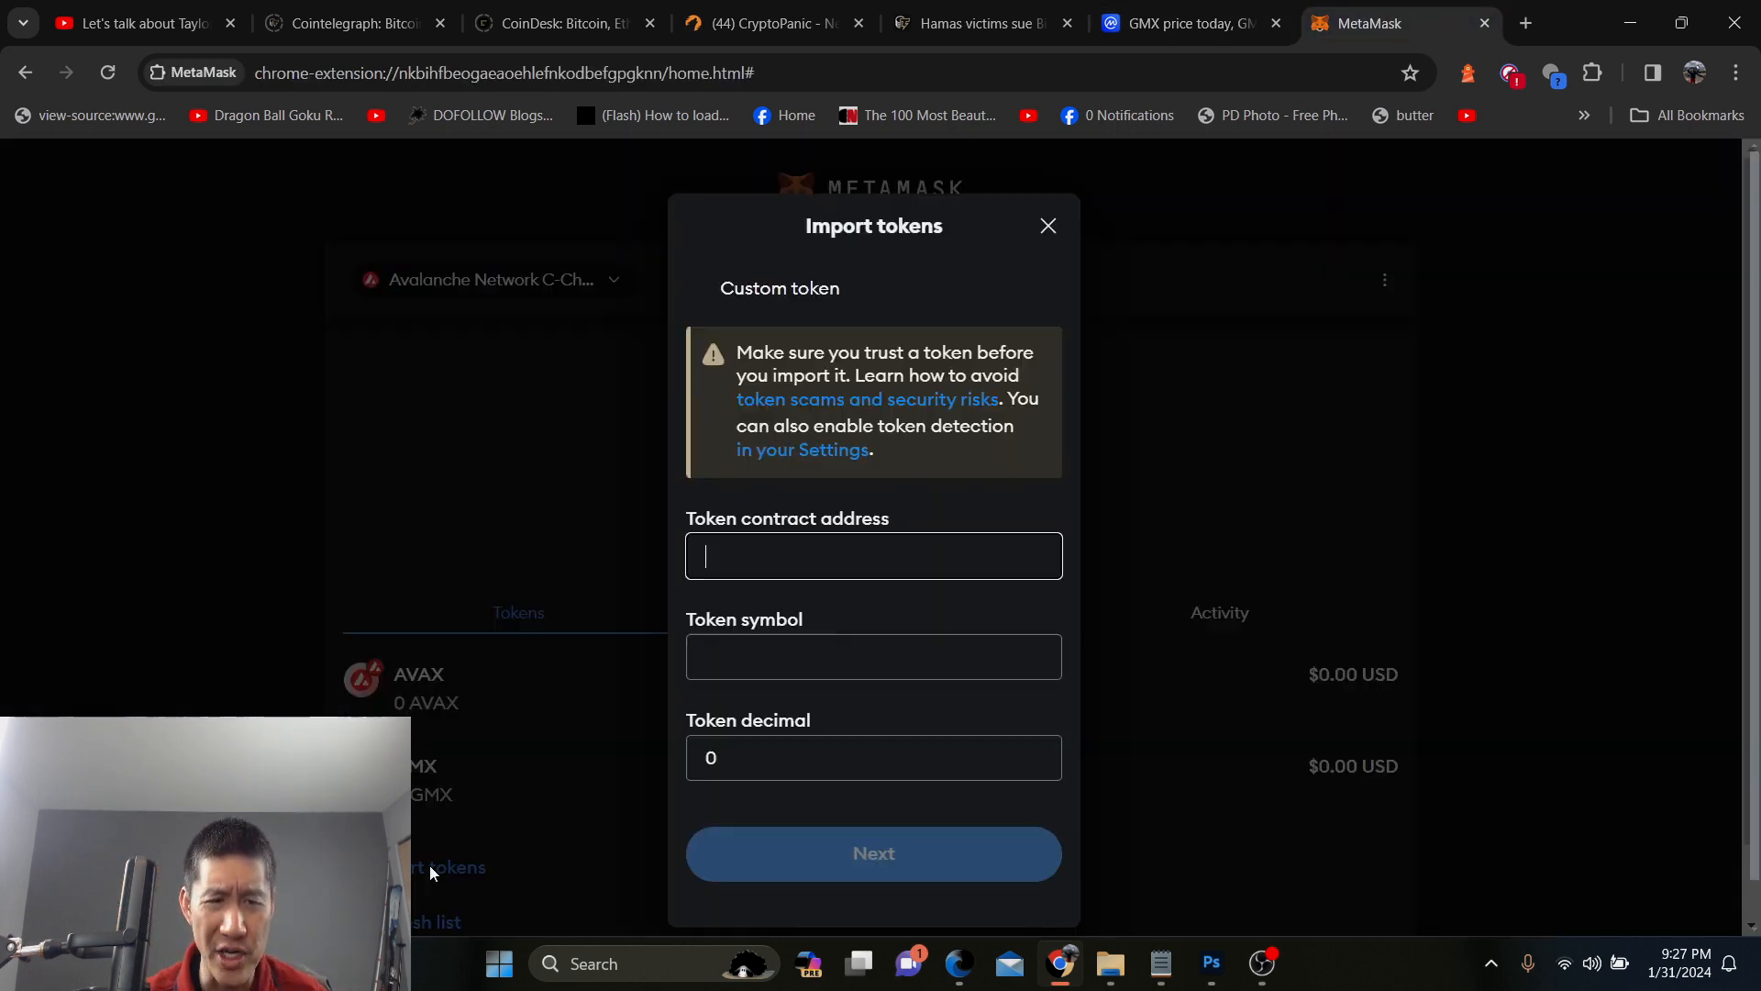
right_click(873, 554)
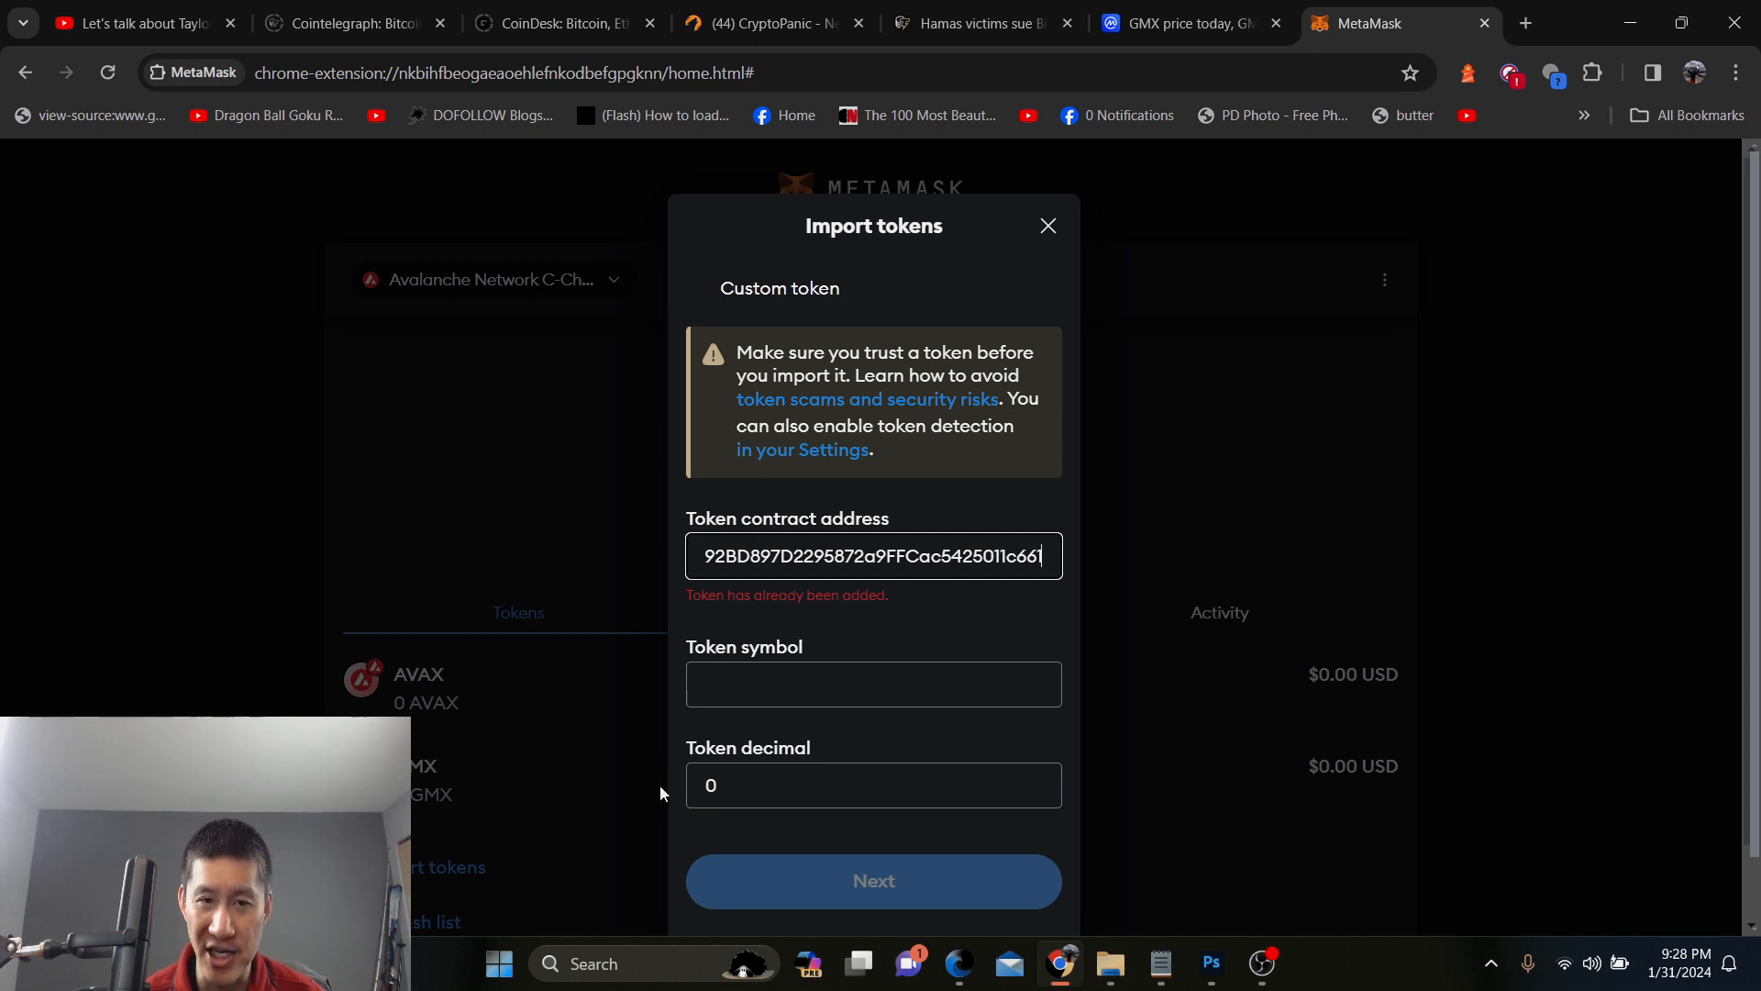
triple_click(874, 554)
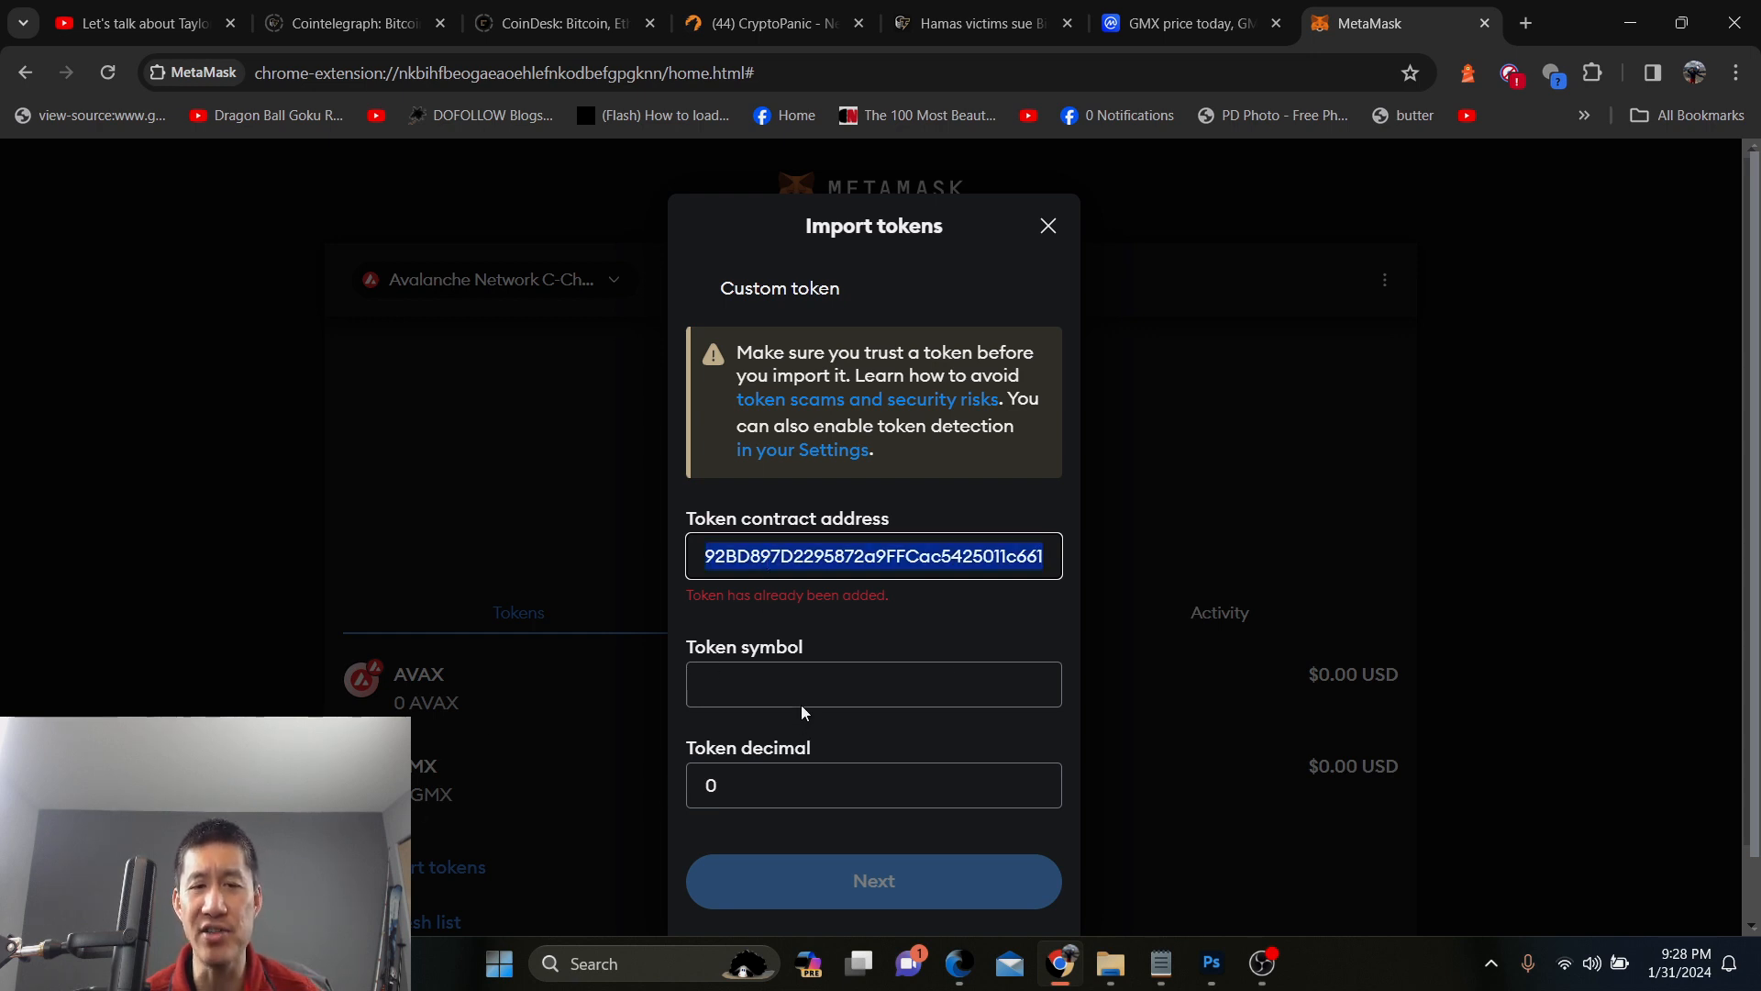
left_click(874, 684)
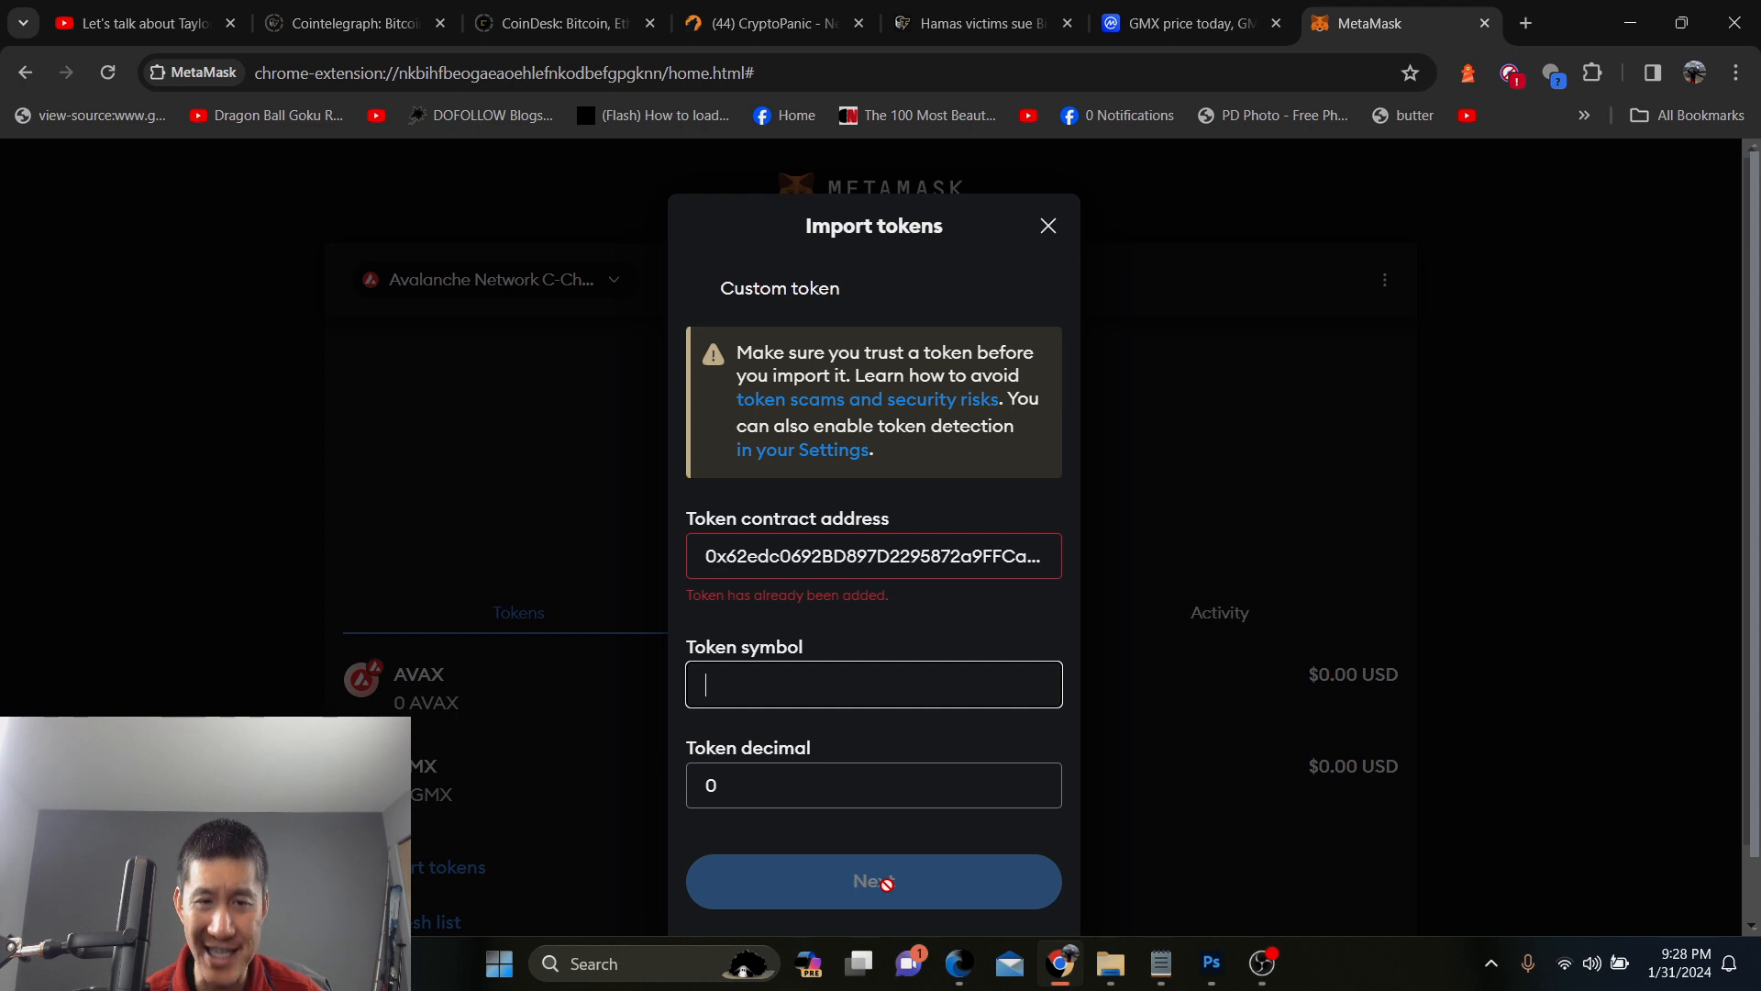
left_click(1046, 225)
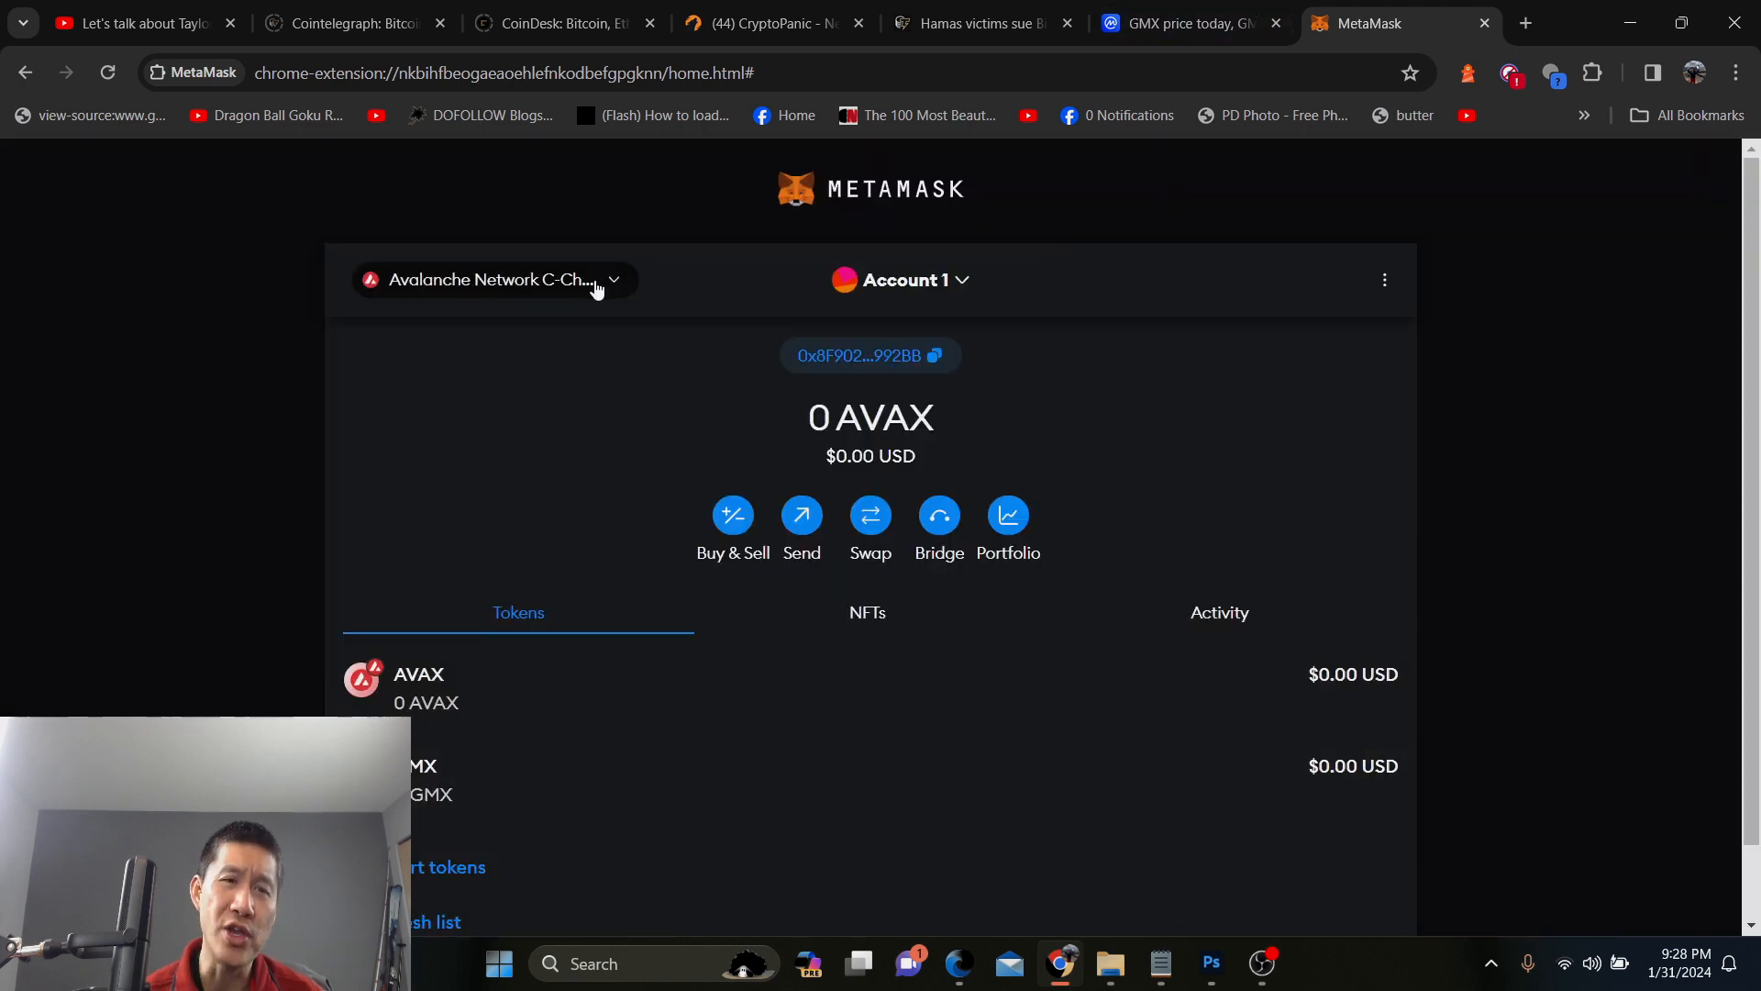
Switch via Ethereum Mainnet back to Polygon Mainnet and start a swap selling MATIC
left_click(492, 279)
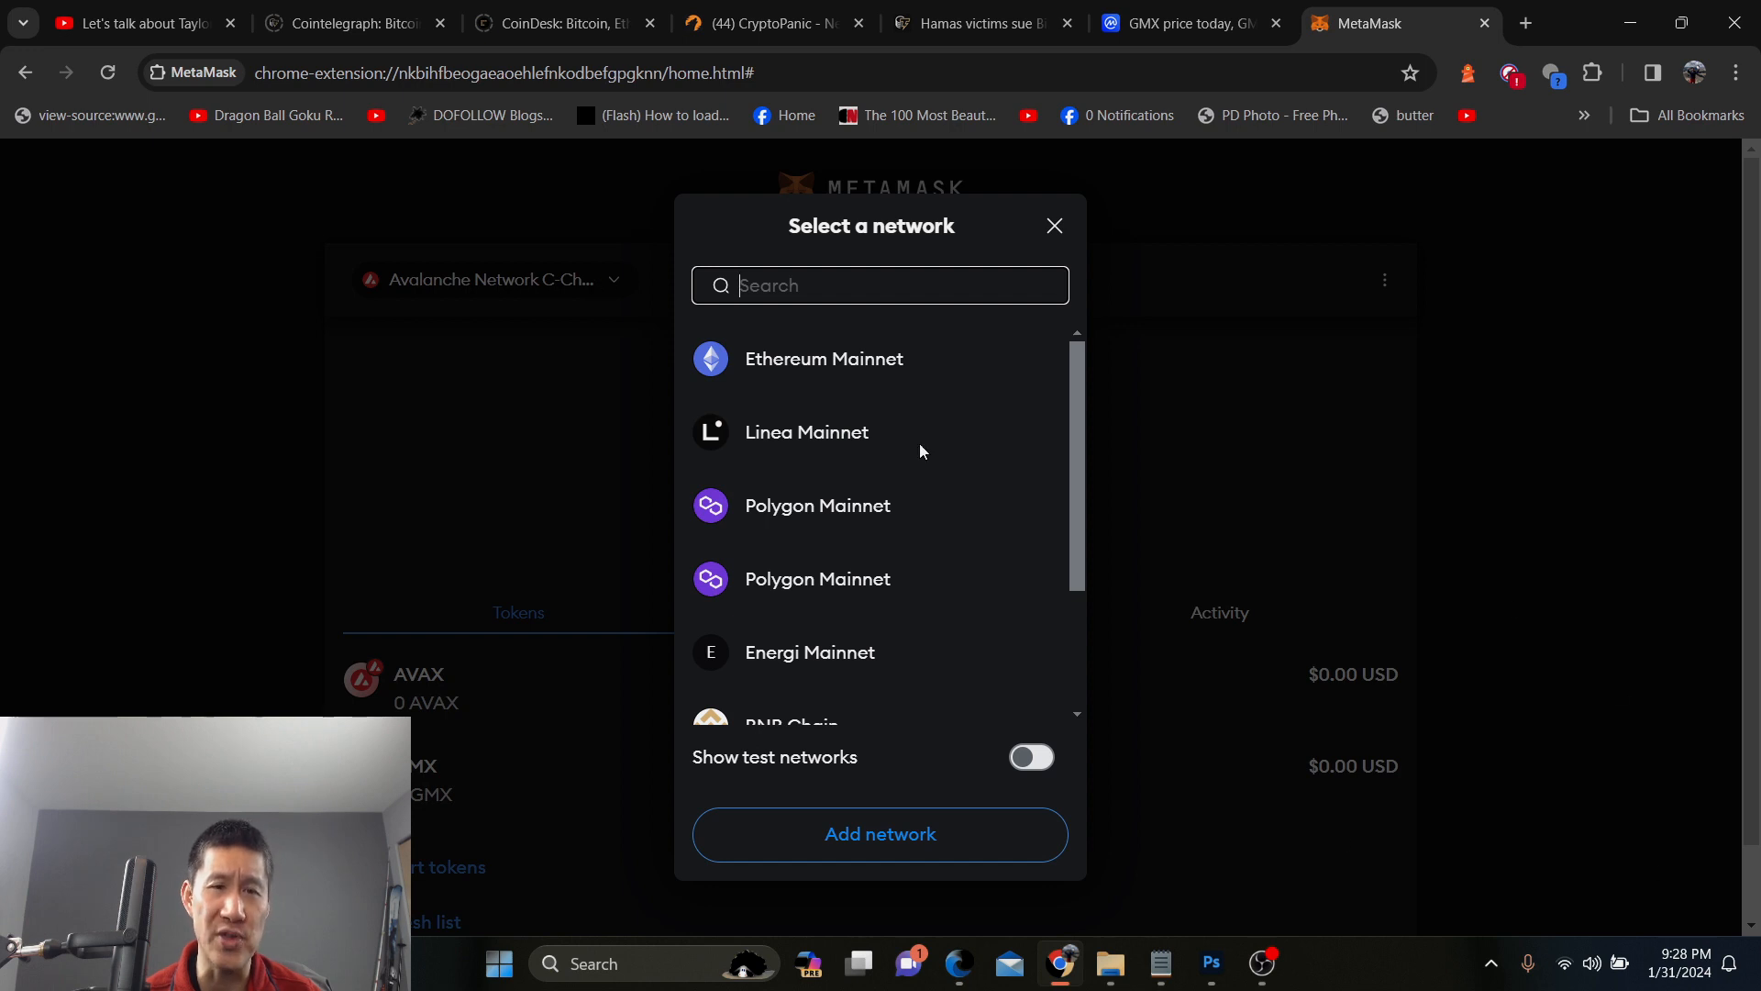
left_click(823, 358)
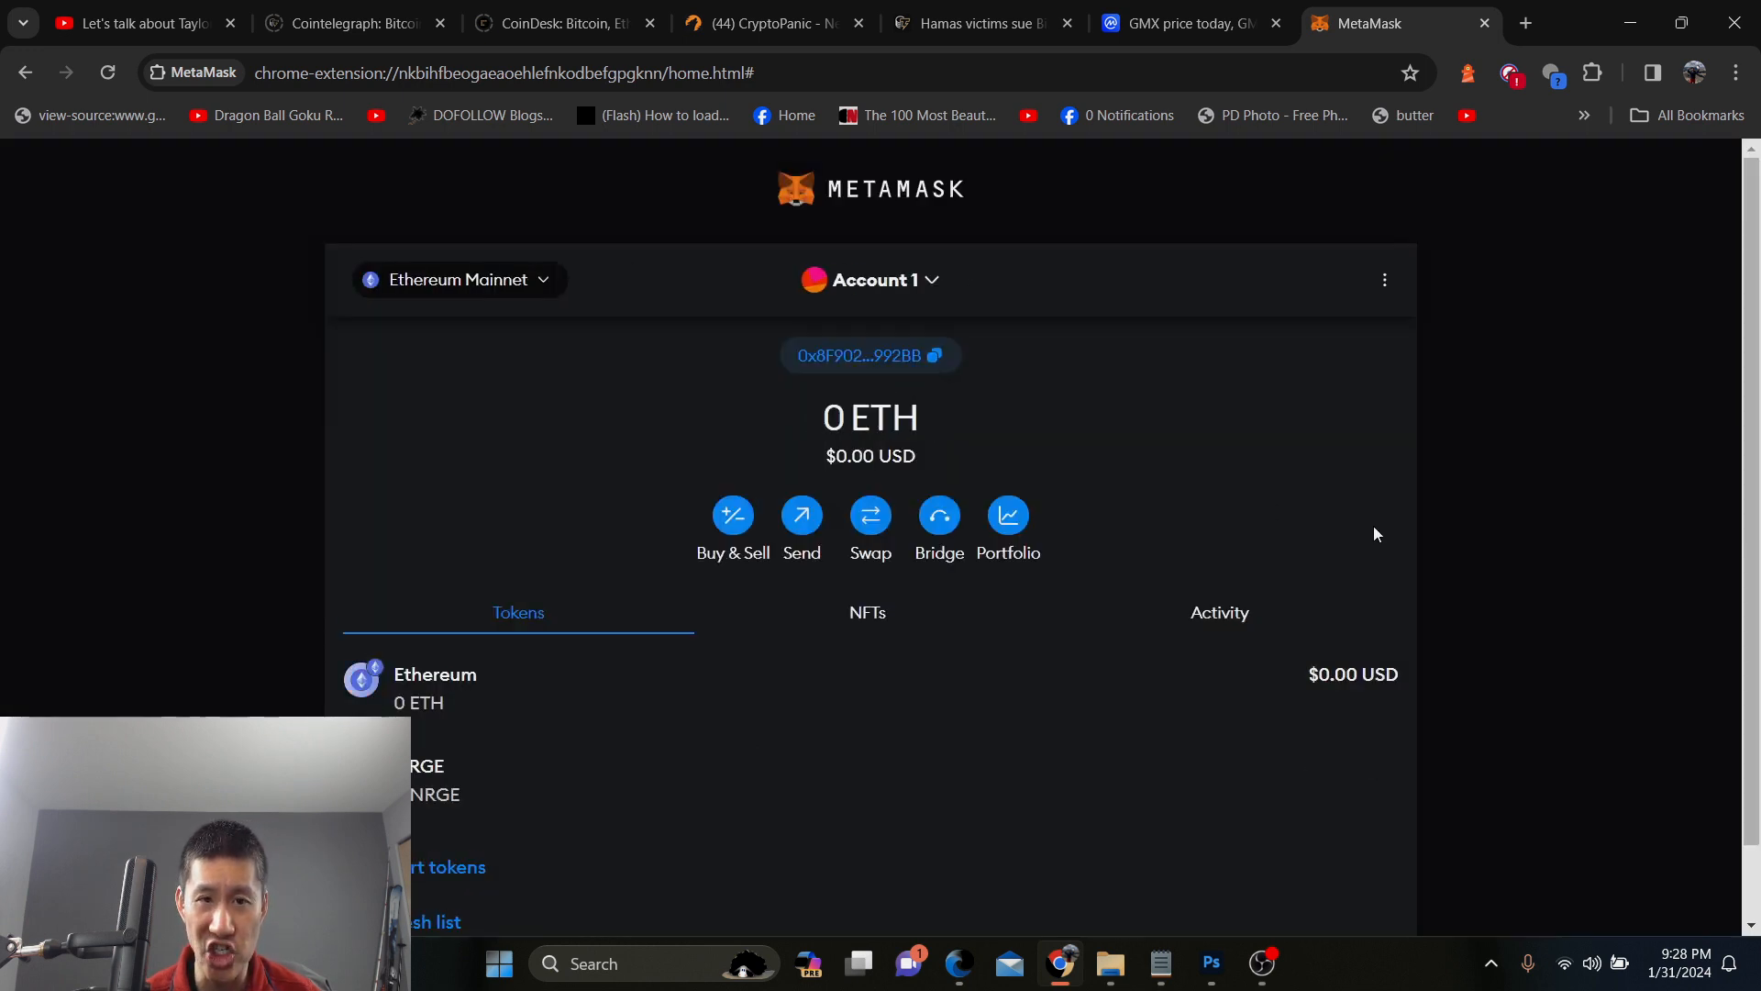
mouse_move(519, 290)
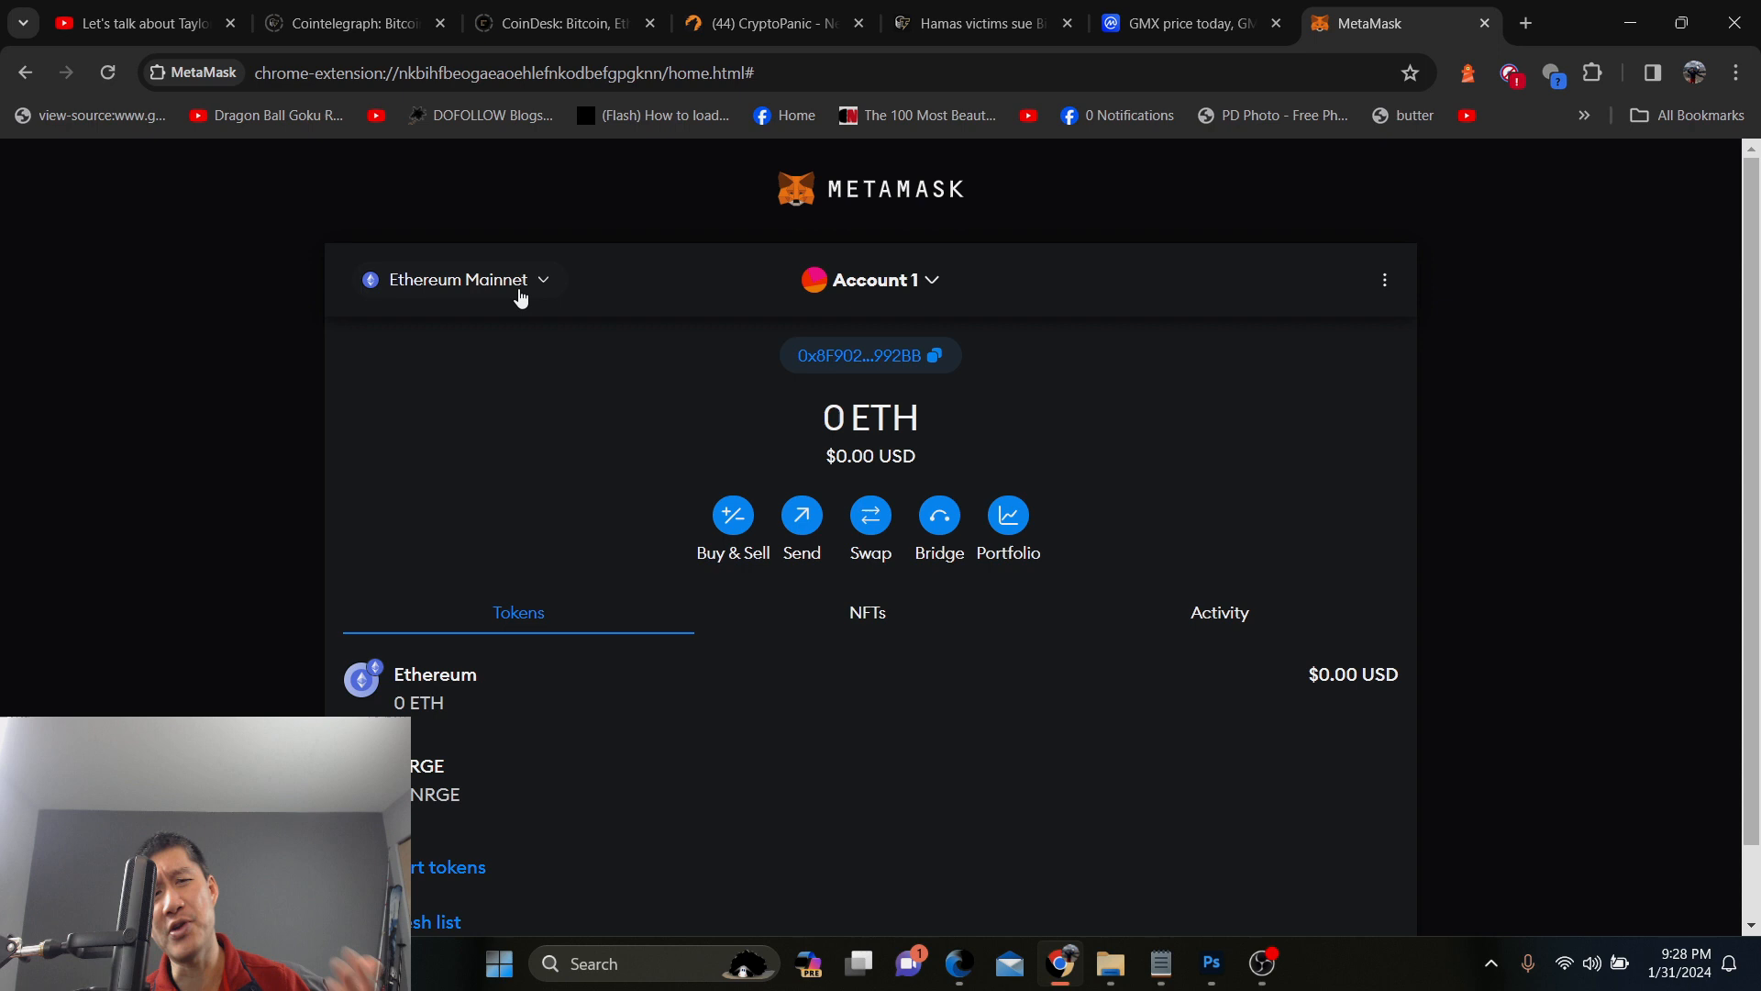
left_click(456, 279)
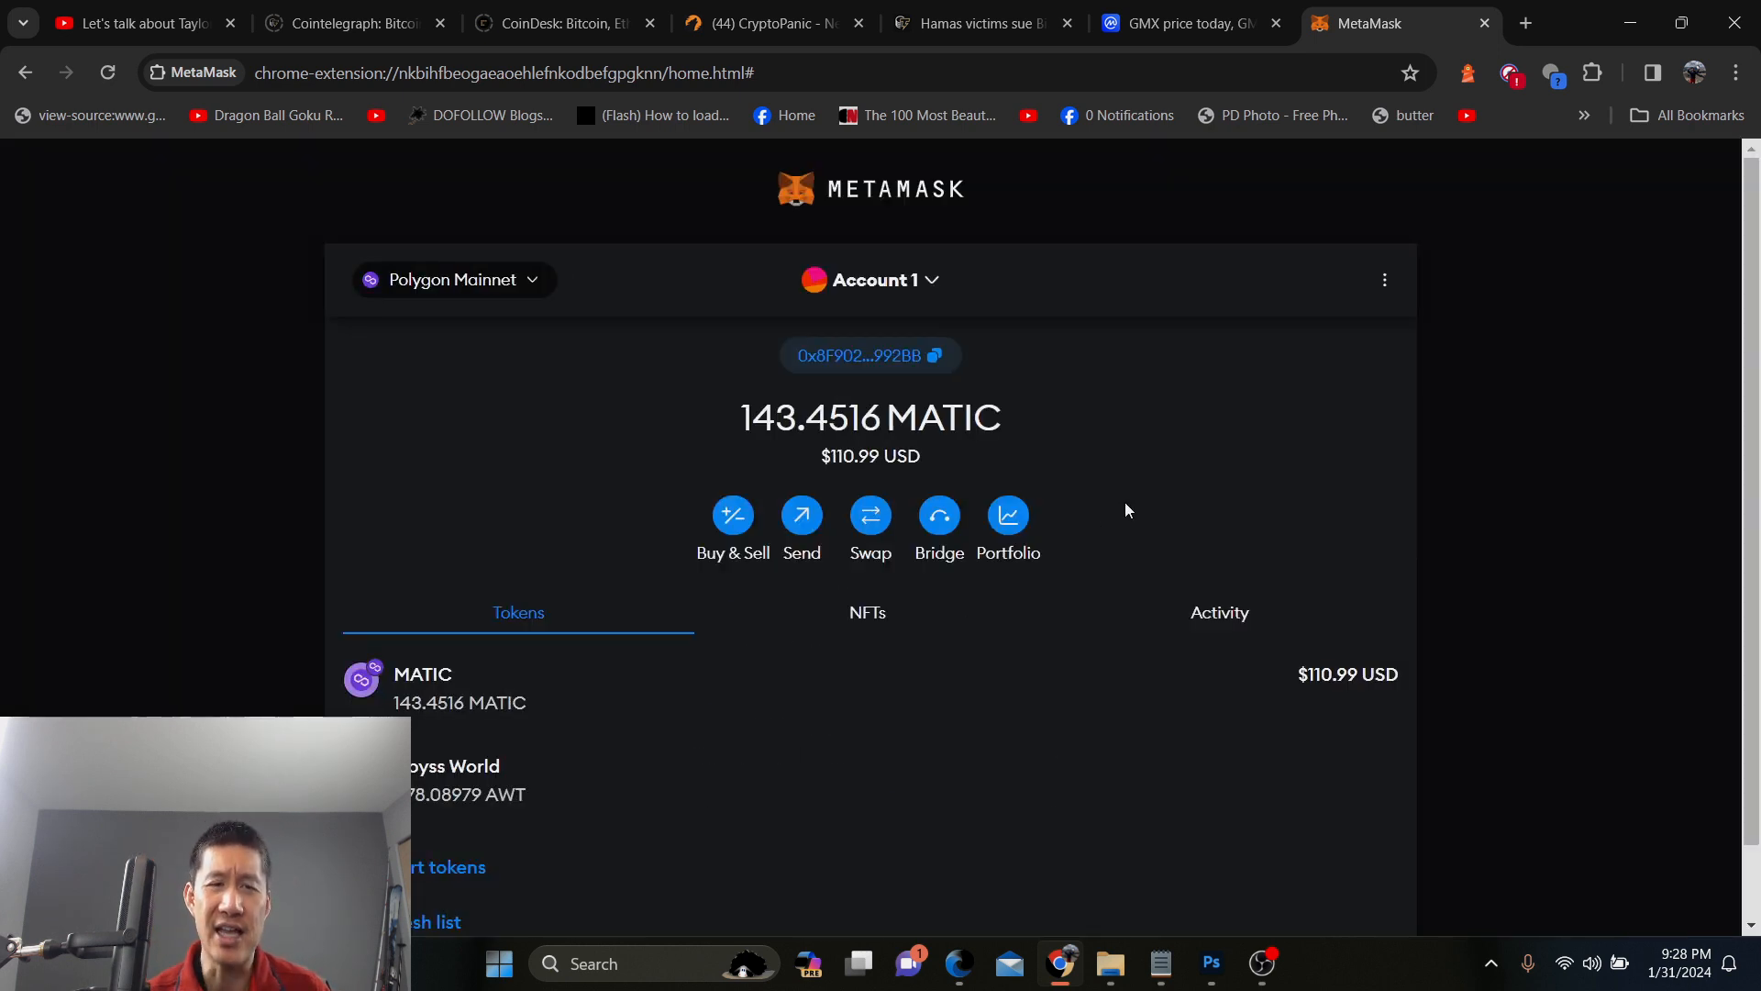
left_click(870, 516)
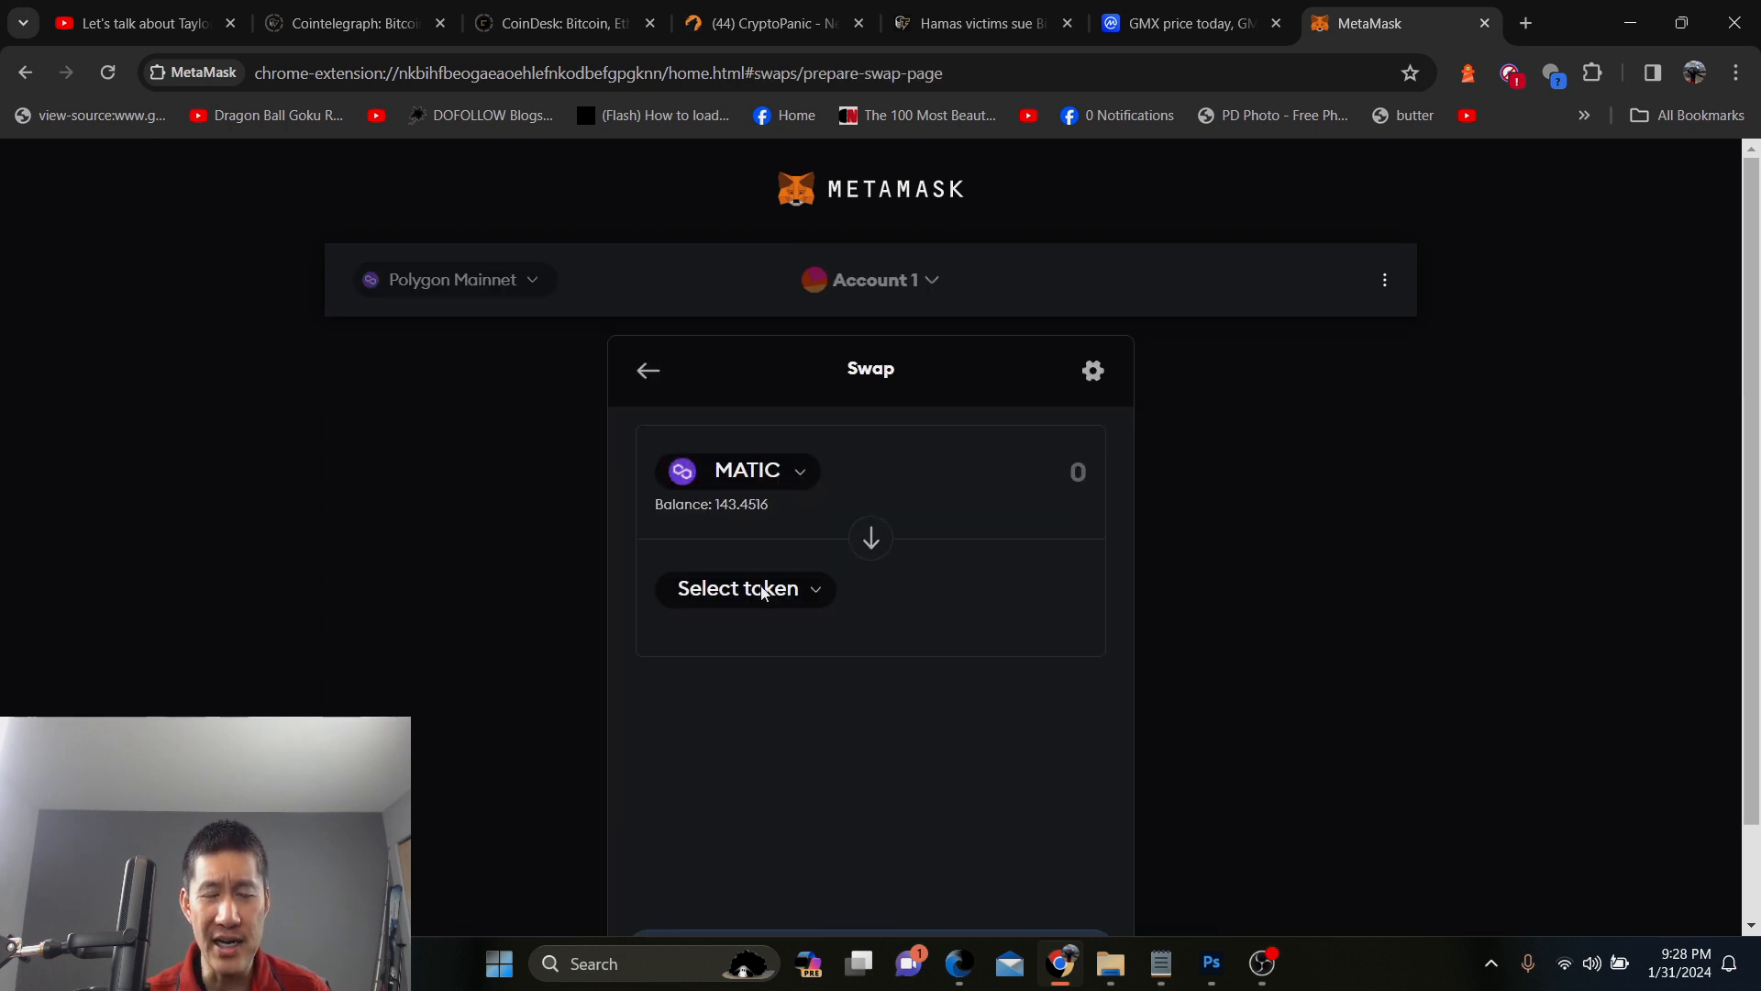
Quote 140 MATIC to AWT, getting about 17,230 AWT with a -26% price-difference warning
left_click(745, 587)
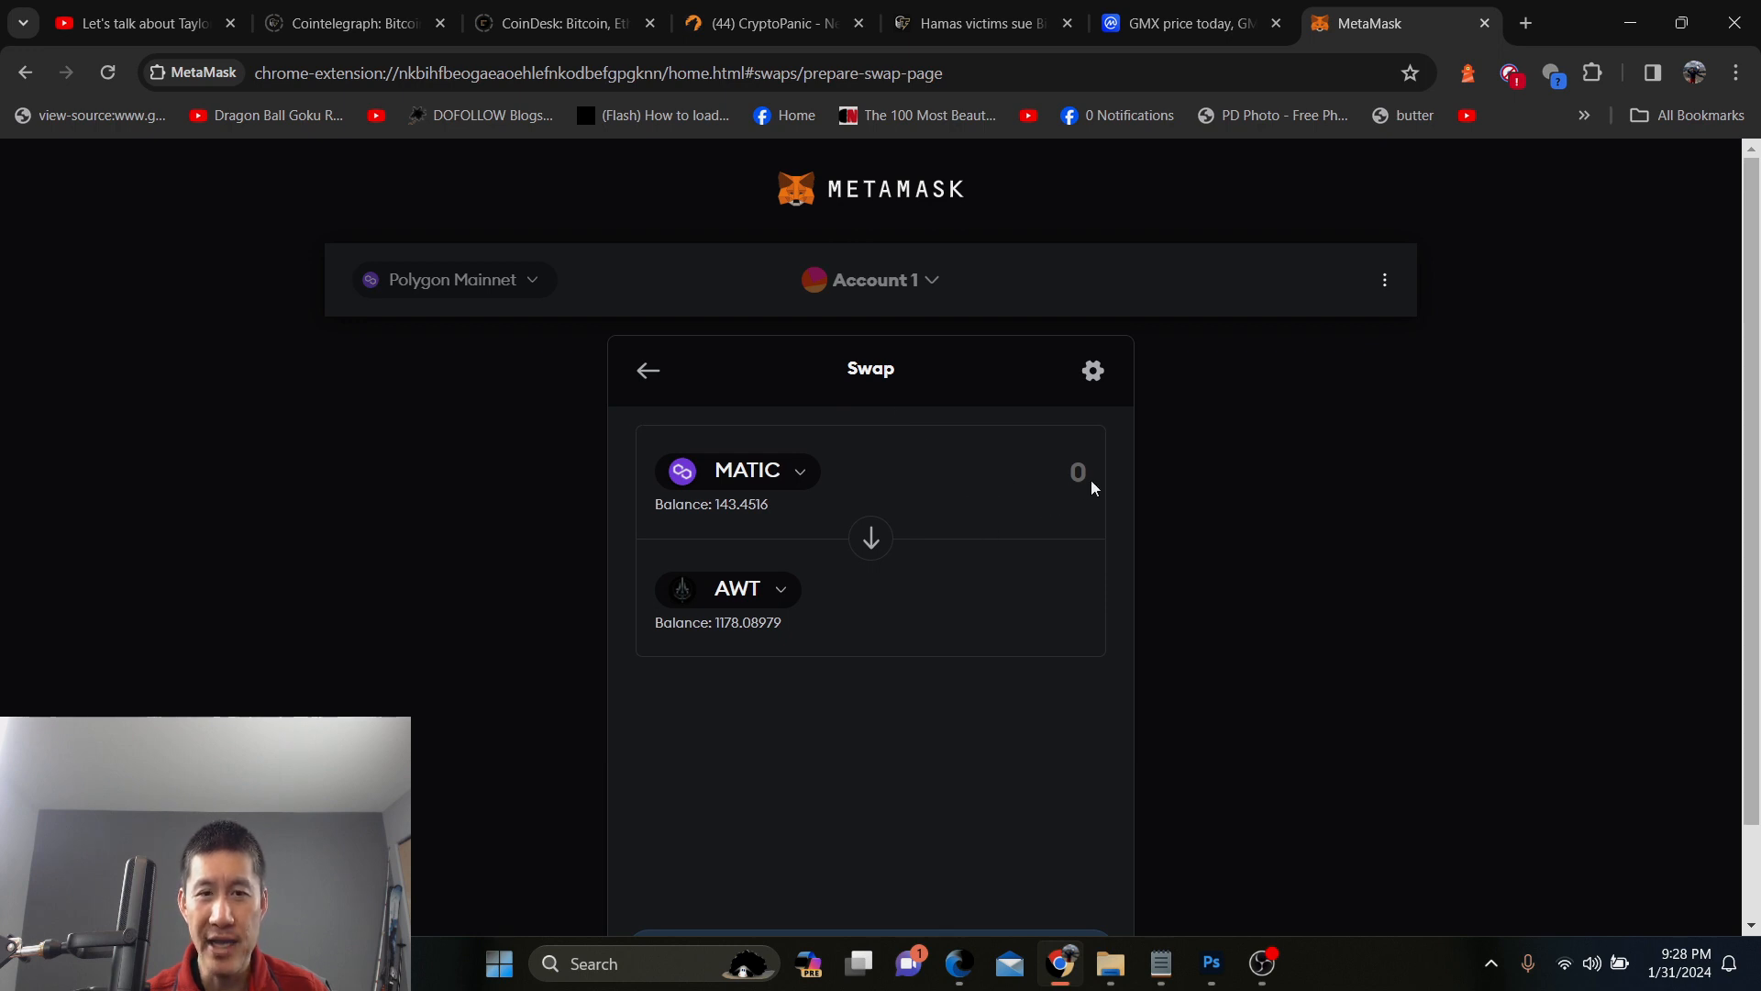
left_click(1073, 471)
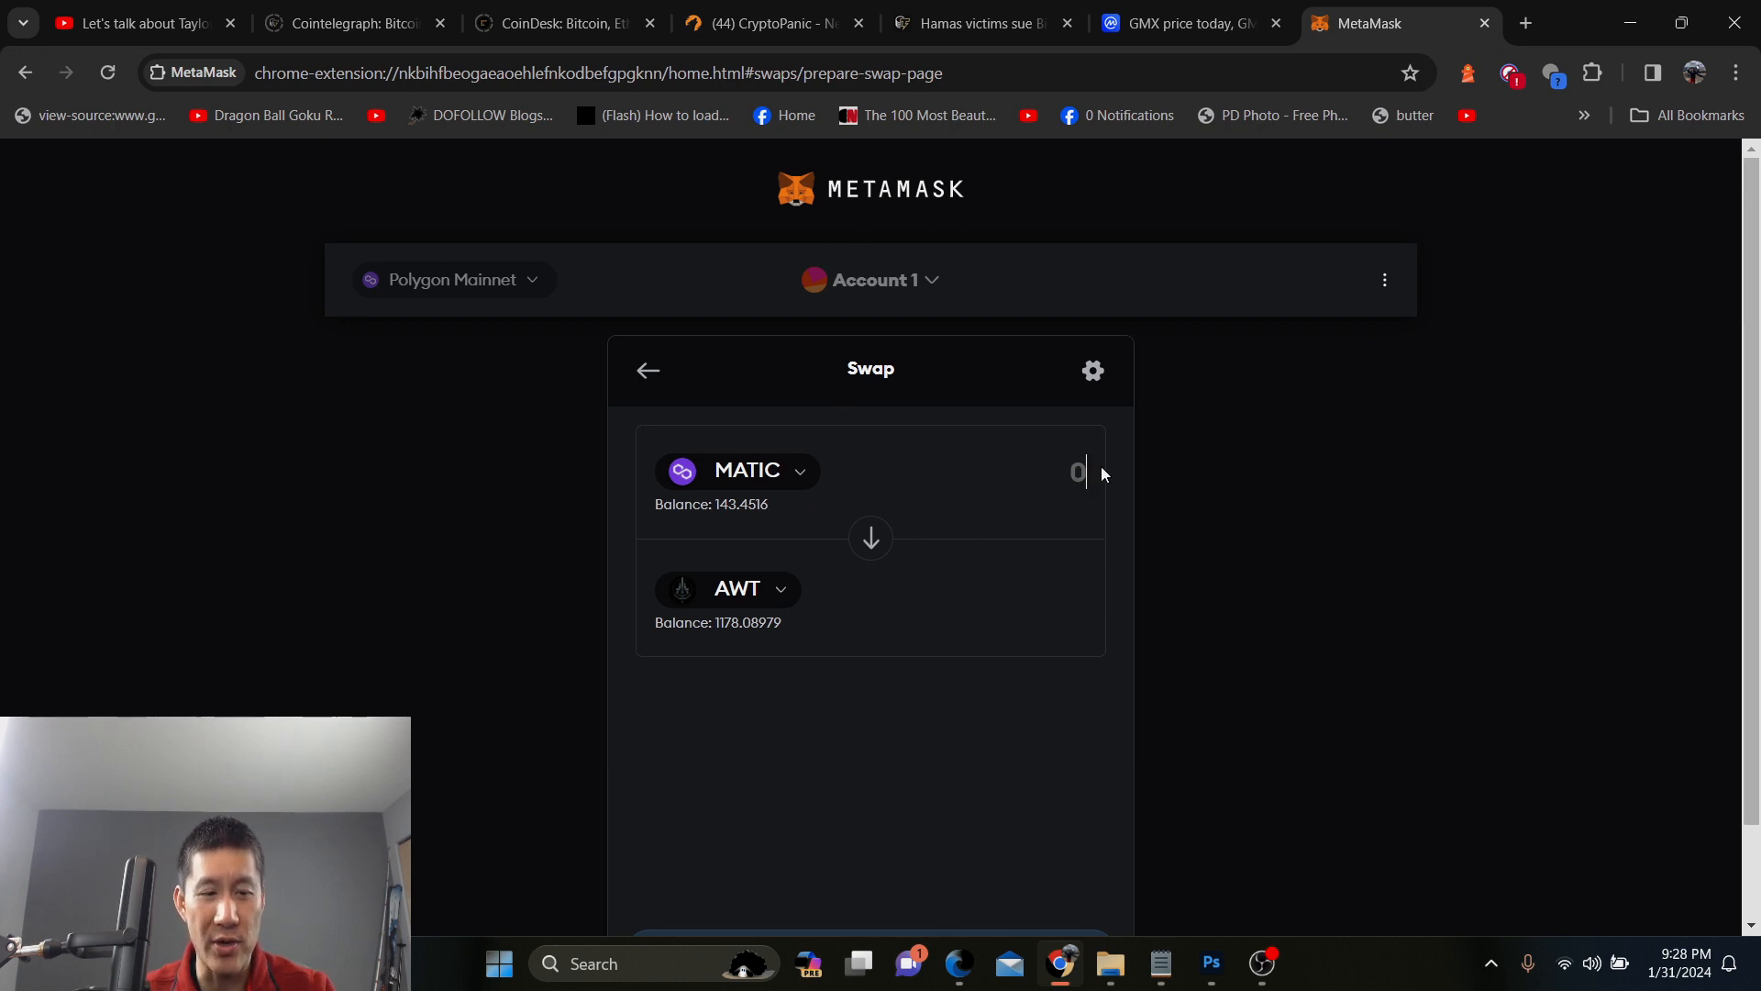
type("140")
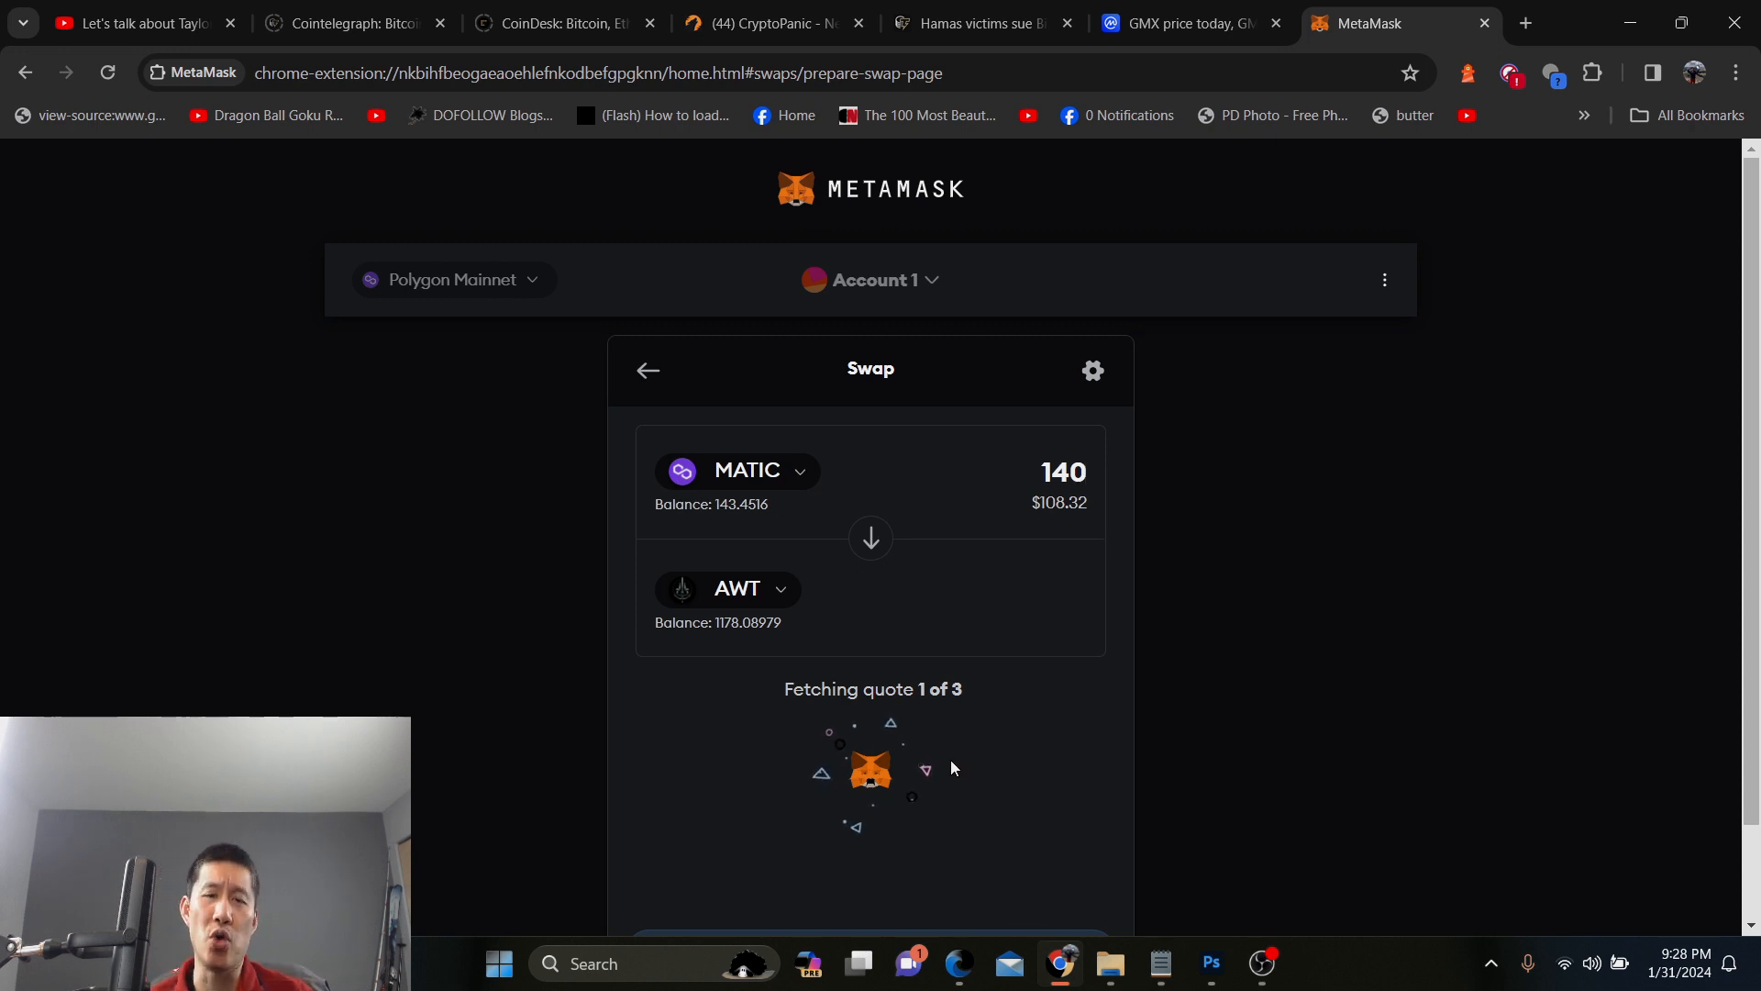
scroll("down", 3)
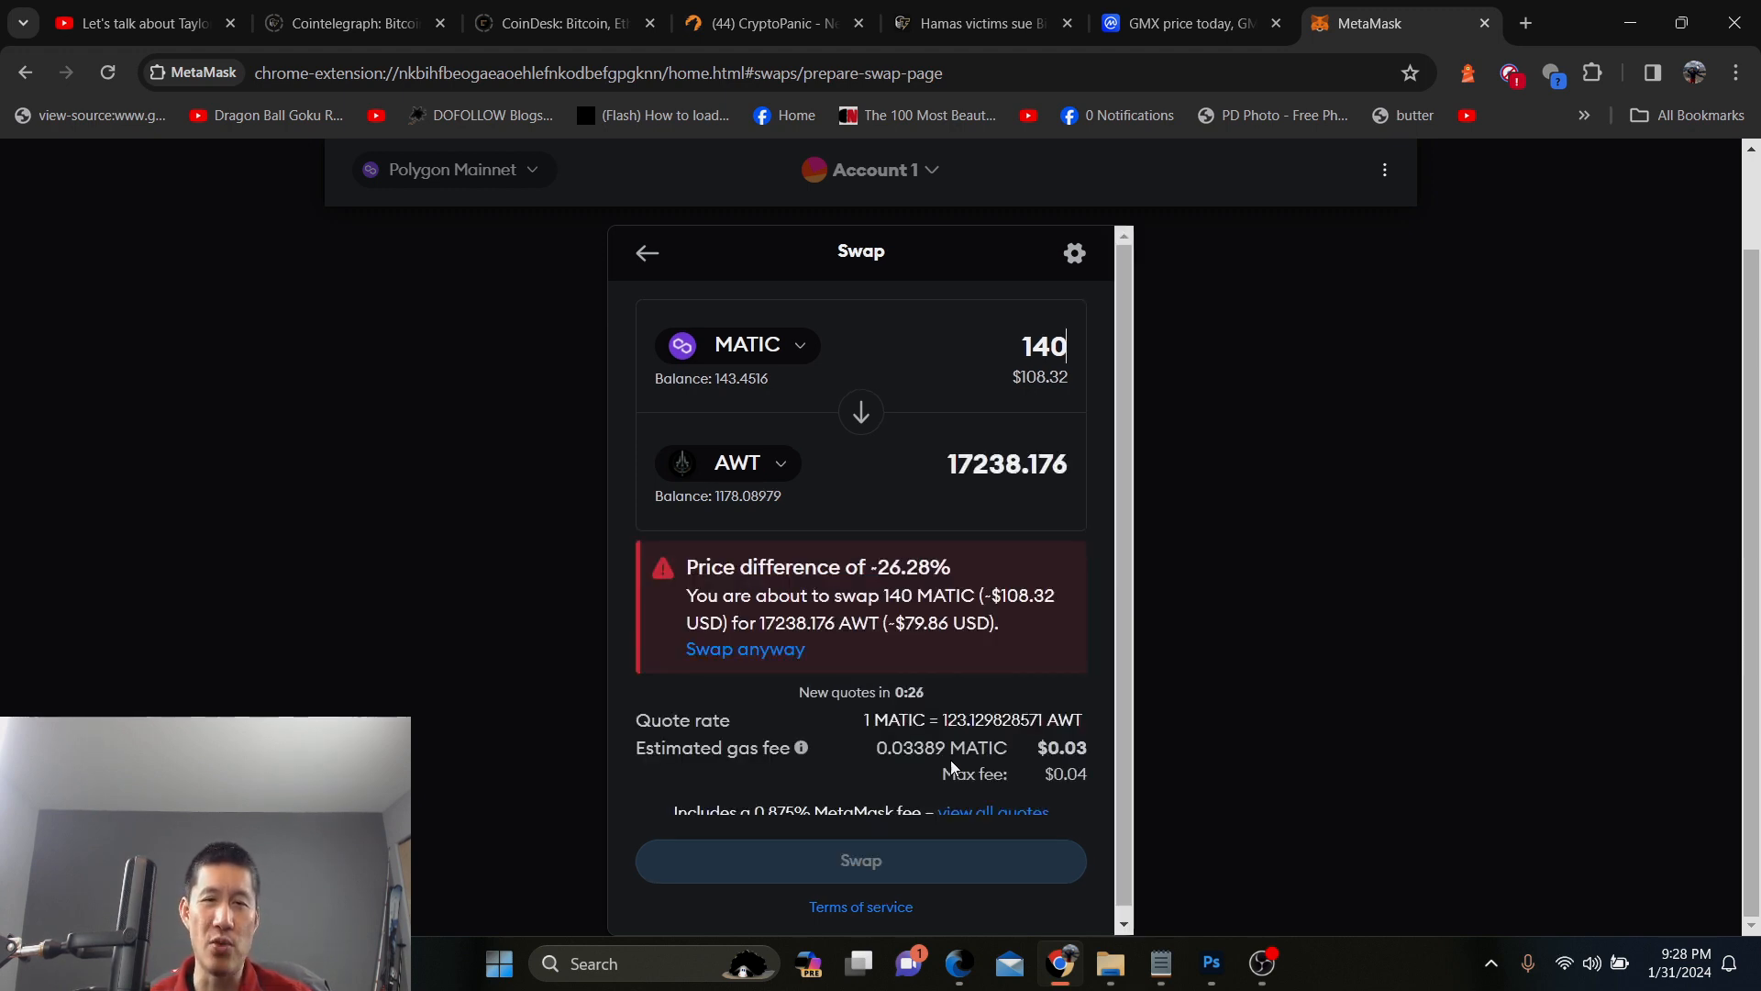
mouse_move(949, 498)
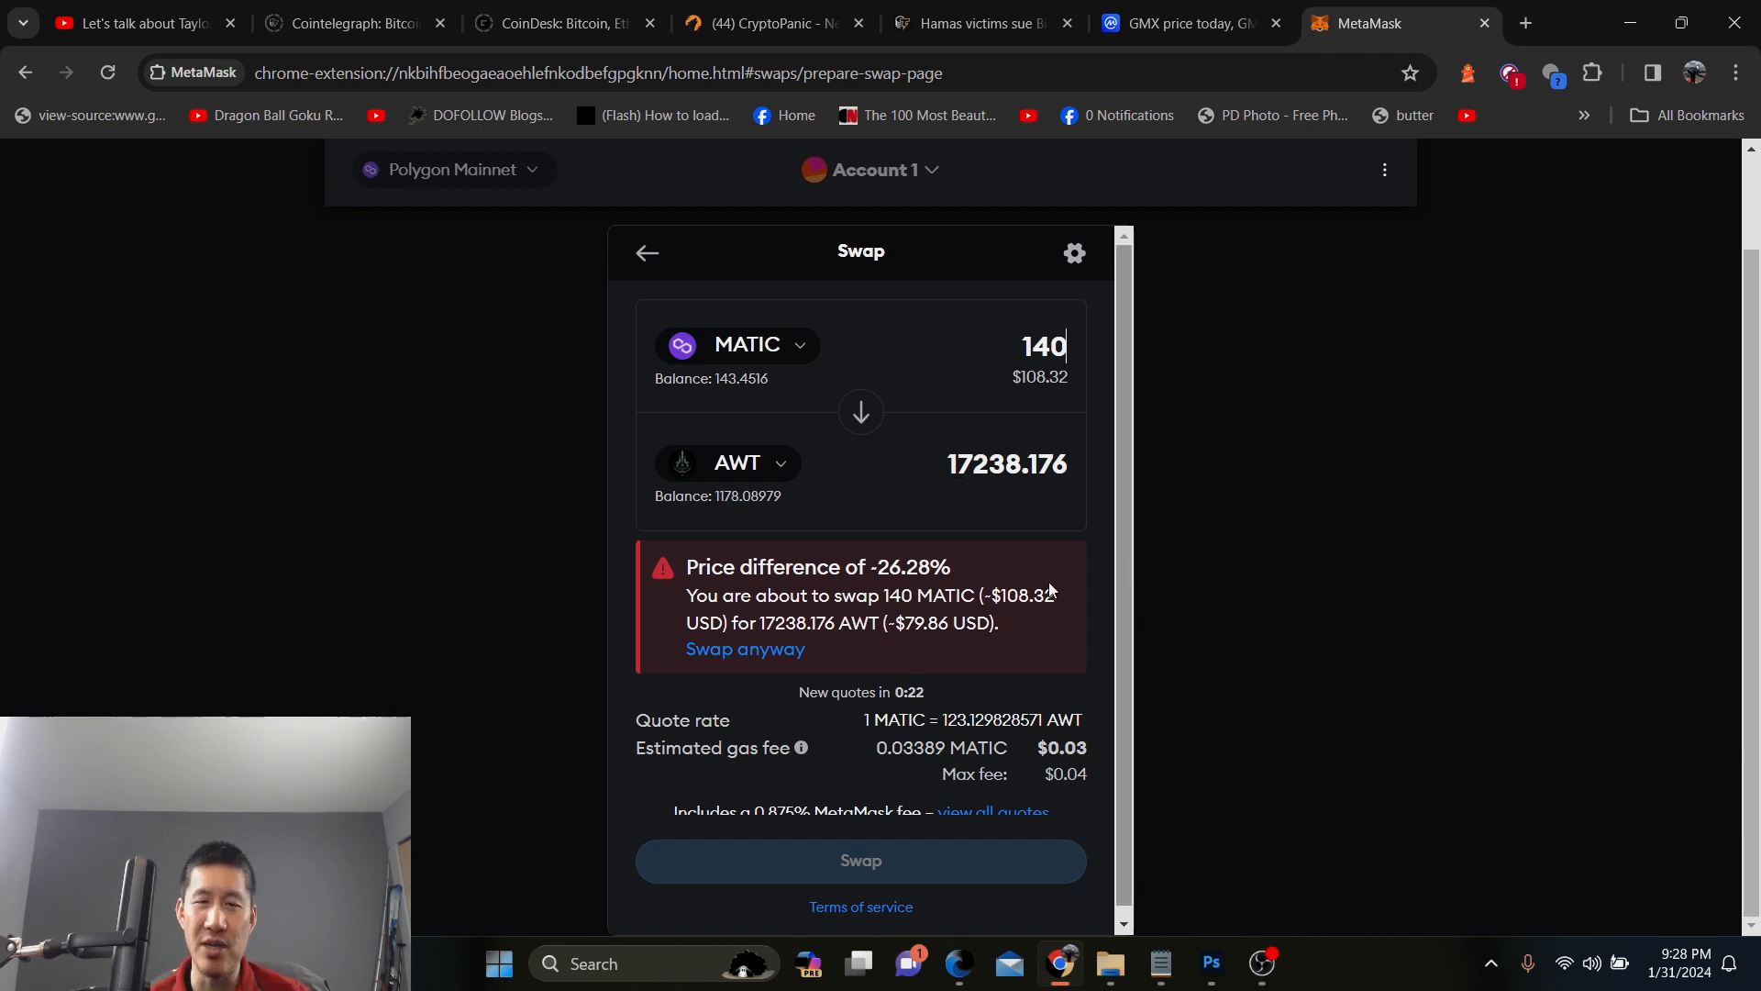
left_click_drag(902, 567, 862, 567)
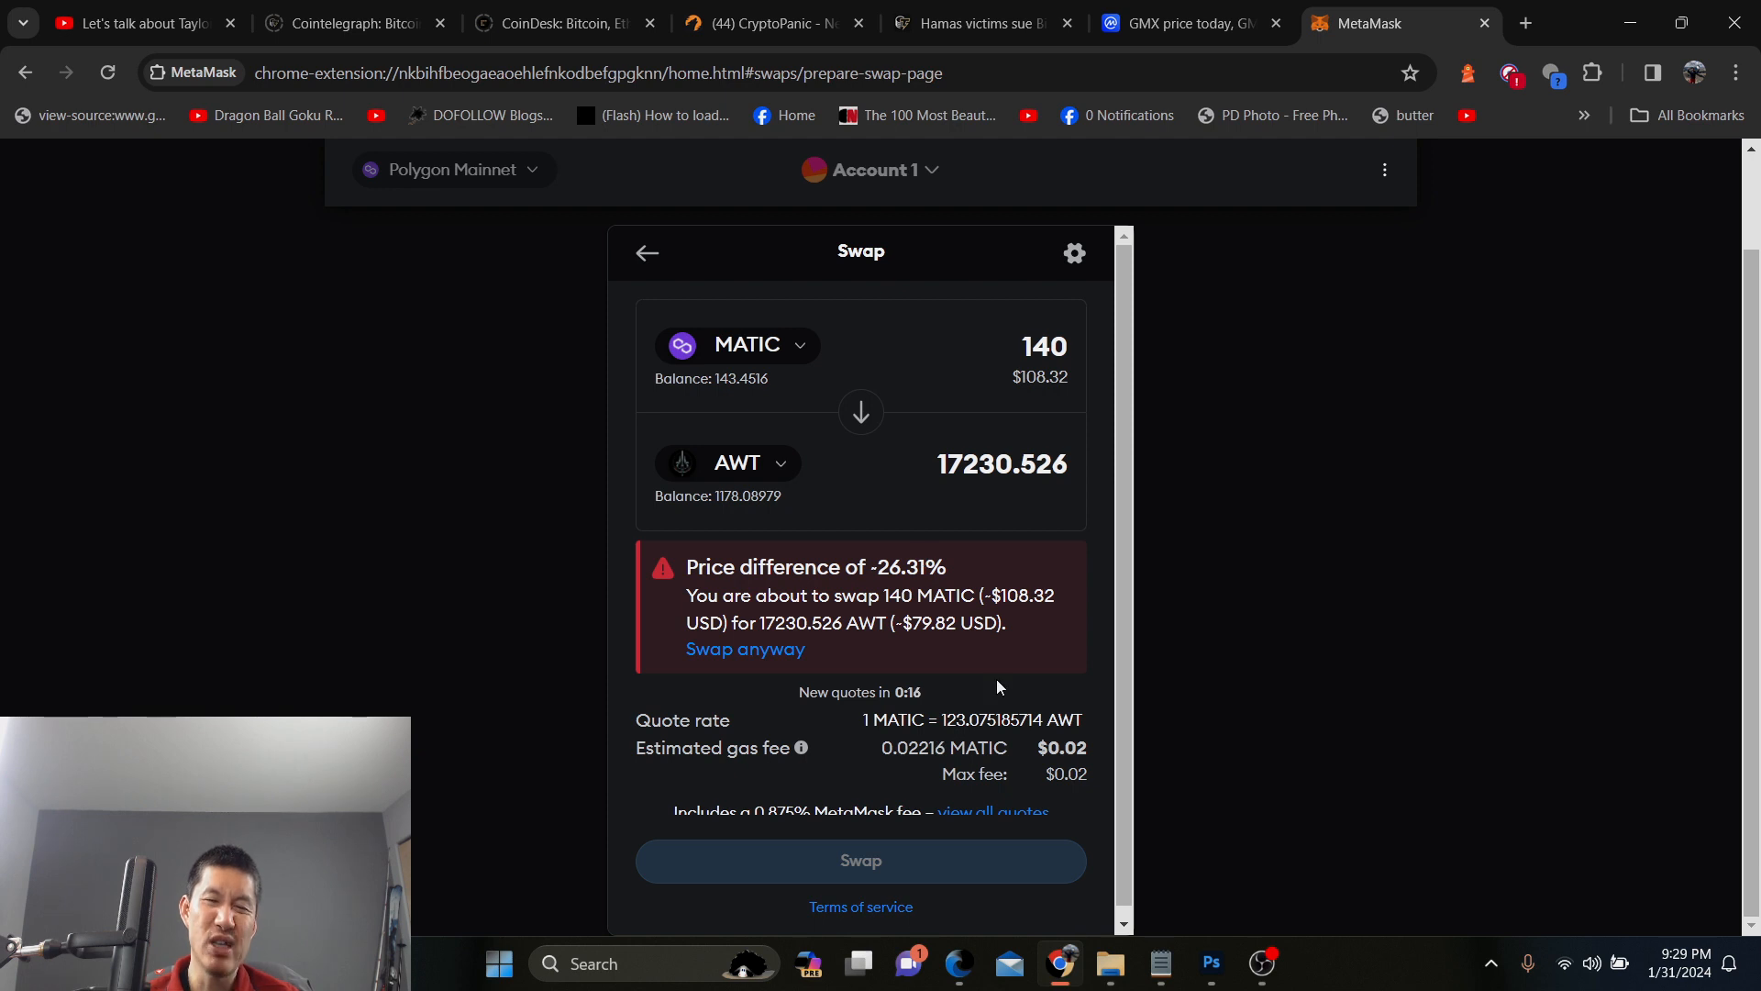
mouse_move(985, 519)
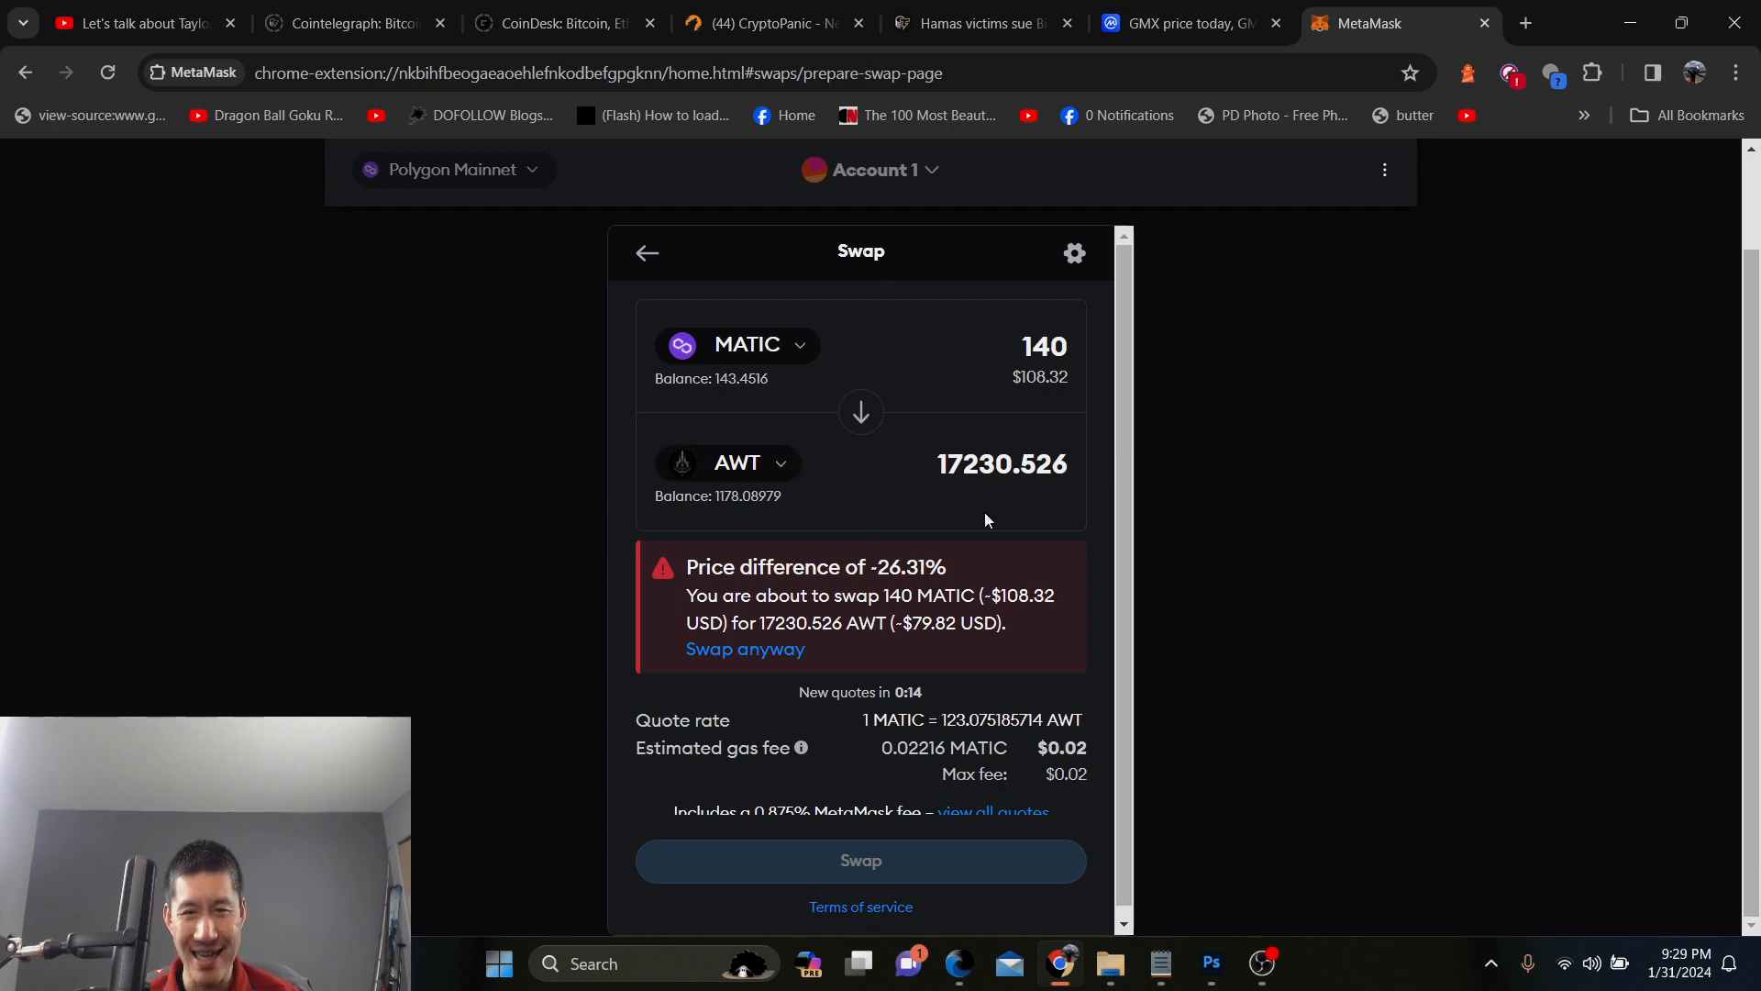
mouse_move(946, 589)
type("k")
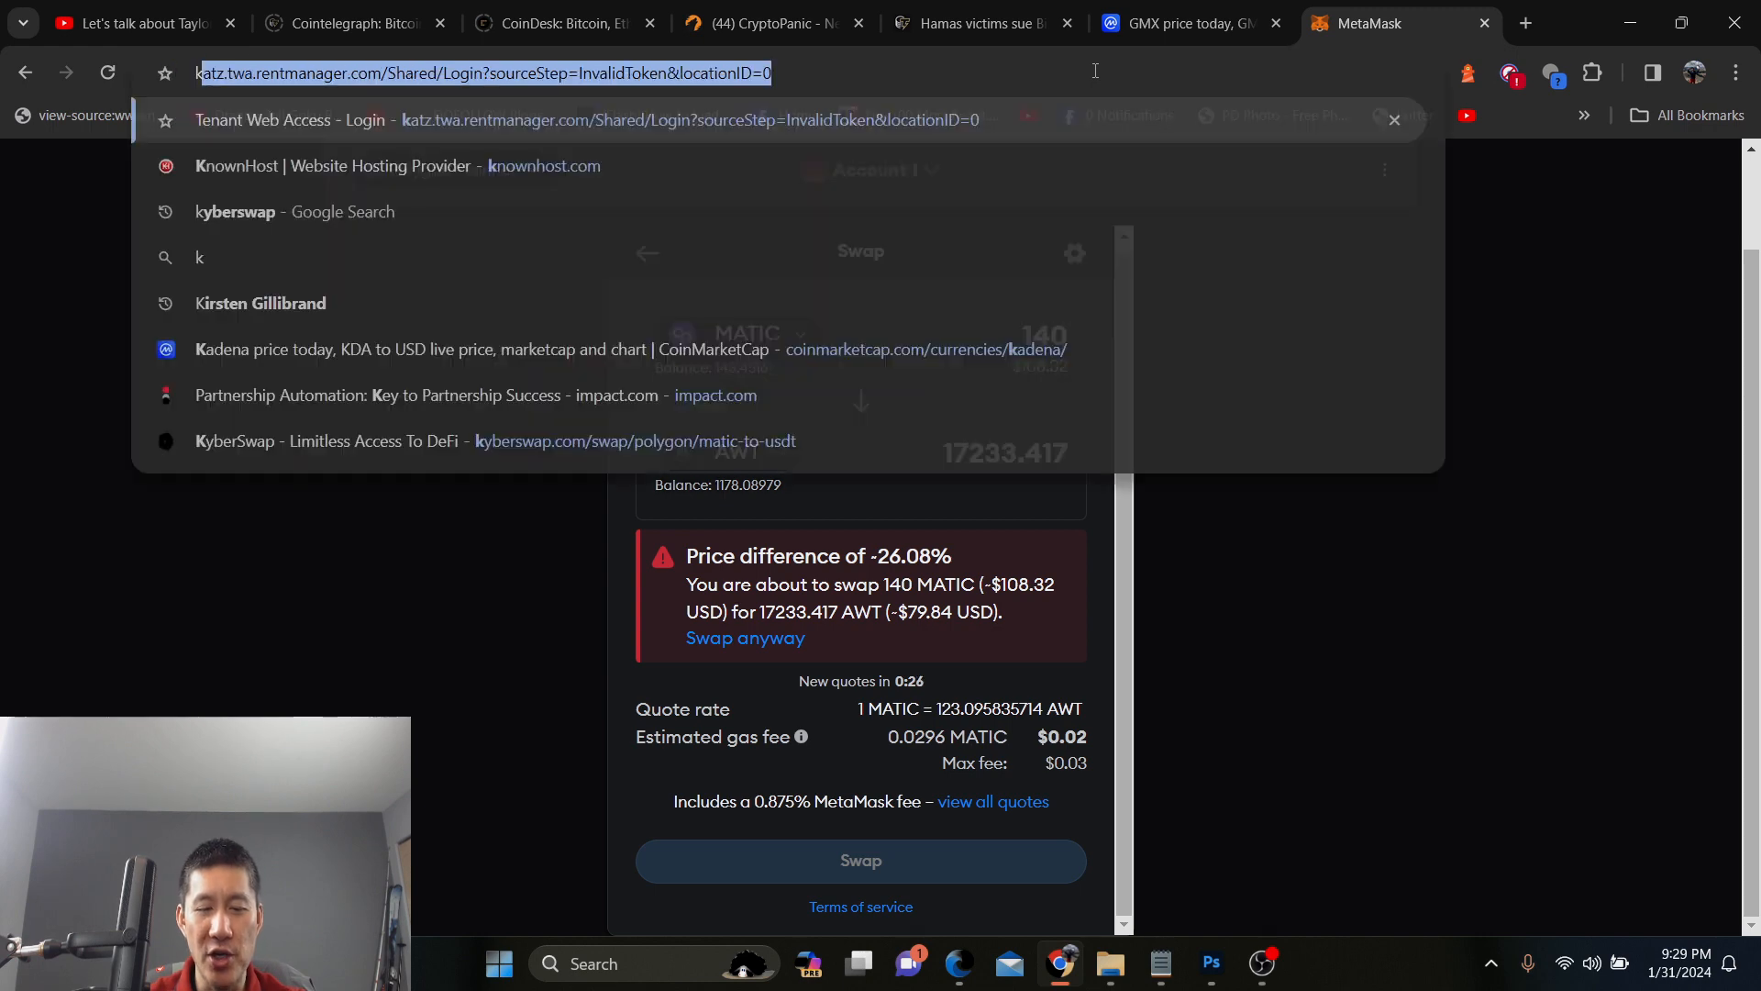
Search the web for kyberswap and head to kyberswap.com from the results
left_click(296, 211)
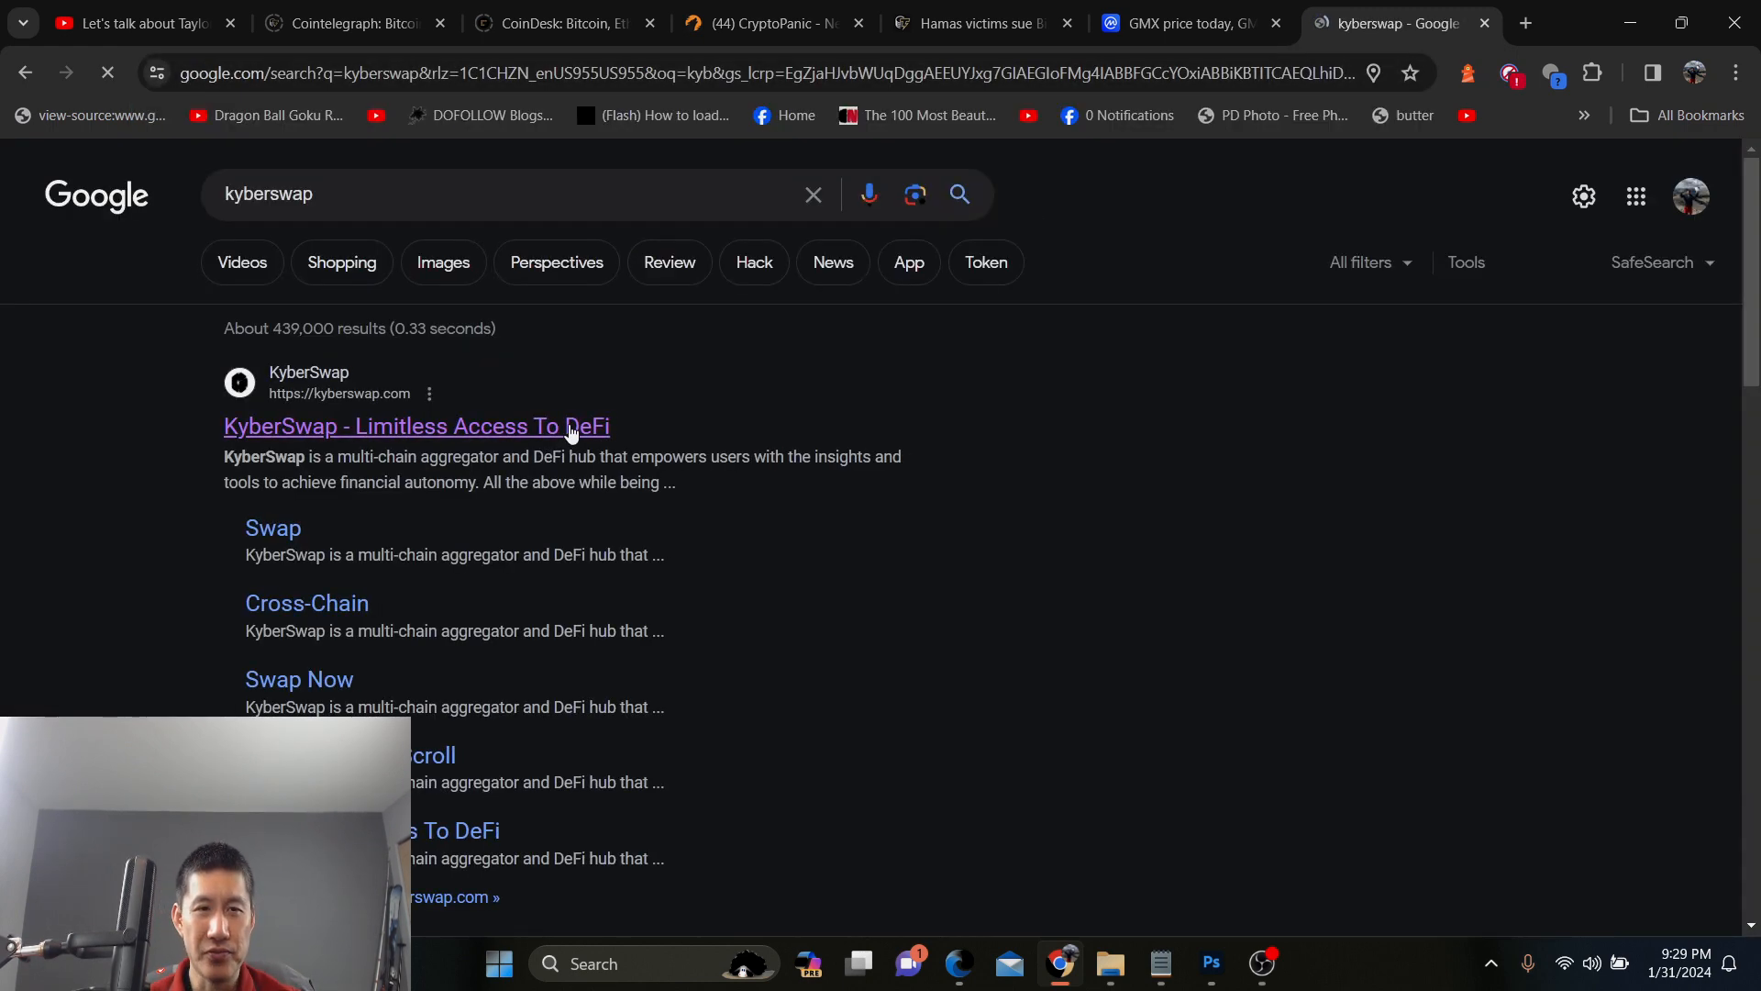
left_click(416, 425)
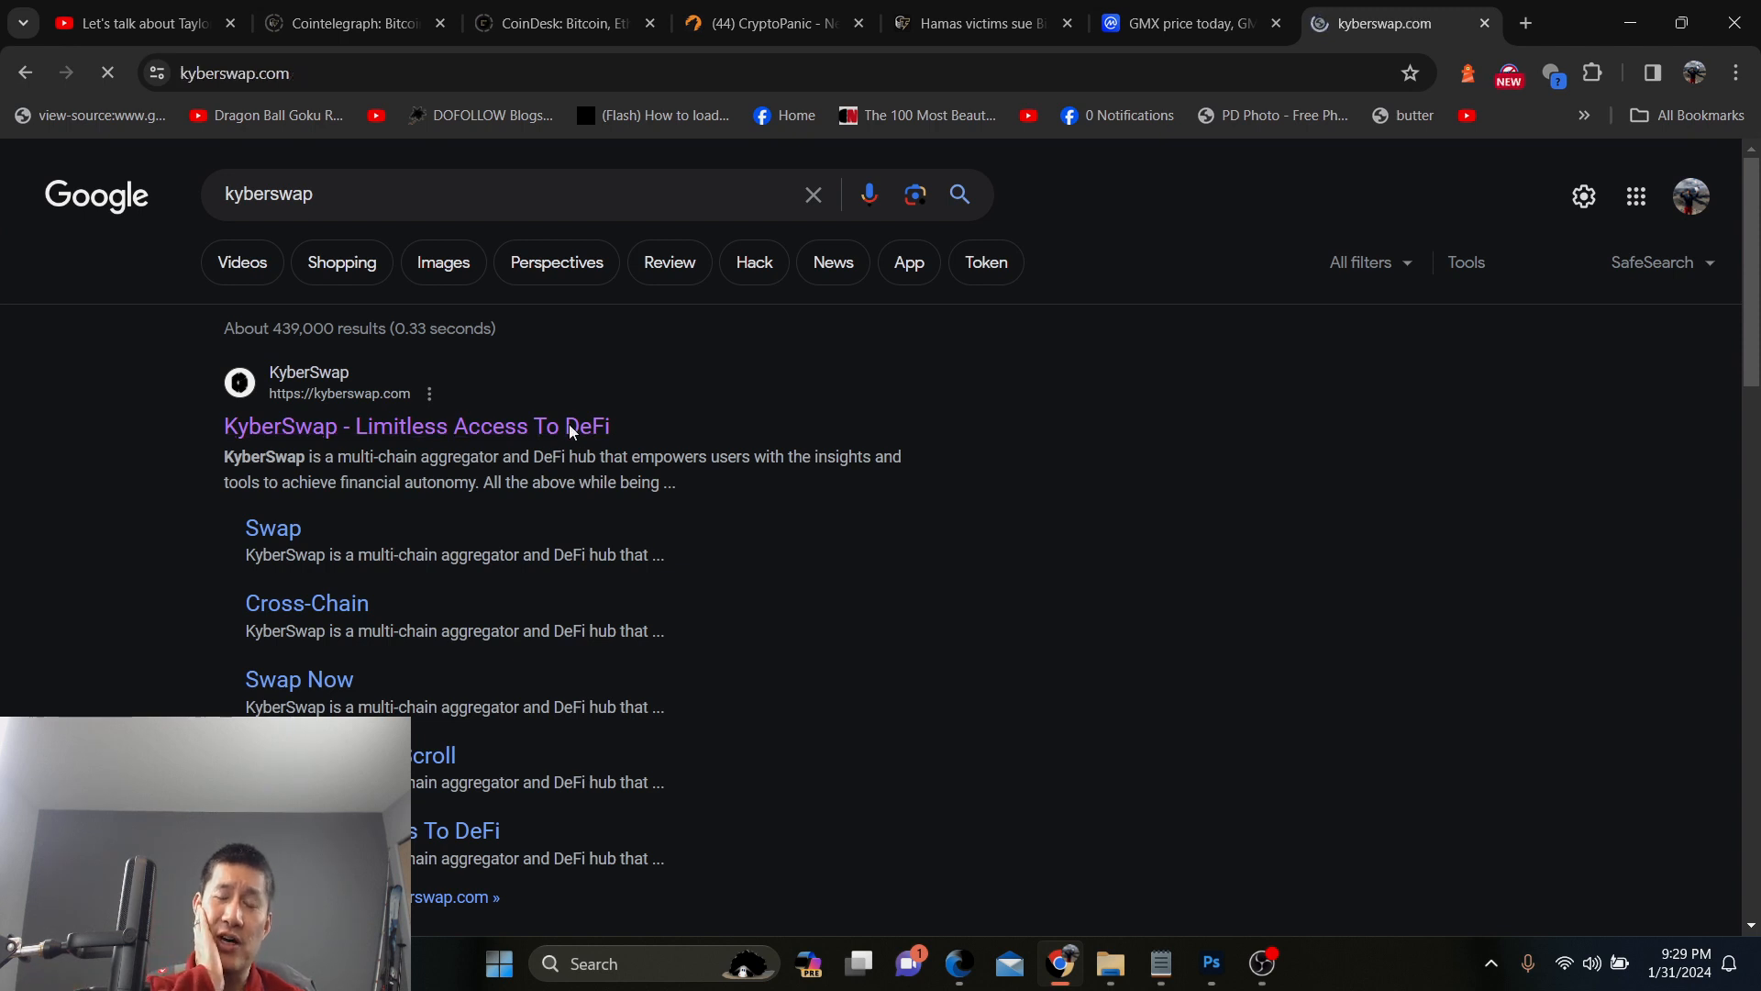
Load KyberSwap and connect MetaMask, confirming the 143.452 MATIC balance before closing the wallet panel
left_click(416, 426)
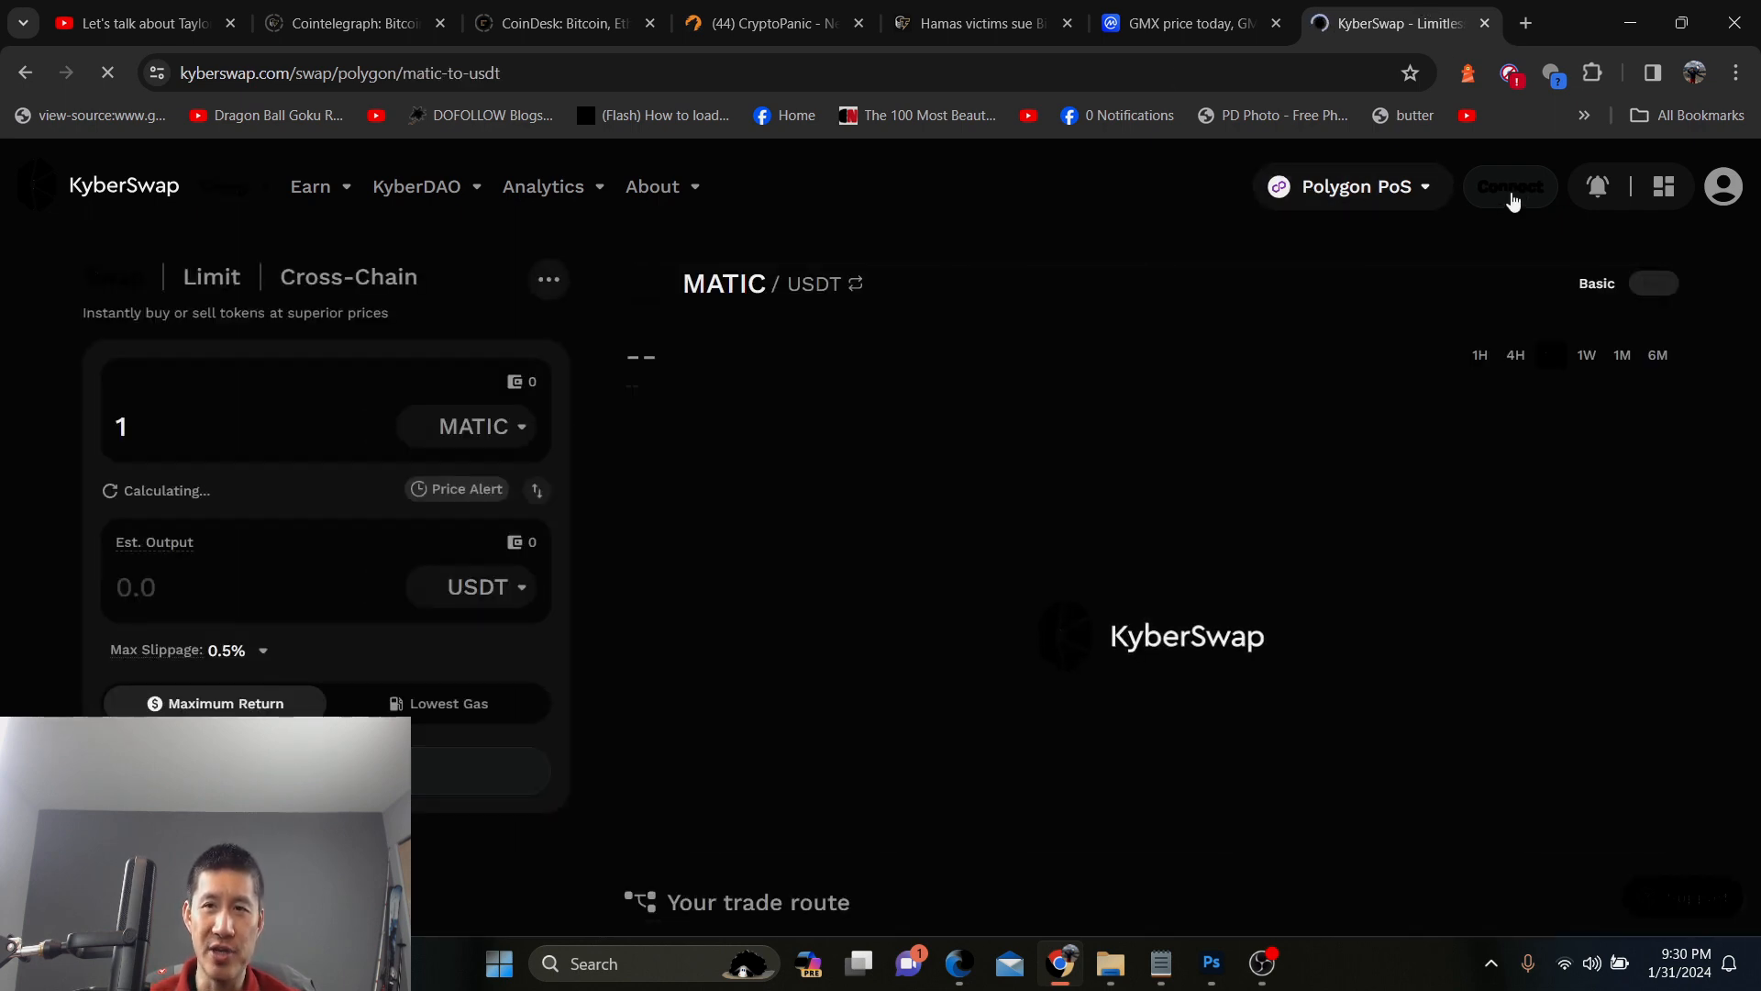
left_click(1510, 187)
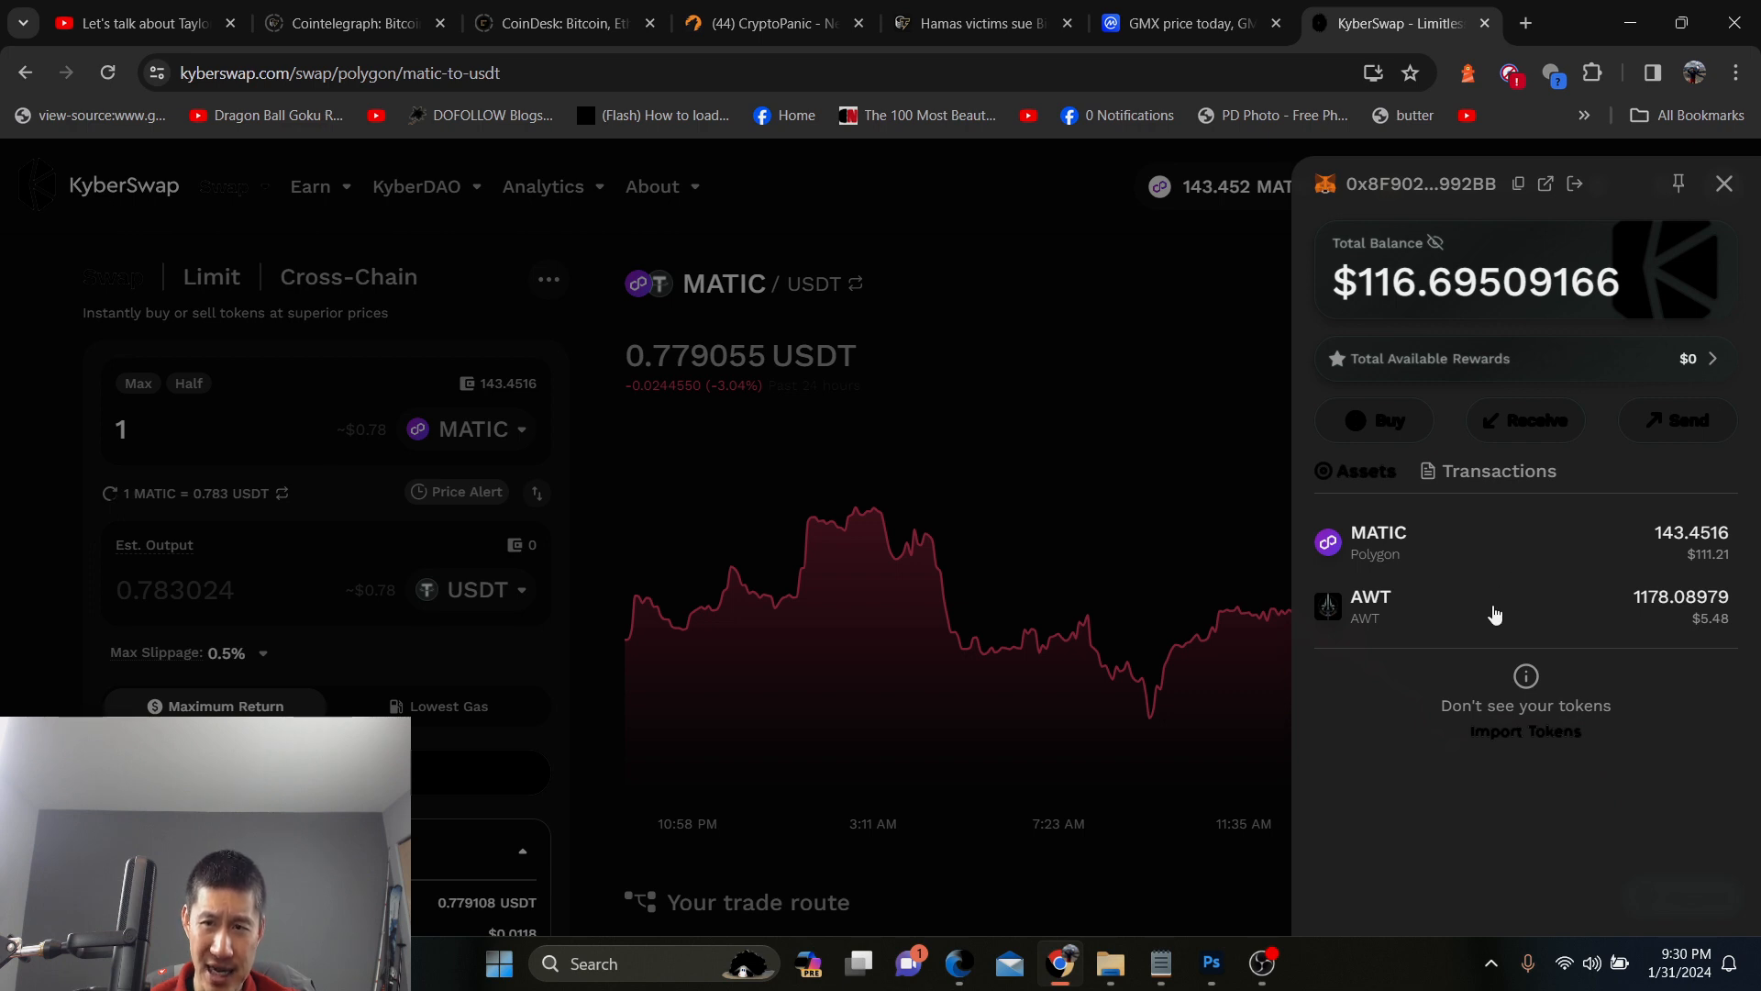
mouse_move(1724, 251)
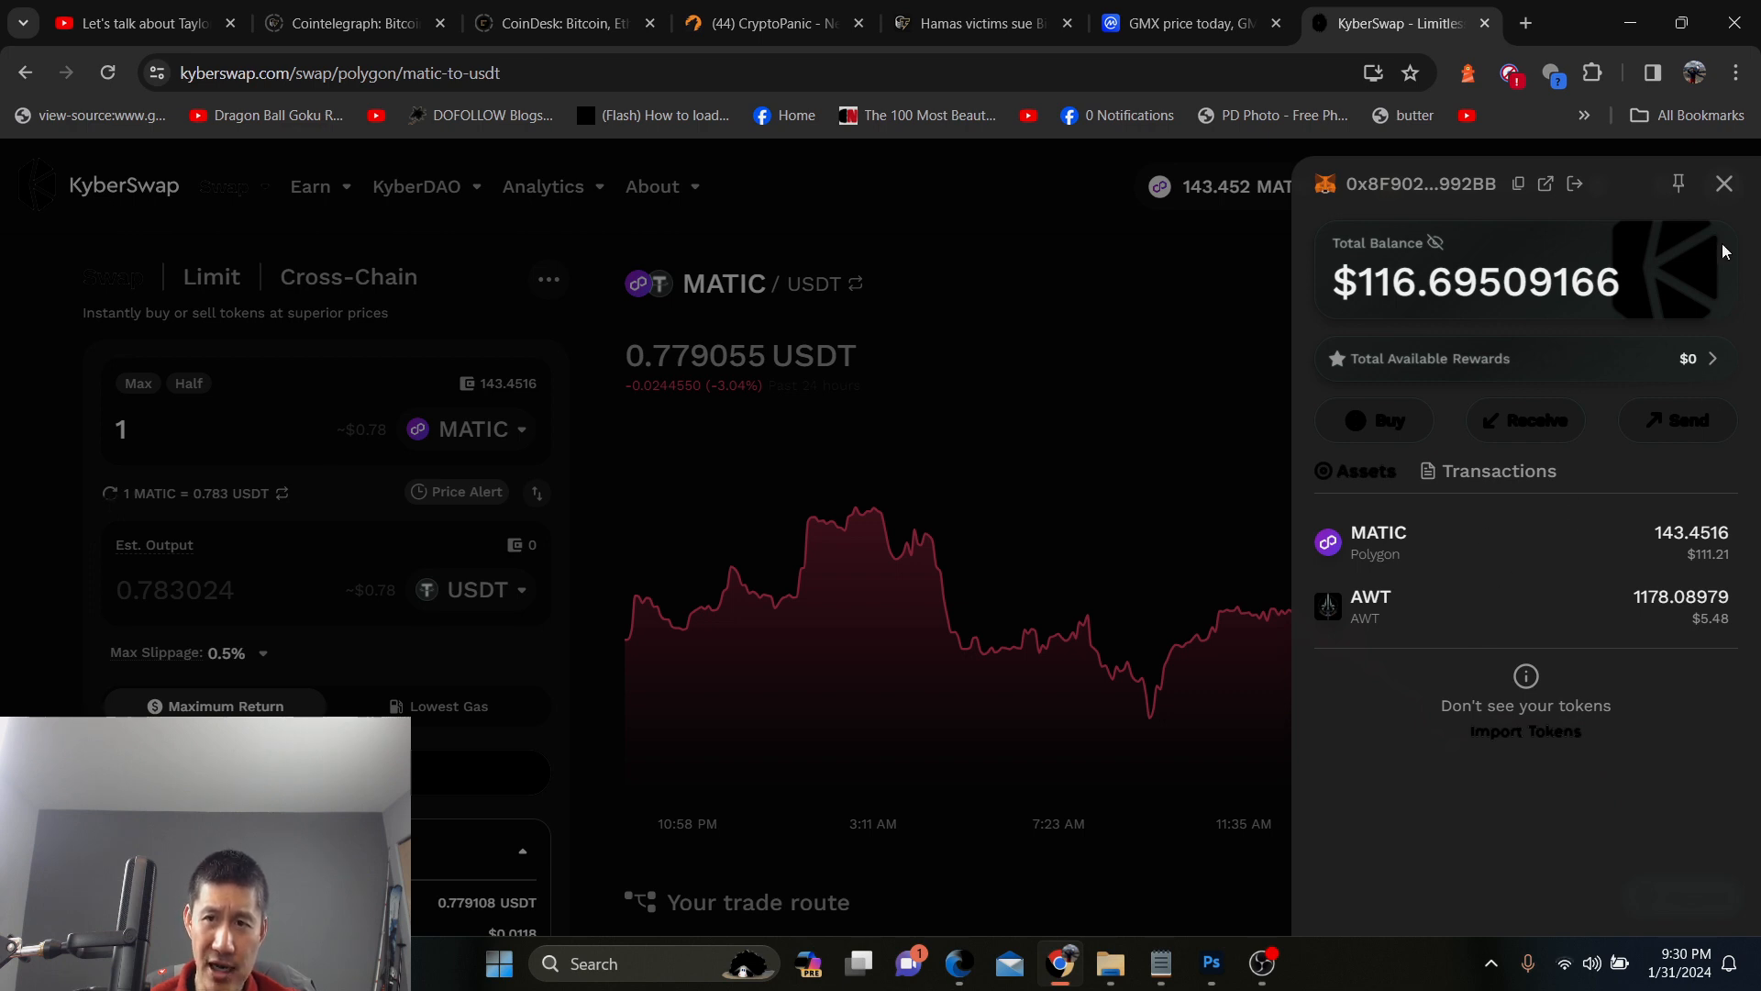
left_click(1725, 184)
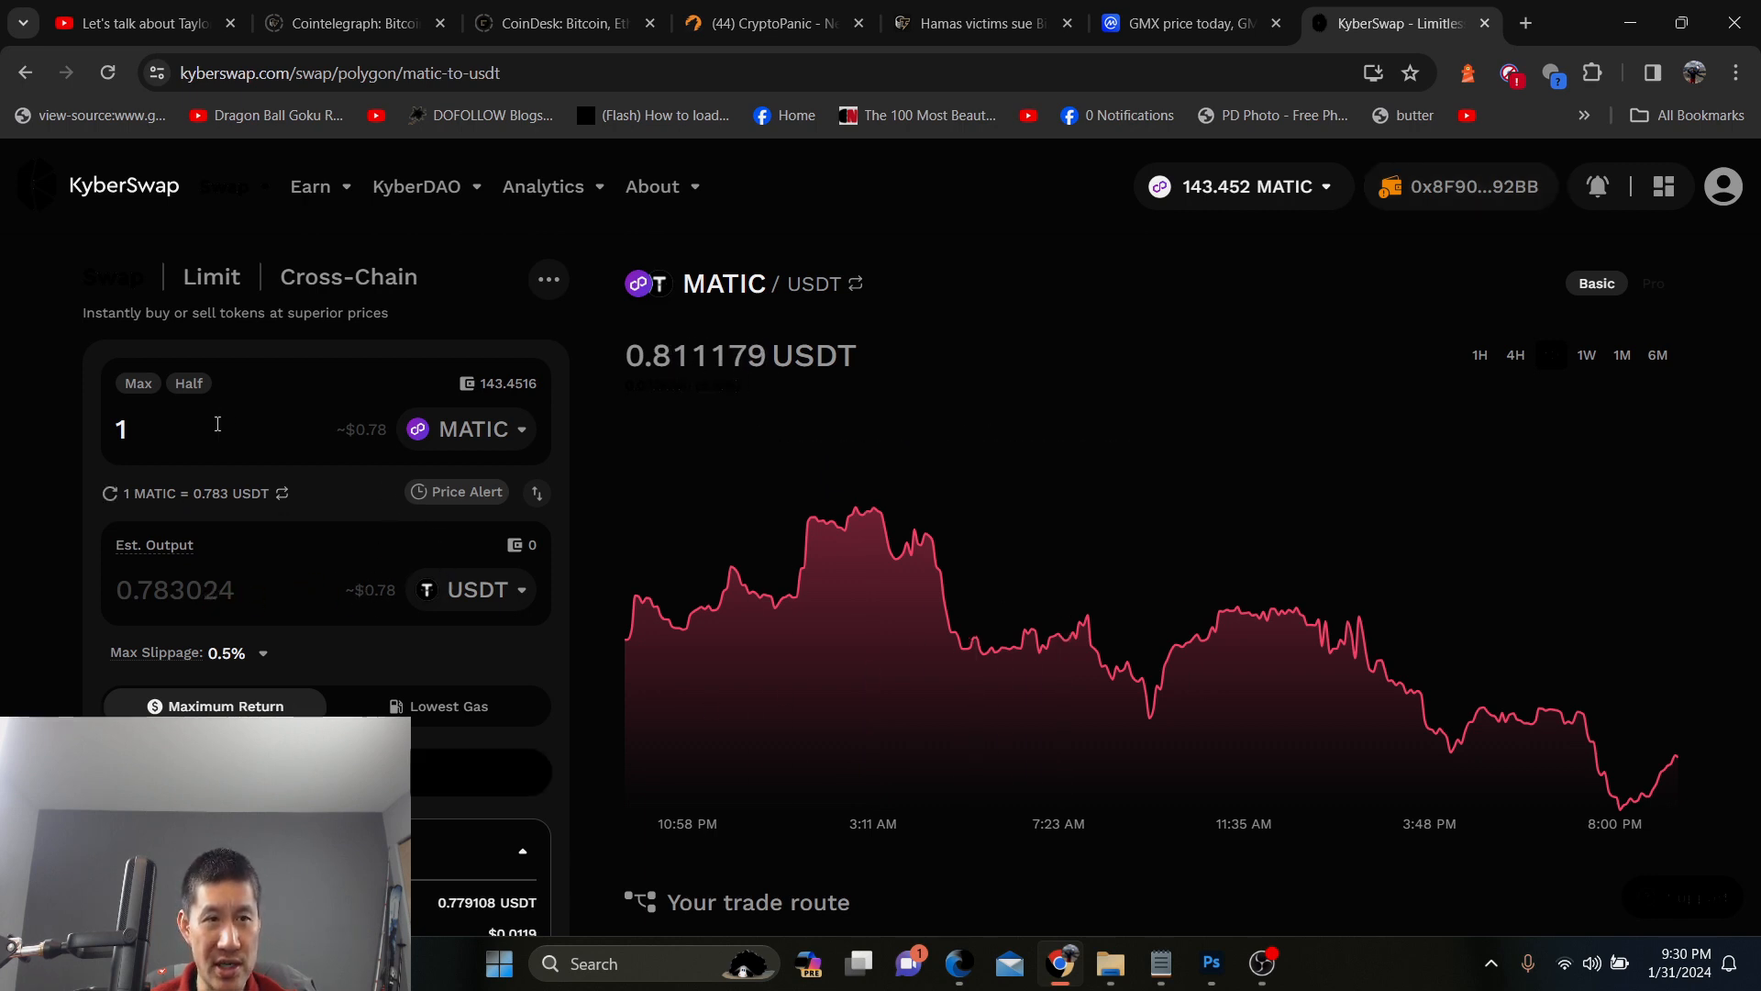
Set the swap to sell 1140 MATIC and choose AWT instead of USDT as the token received
type("140")
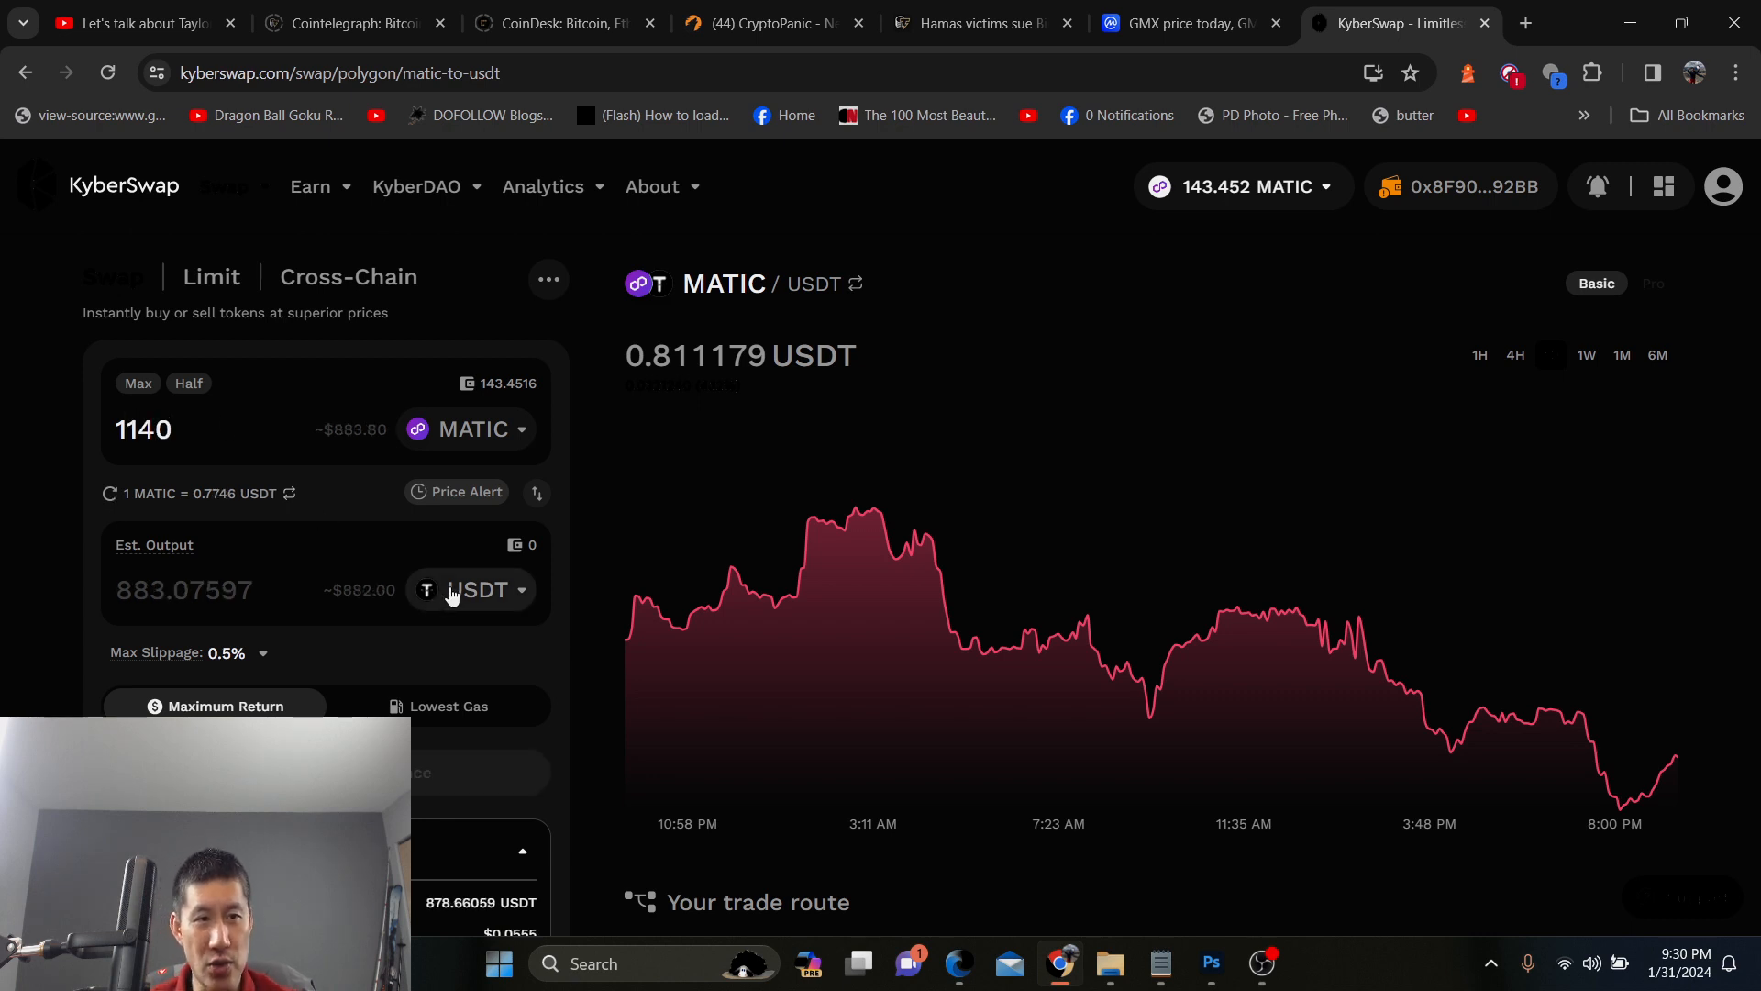
left_click(471, 589)
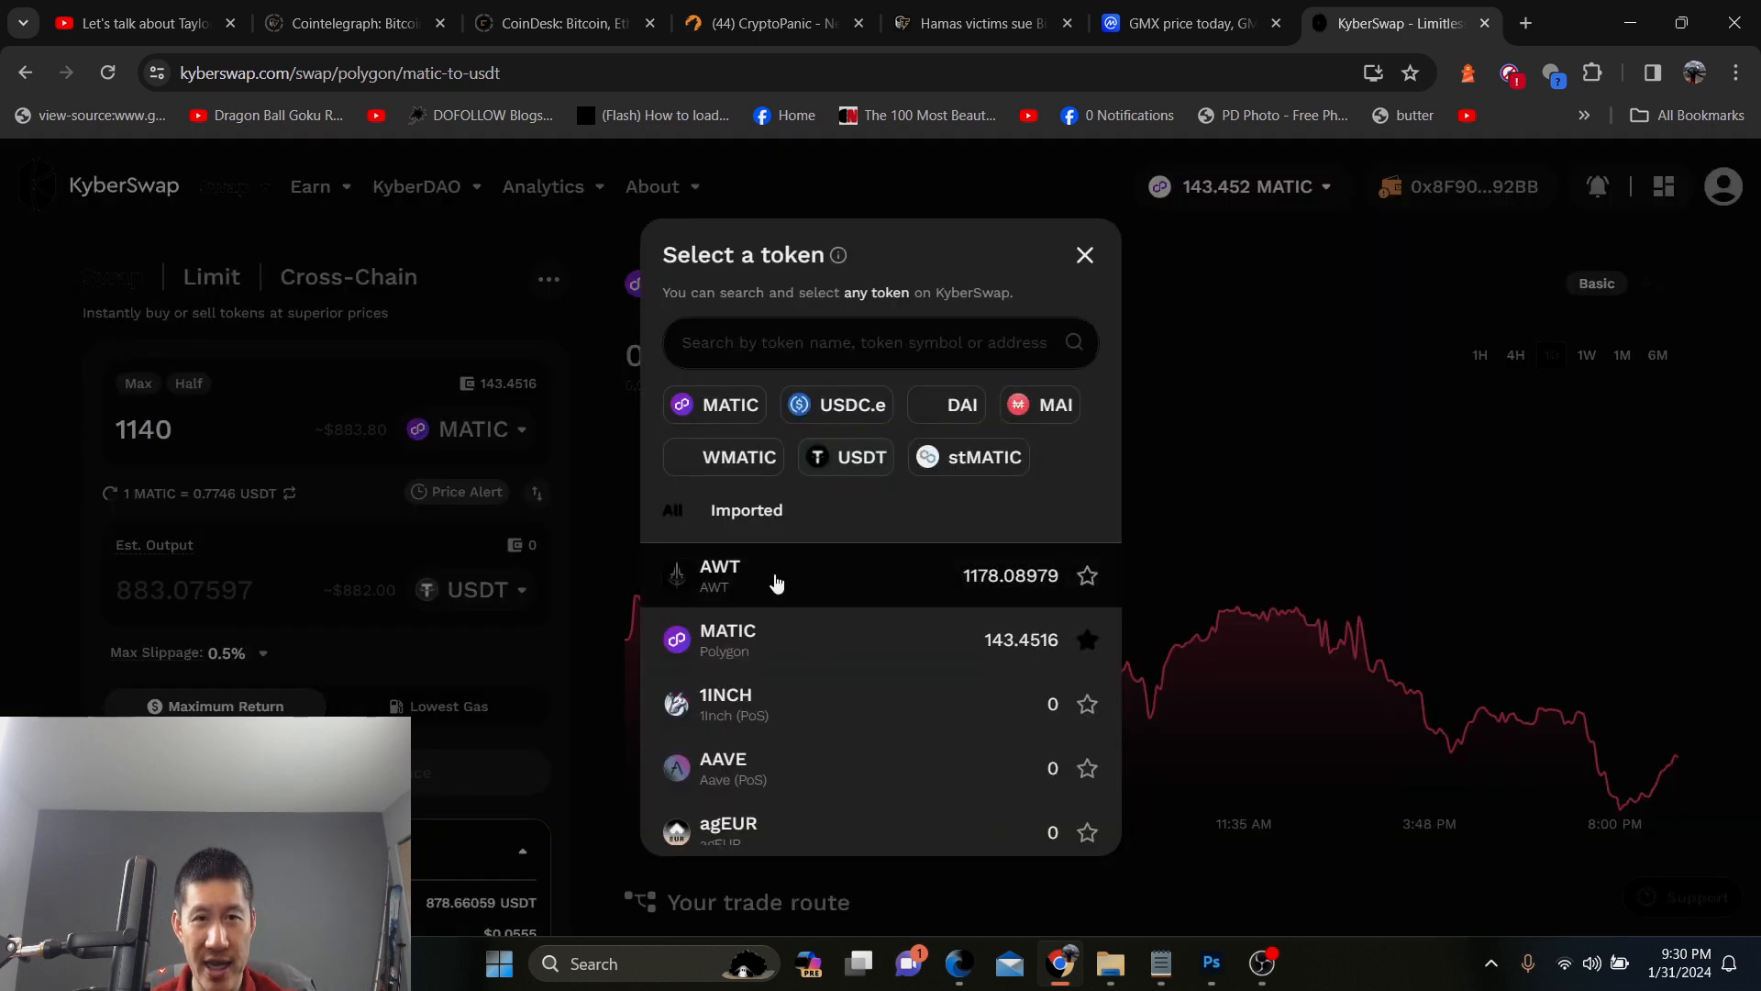
left_click(719, 574)
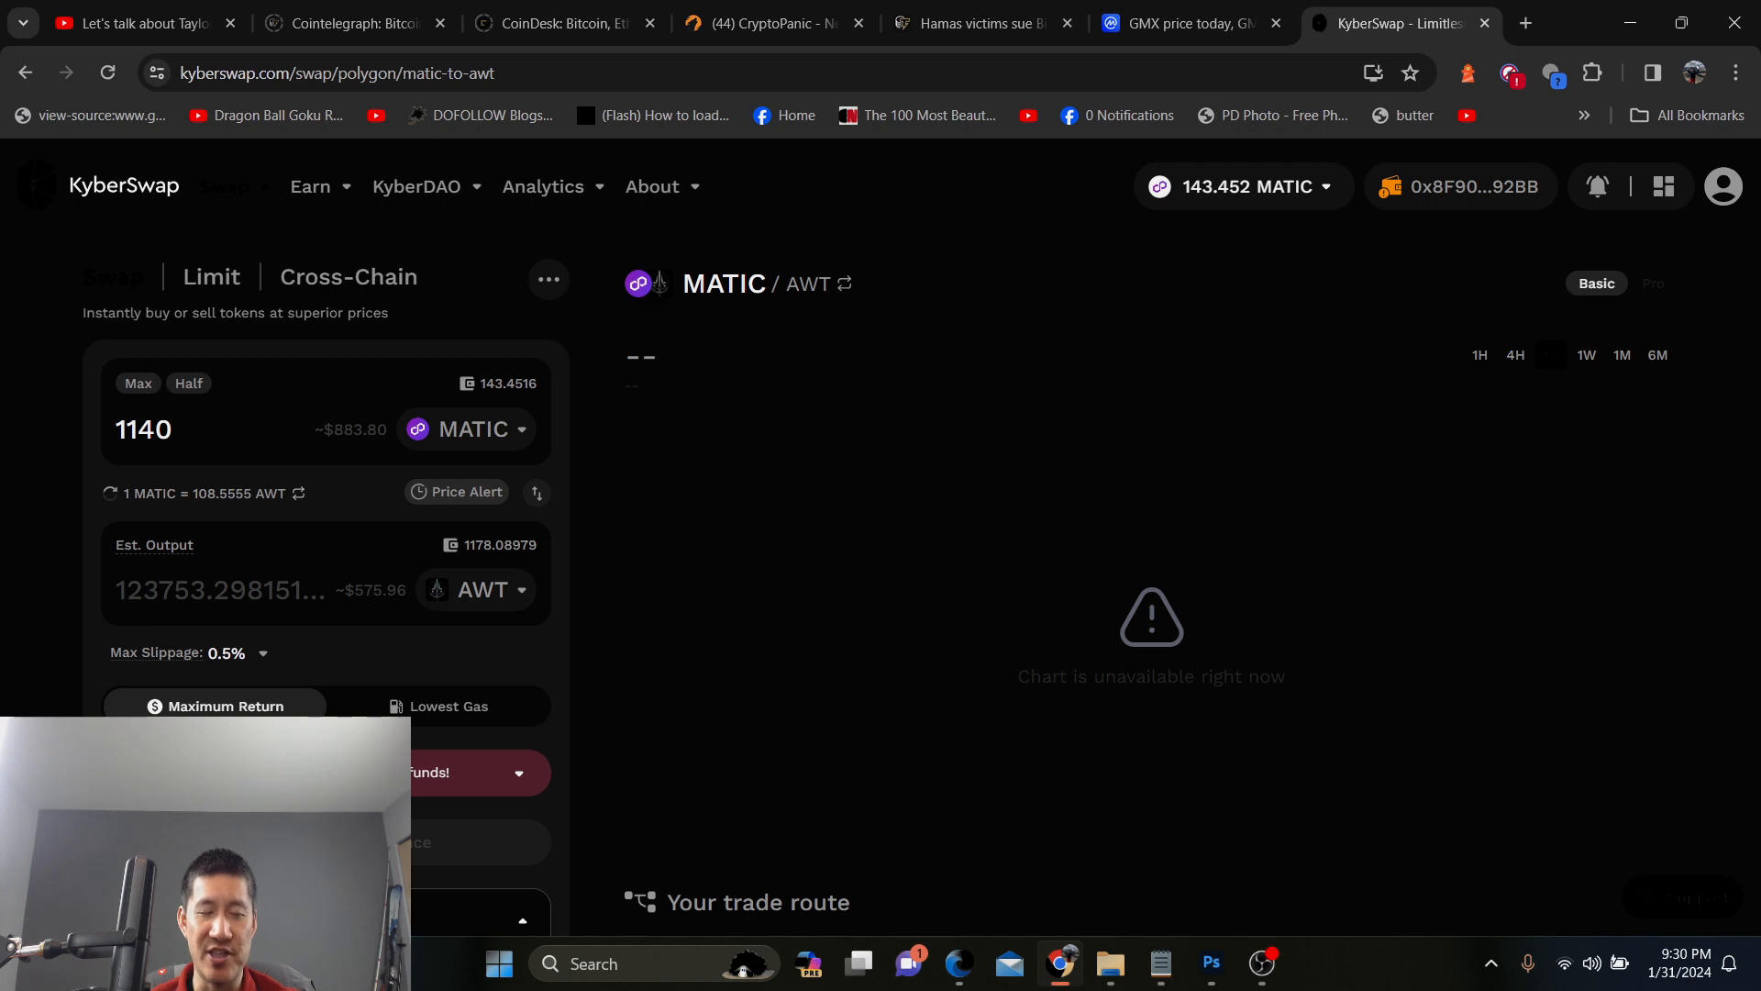
Correct the amount to 140 MATIC, getting about 17,316 AWT under a very-high price-impact warning
scroll("down", 3)
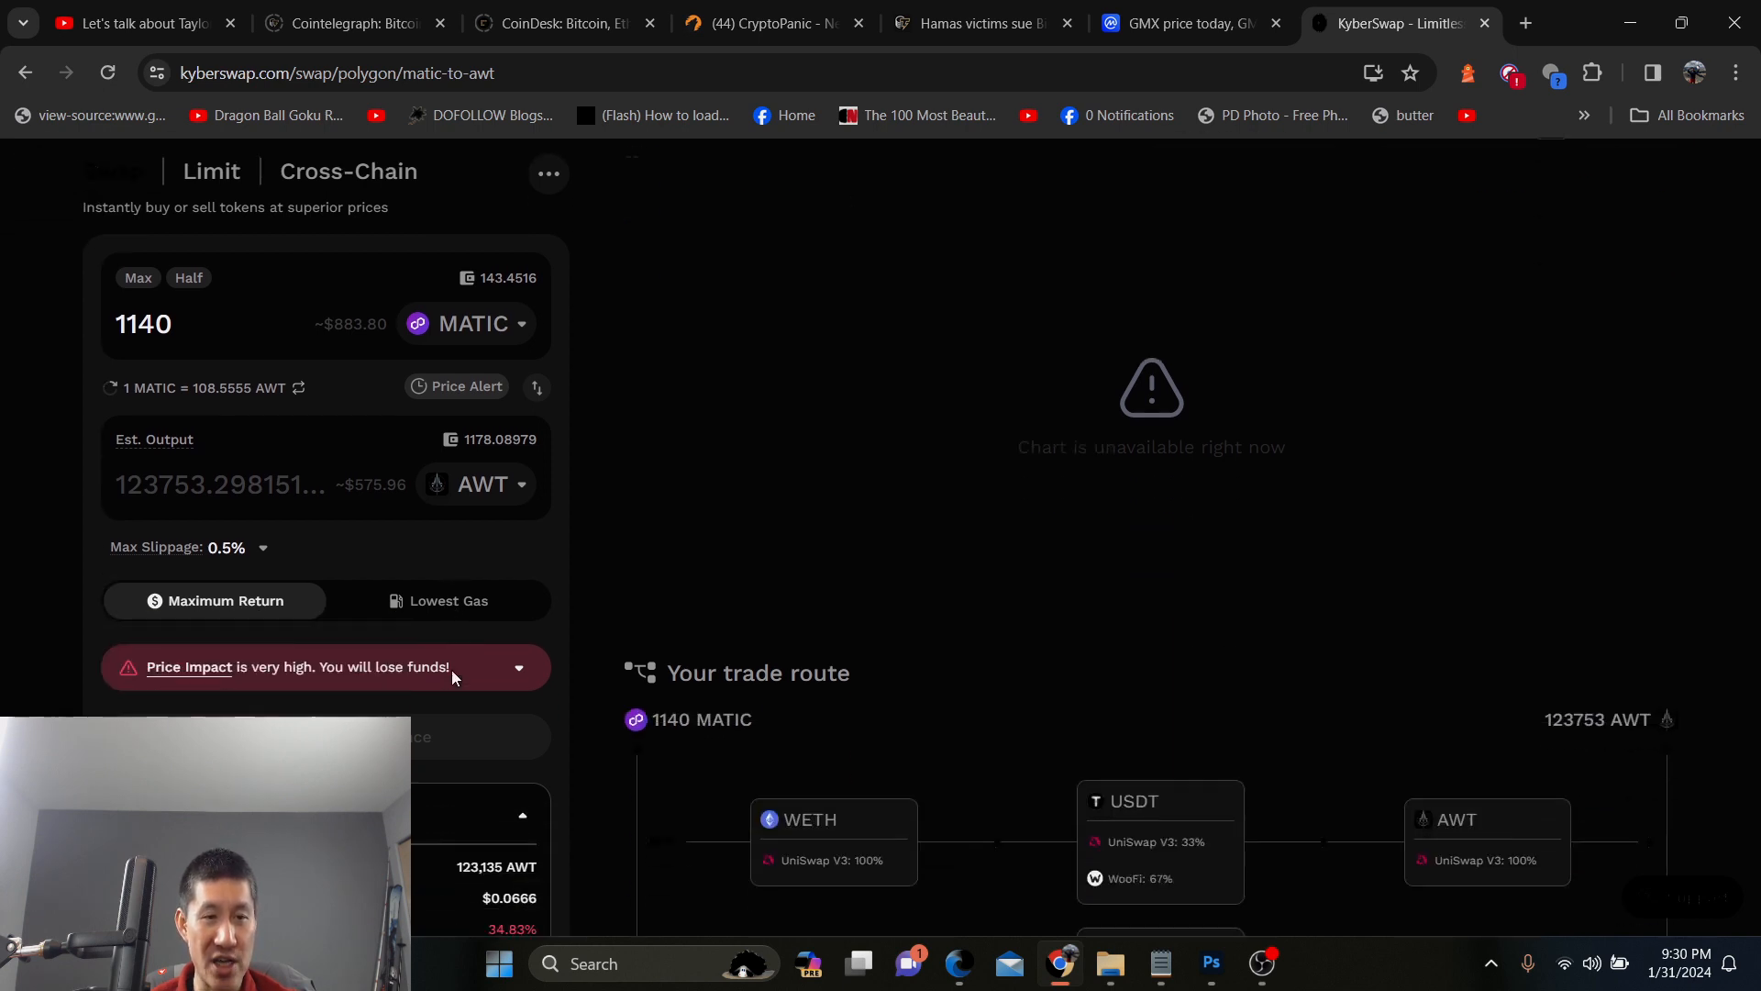
scroll("down", 3)
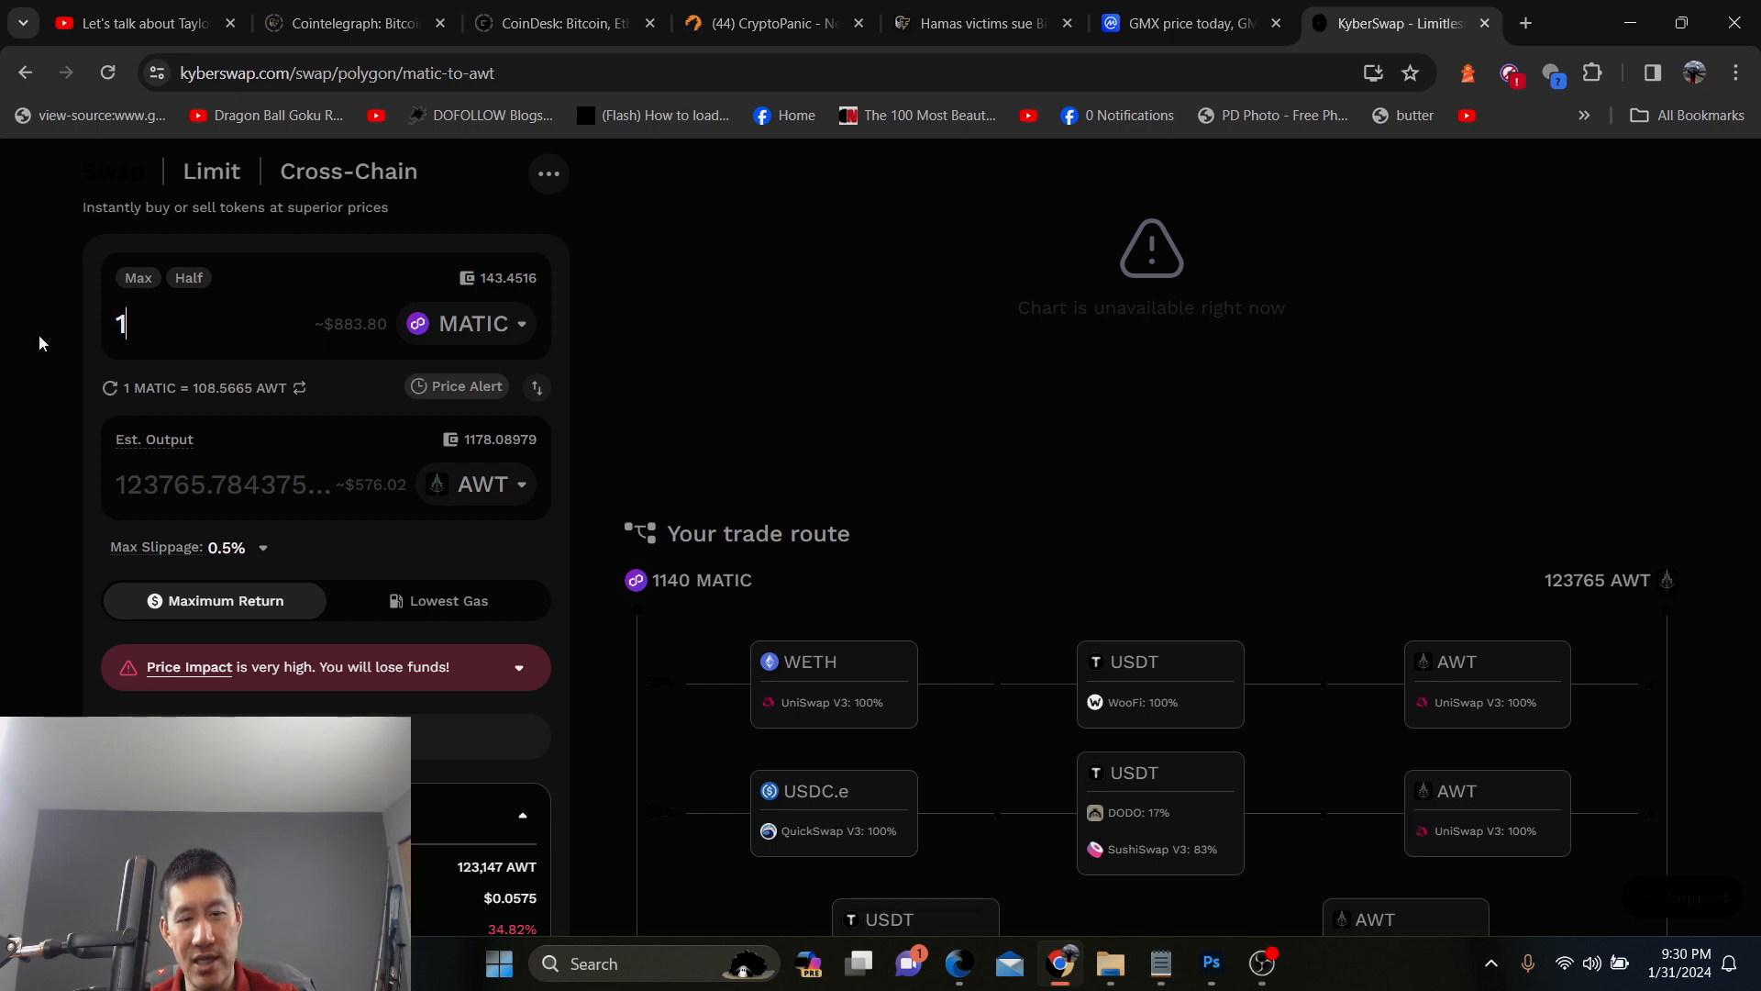
type("40")
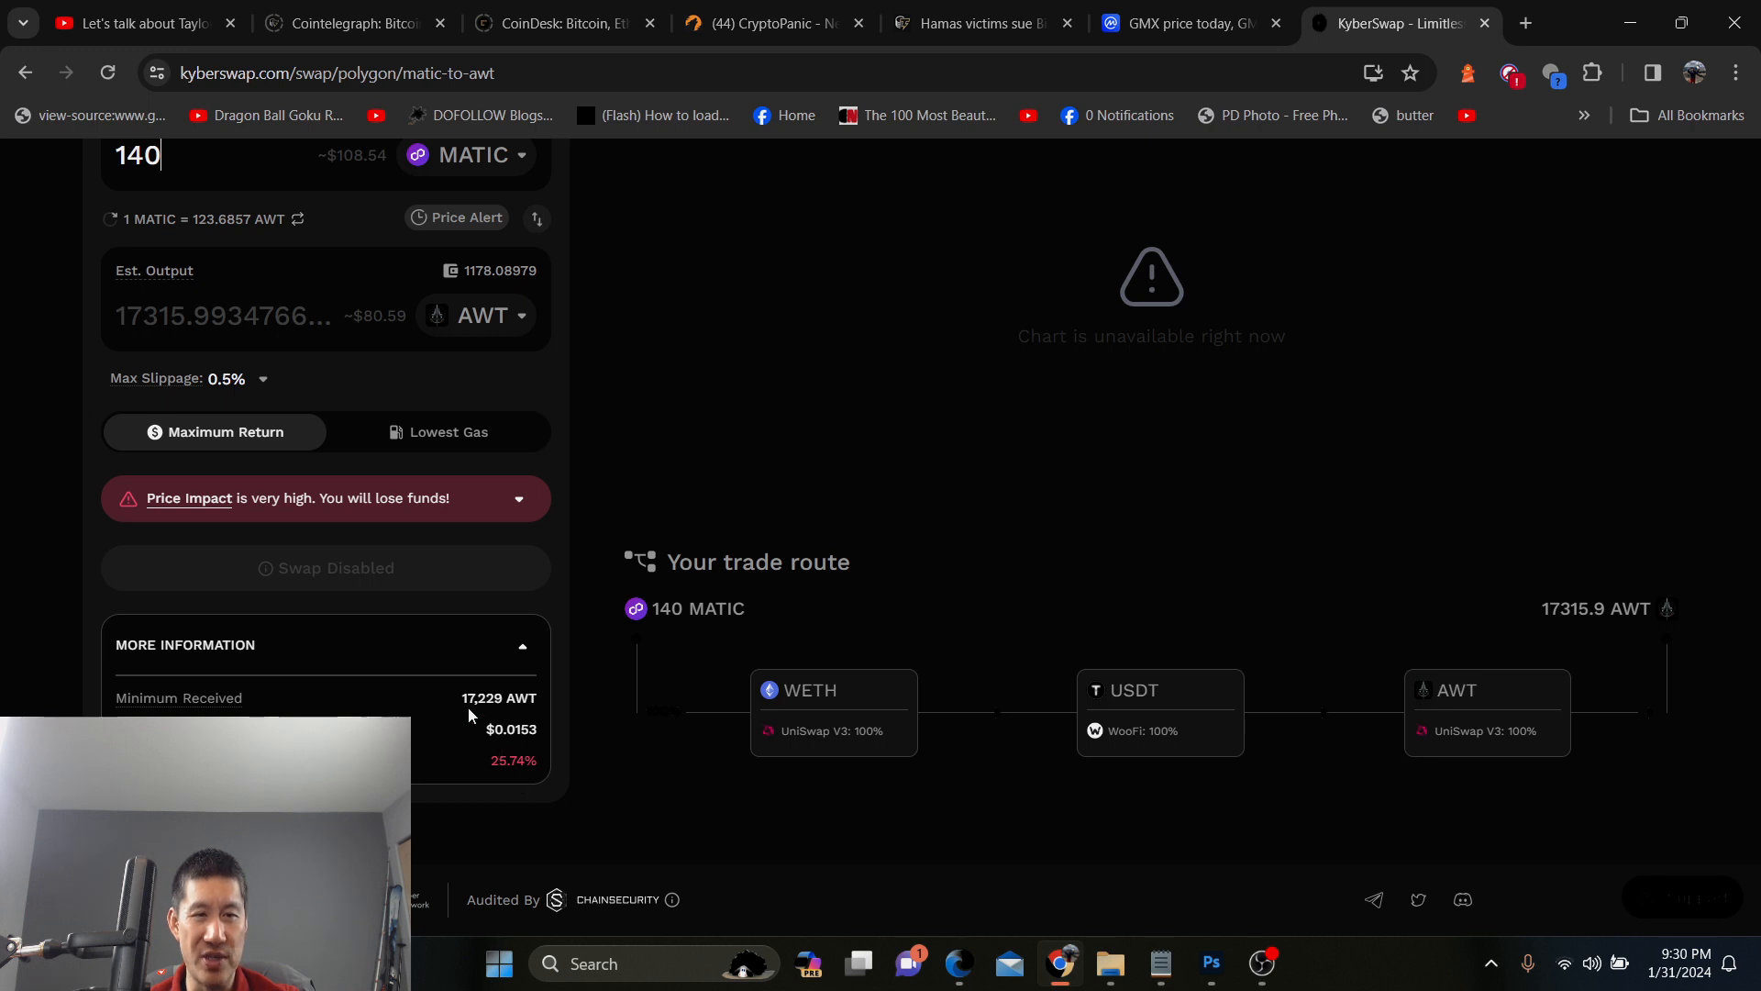
mouse_move(569, 712)
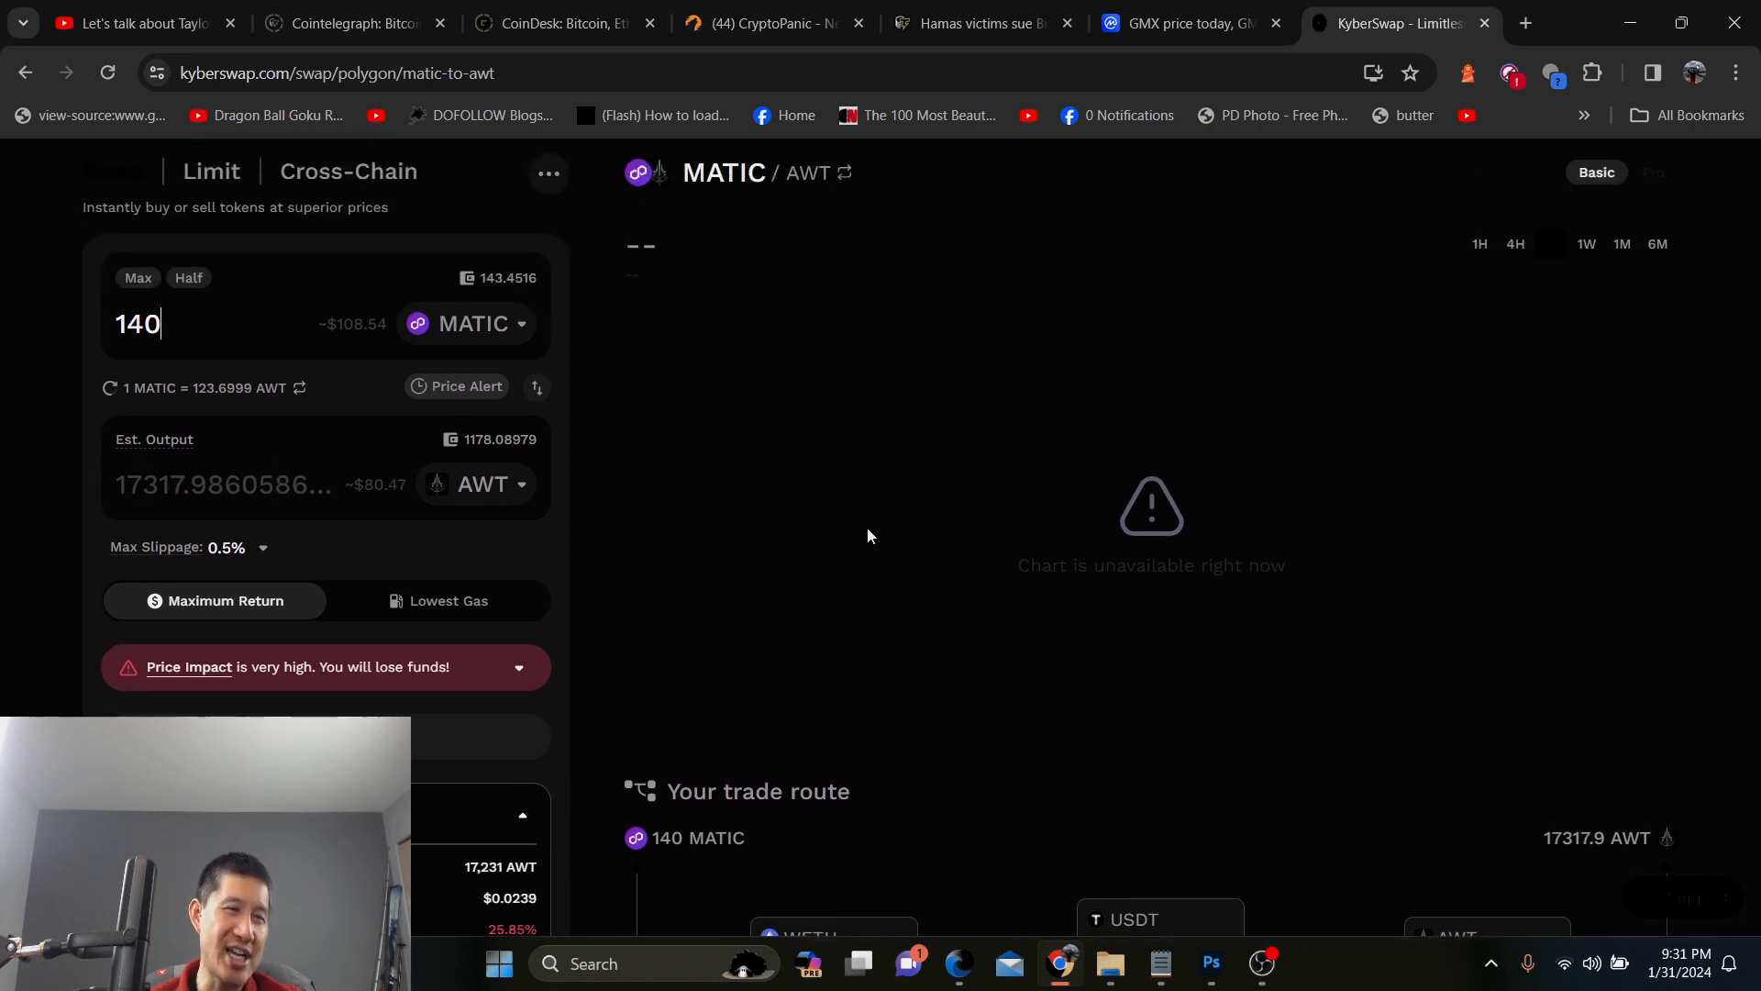
scroll("down", 3)
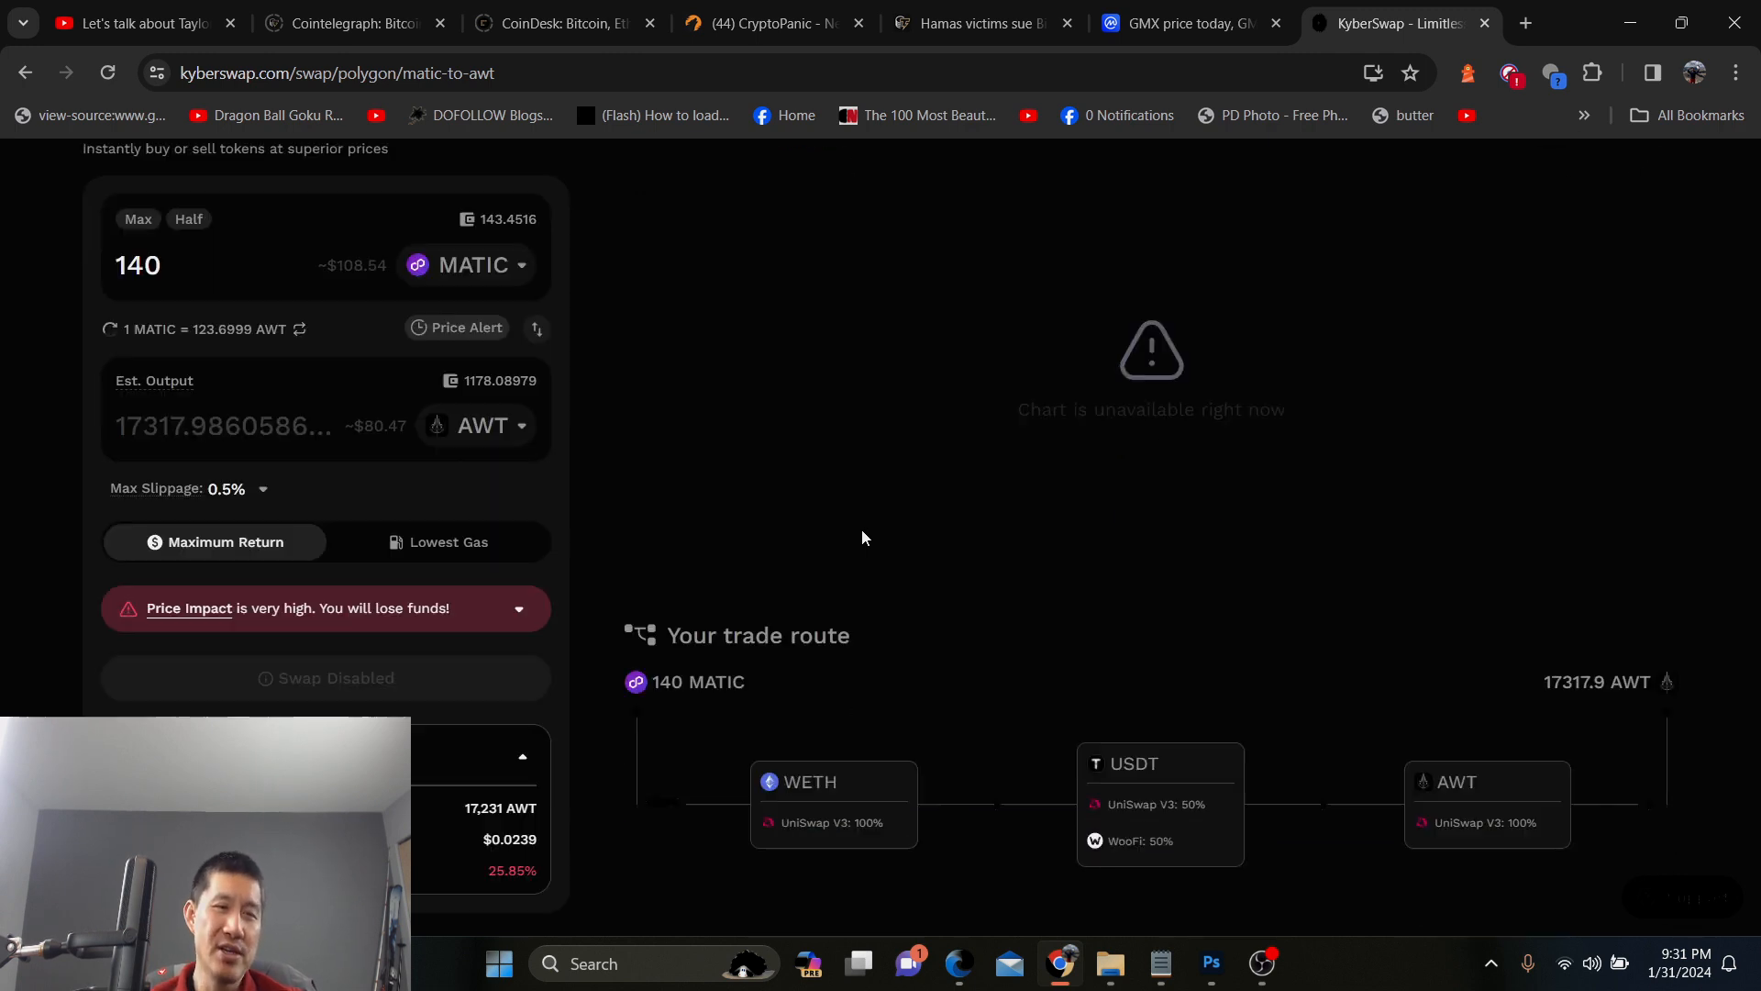
scroll("down", 3)
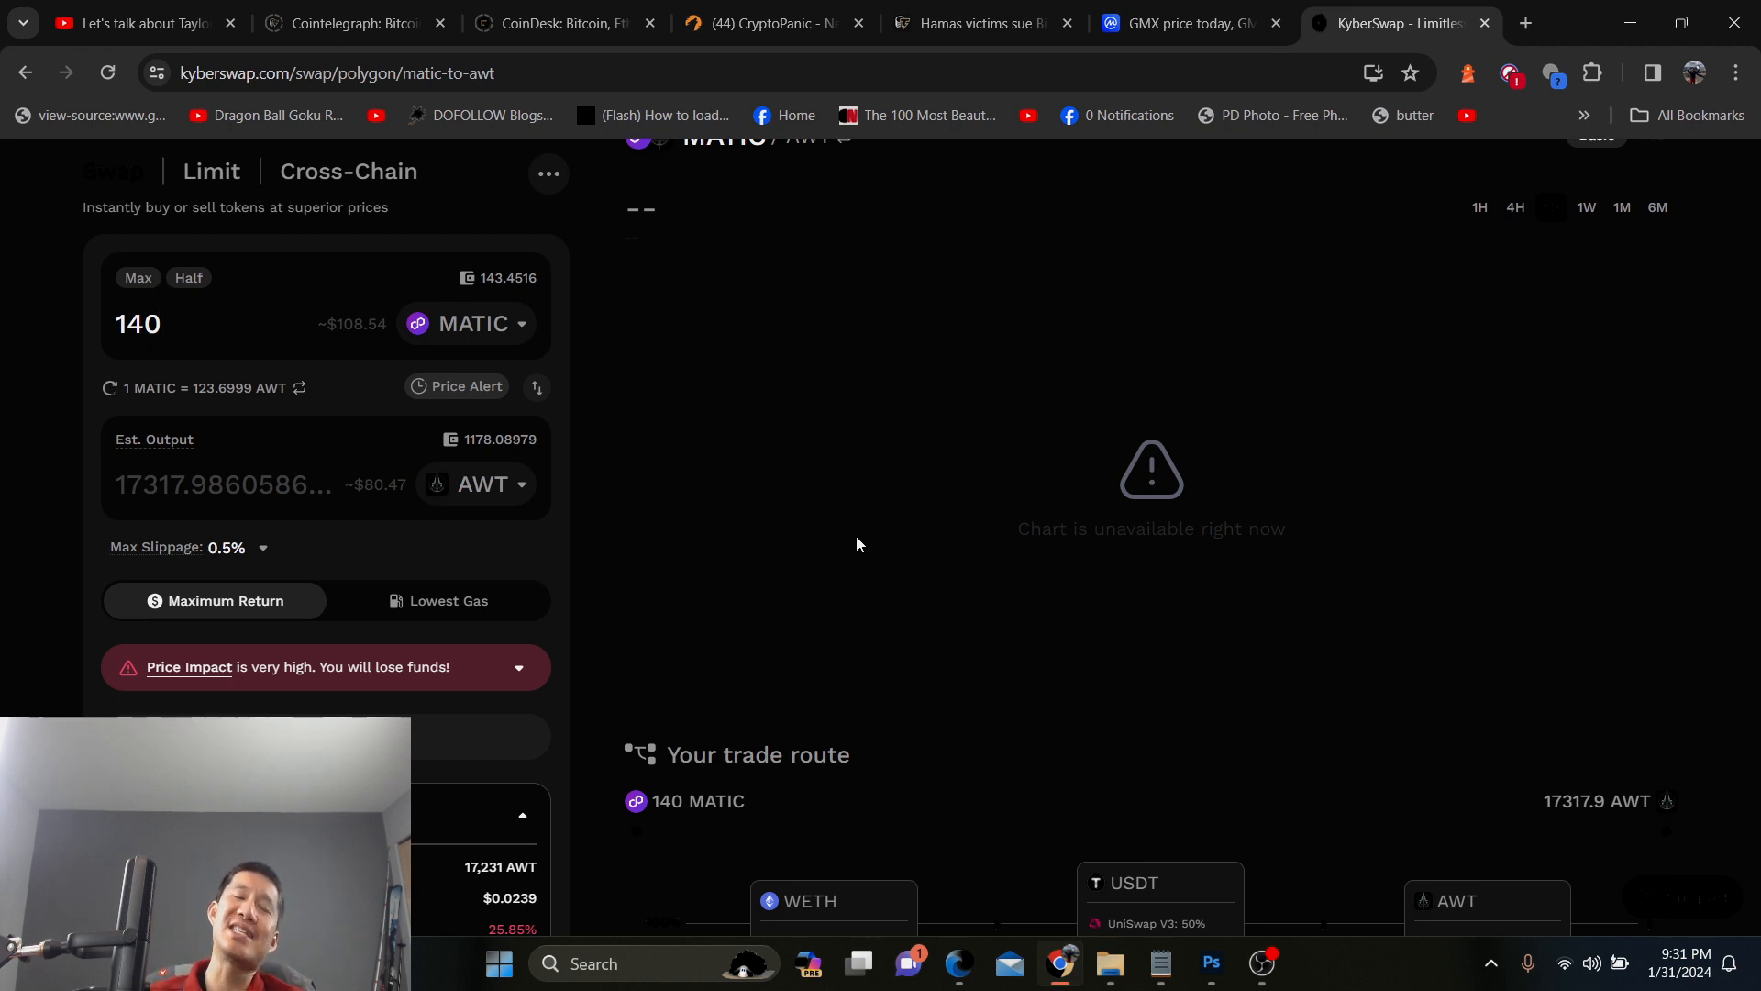
left_click(169, 323)
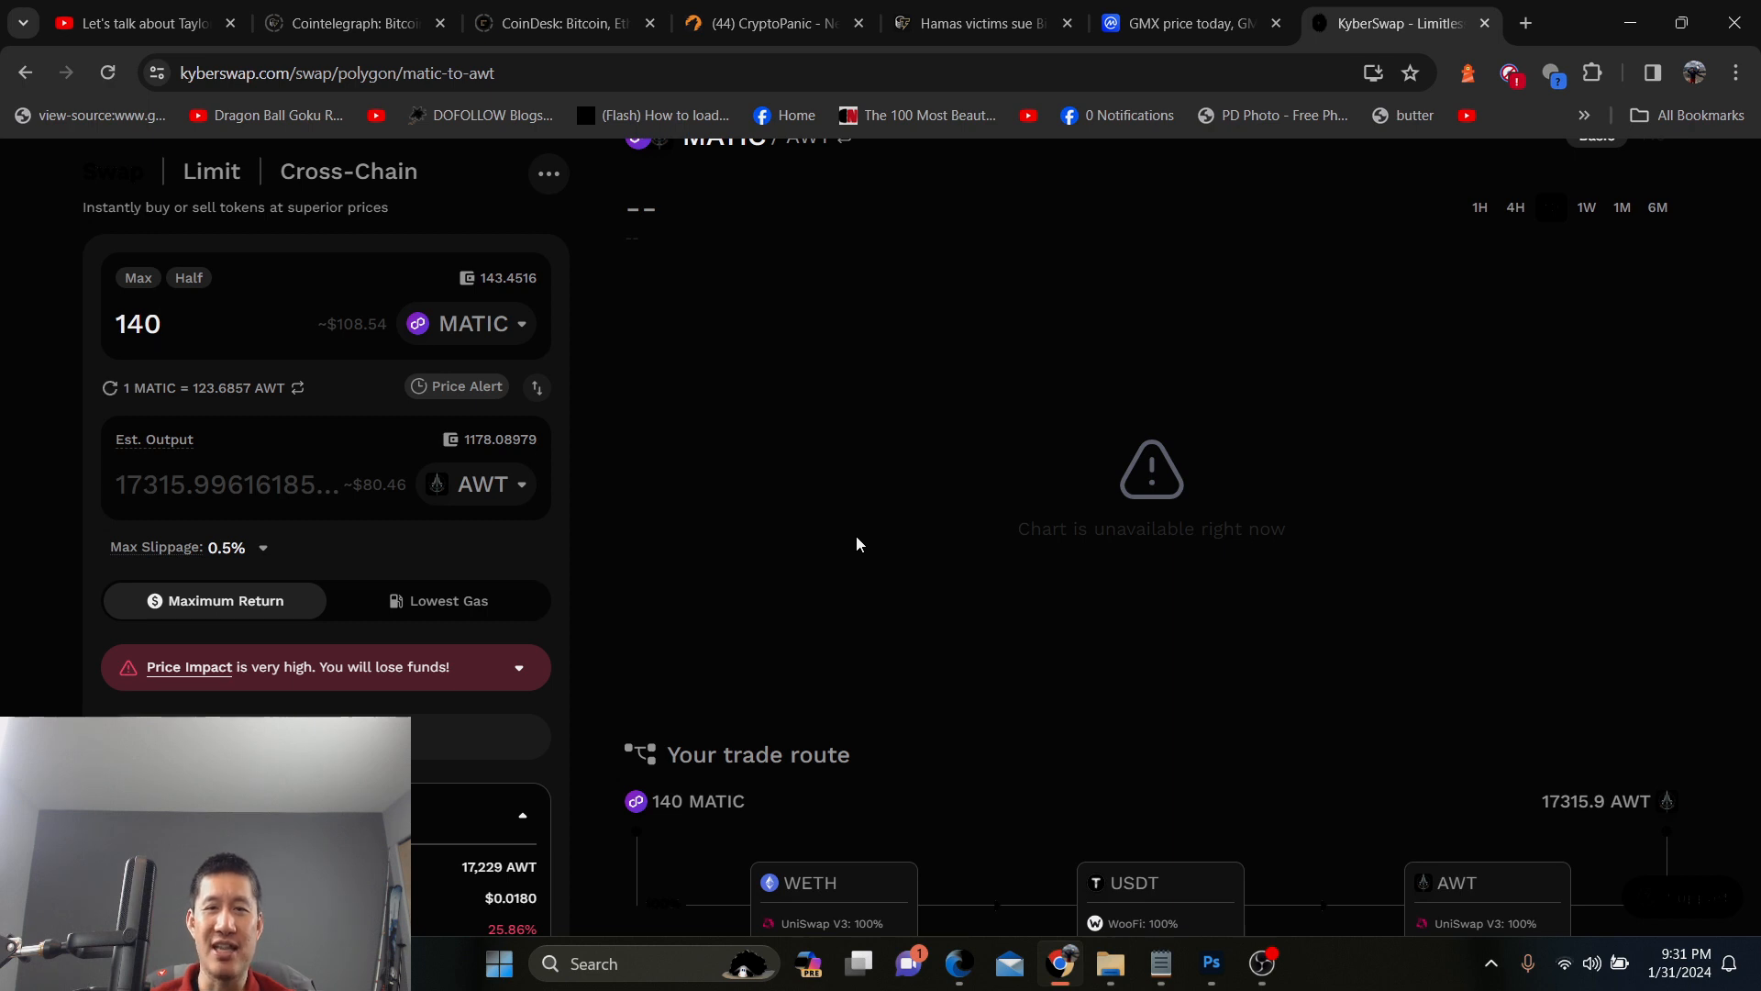
scroll("down", 3)
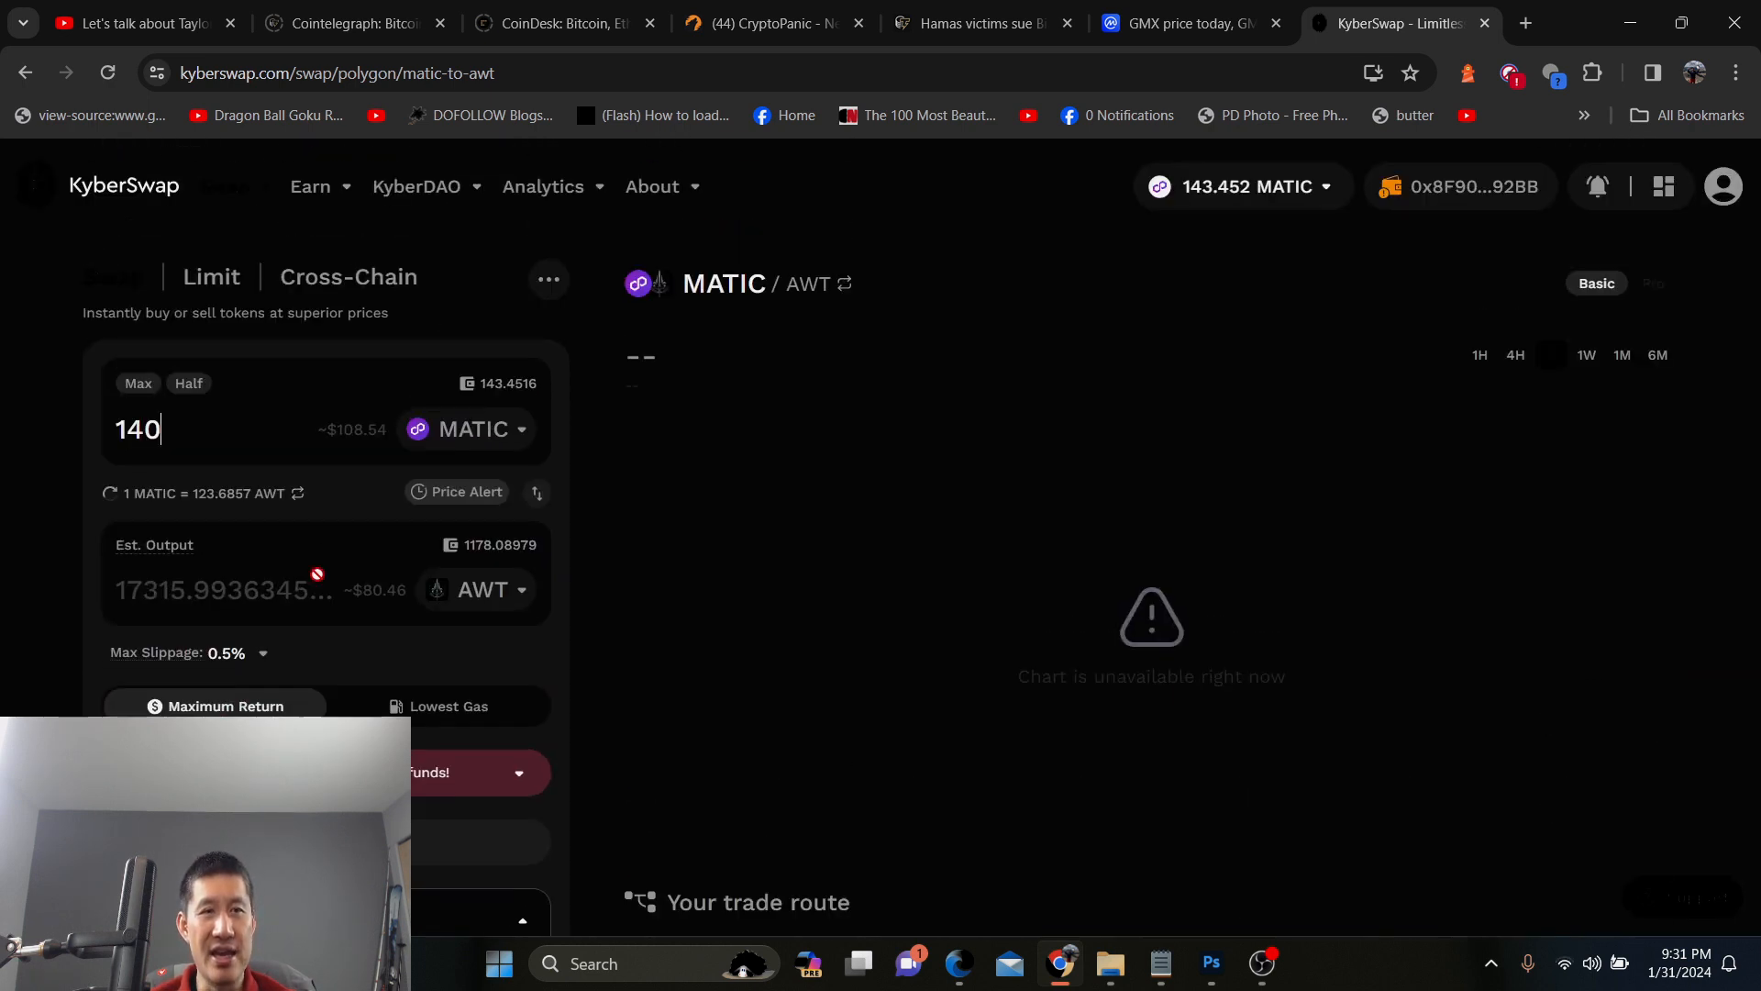
scroll("down", 3)
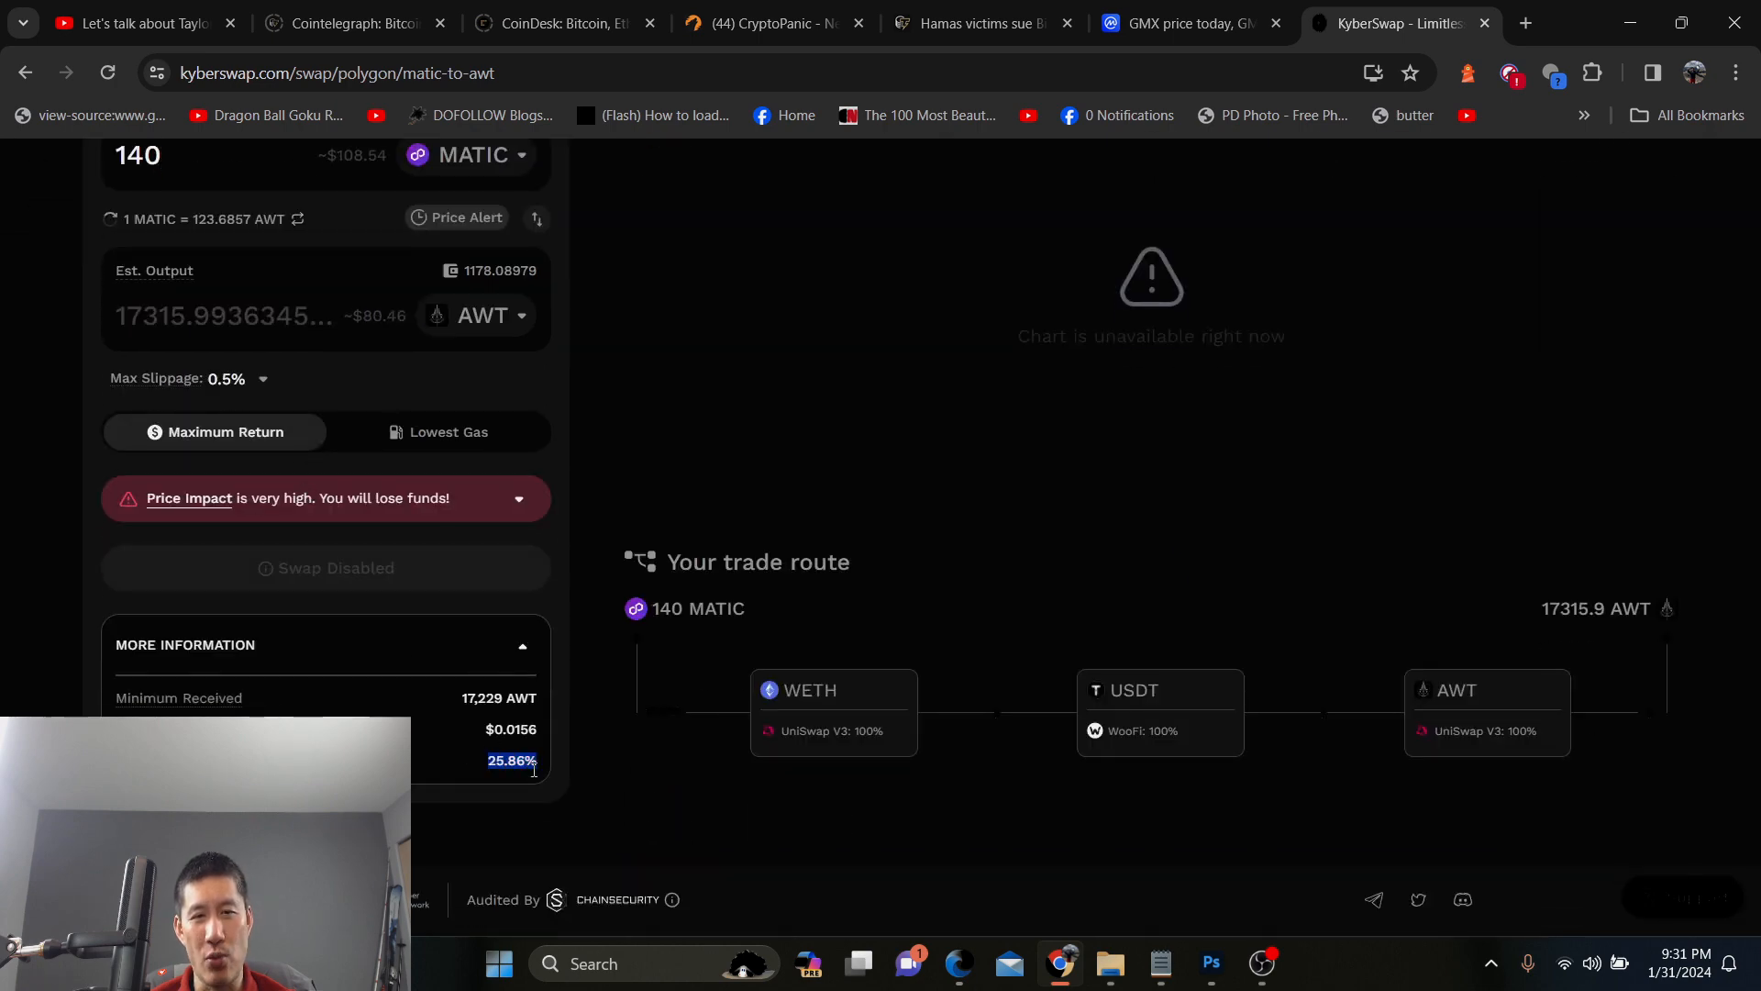
scroll("up", 3)
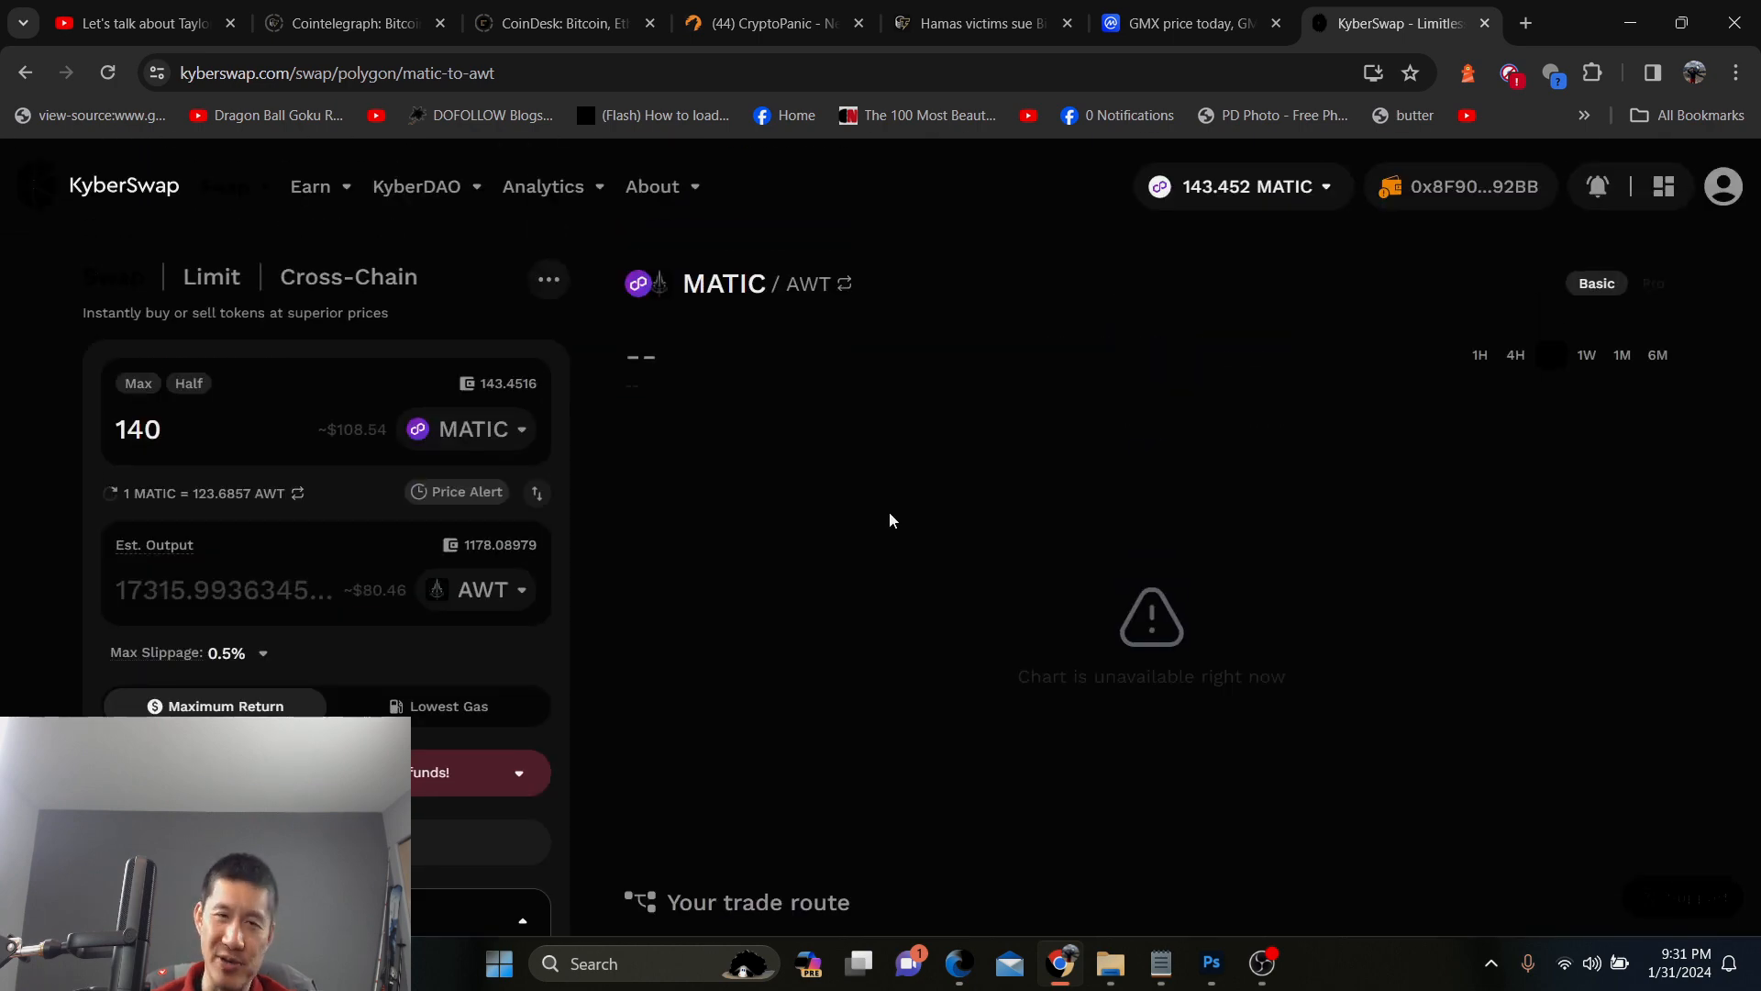
scroll("down", 3)
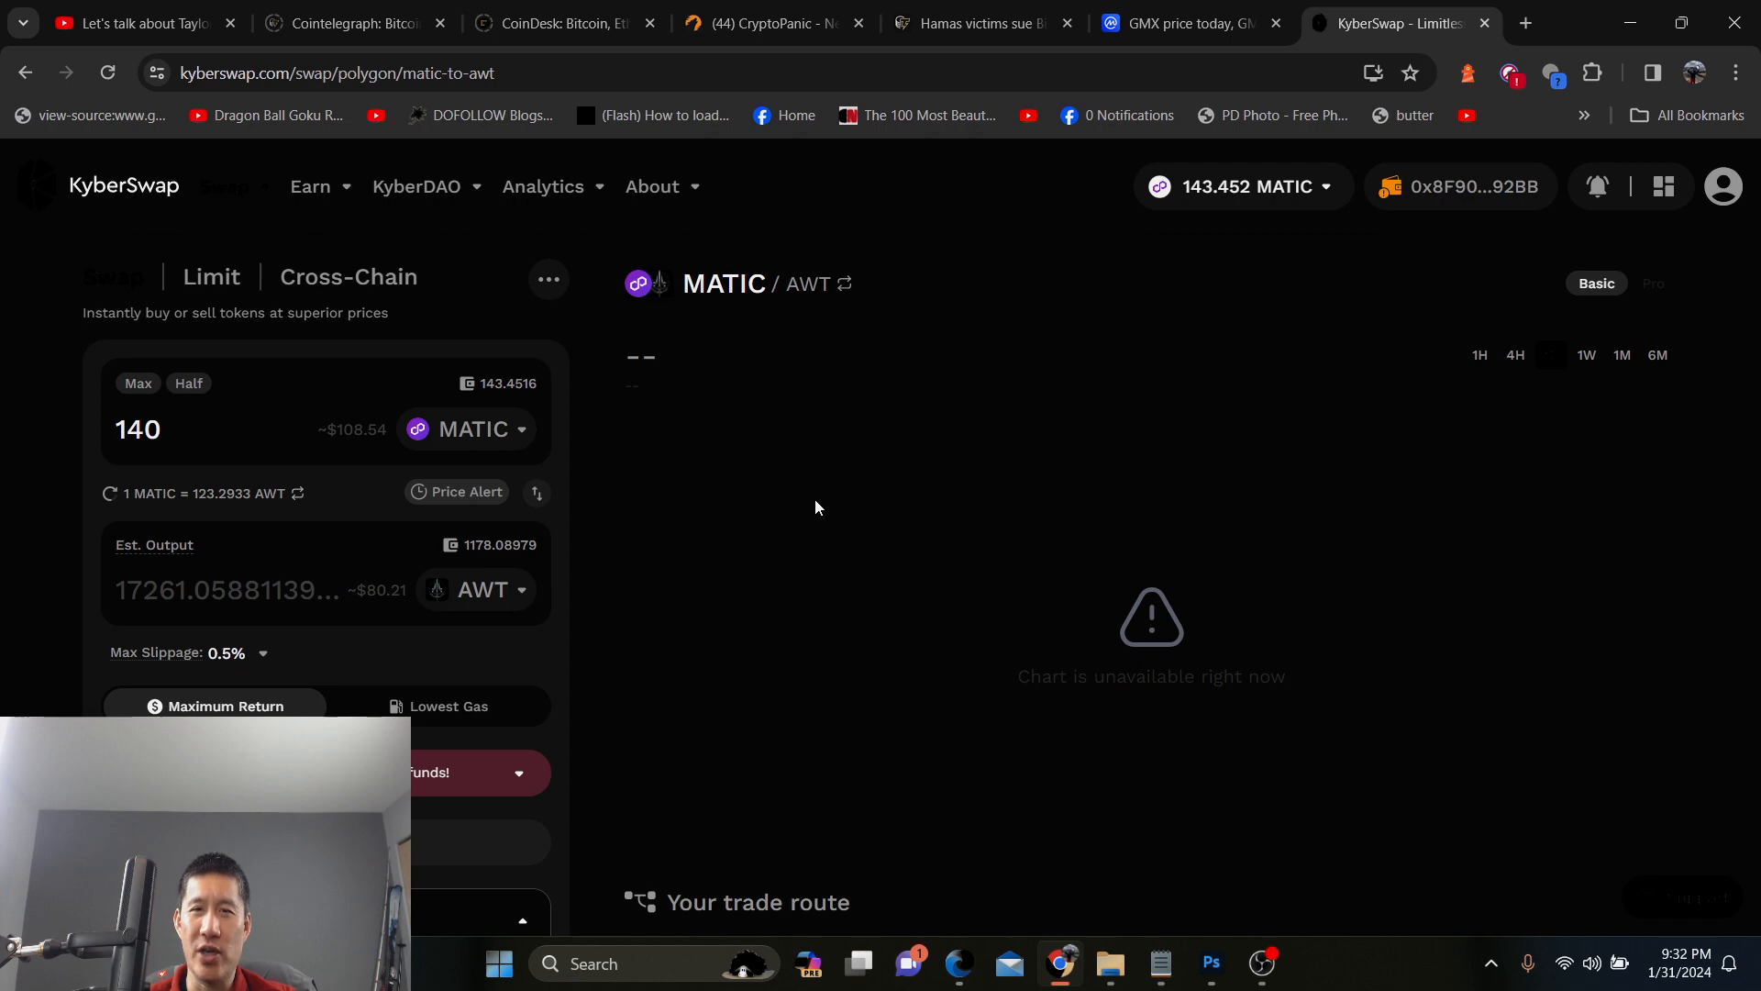
left_click(1262, 963)
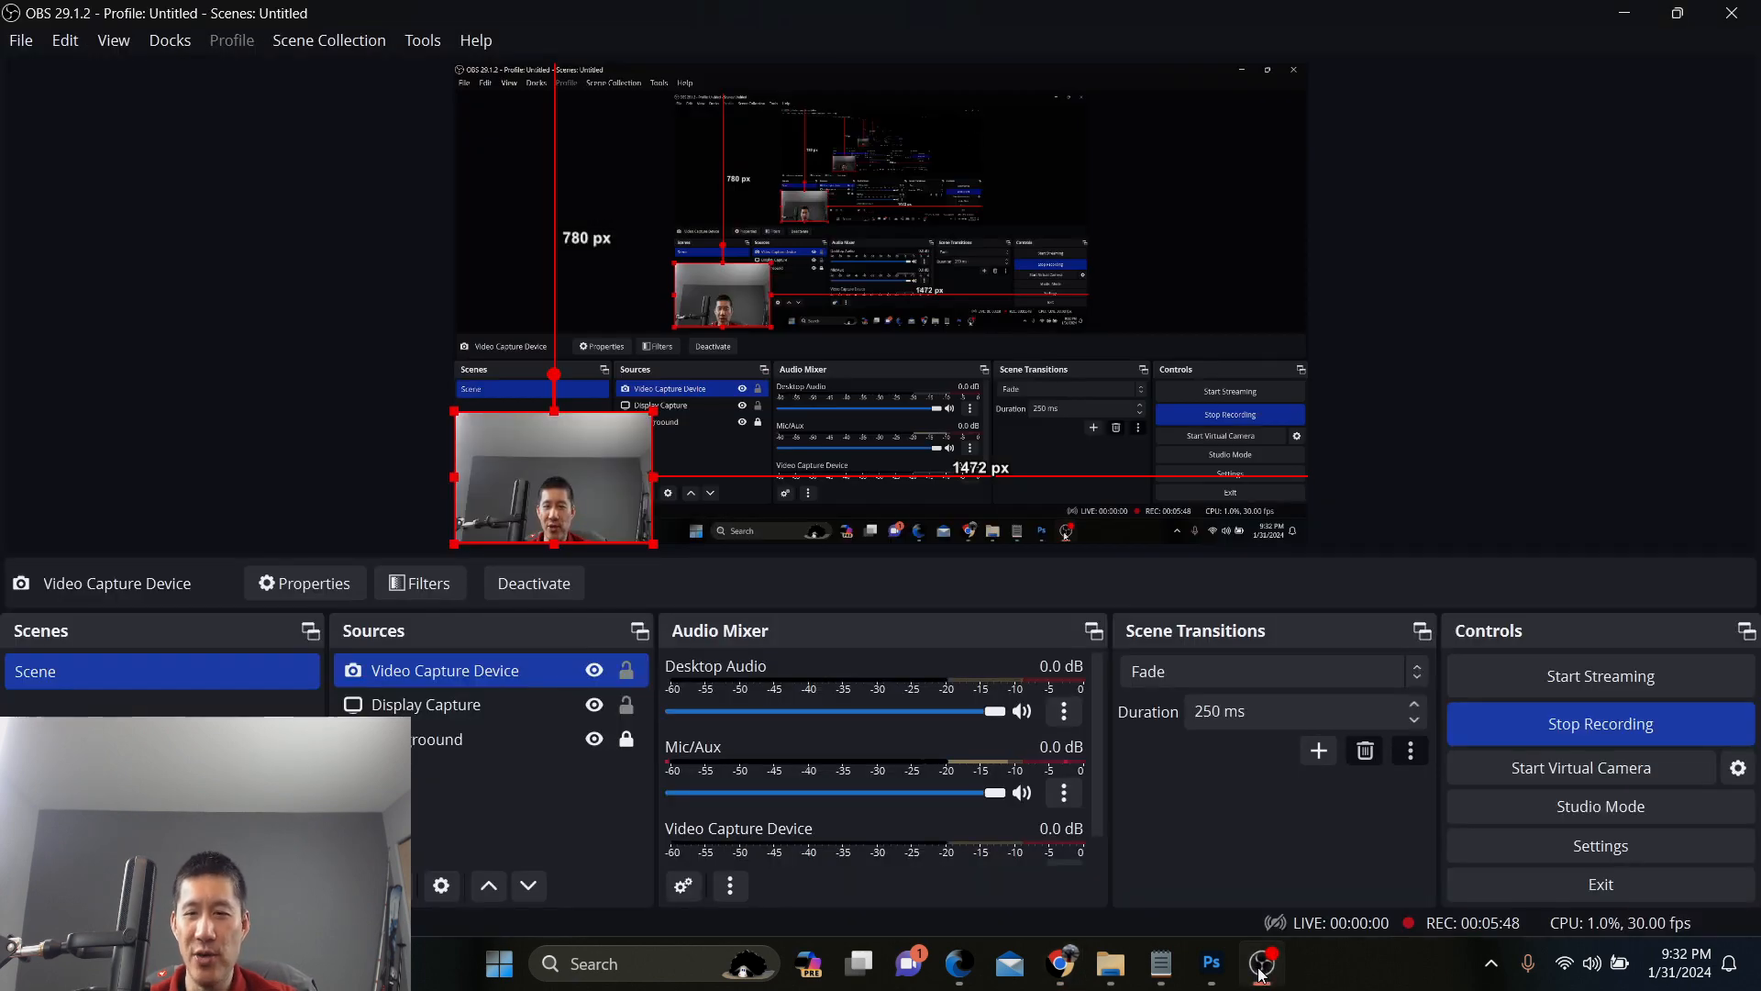